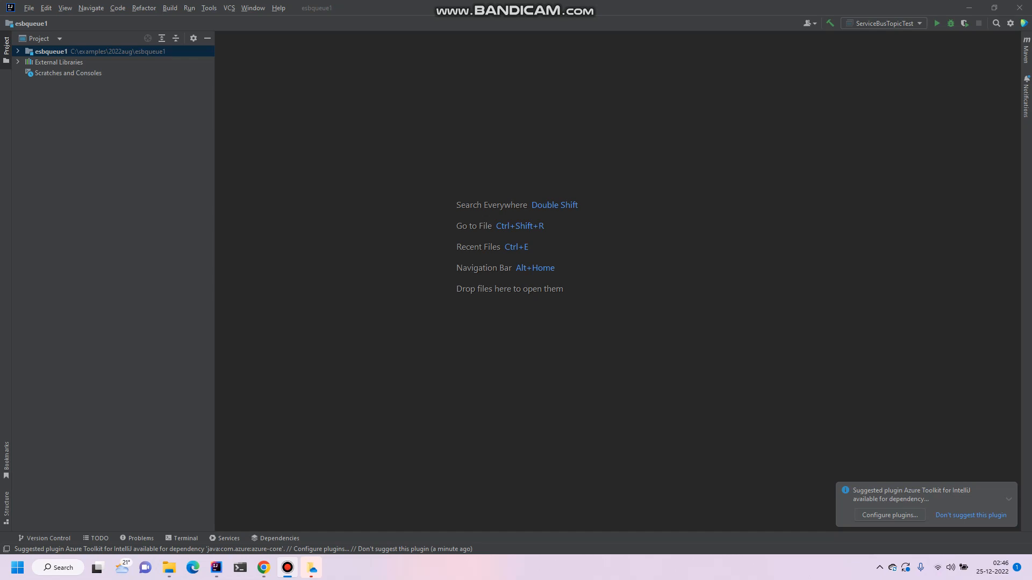
- Create a new Java Maven project named QueueExample in C:\examples\2022aug
left_click(28, 8)
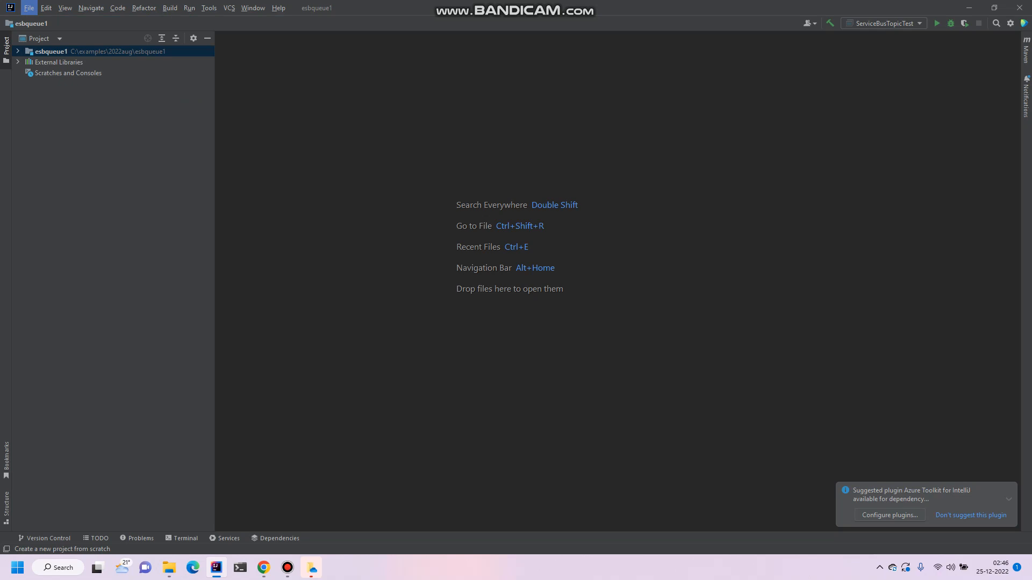
left_click(28, 7)
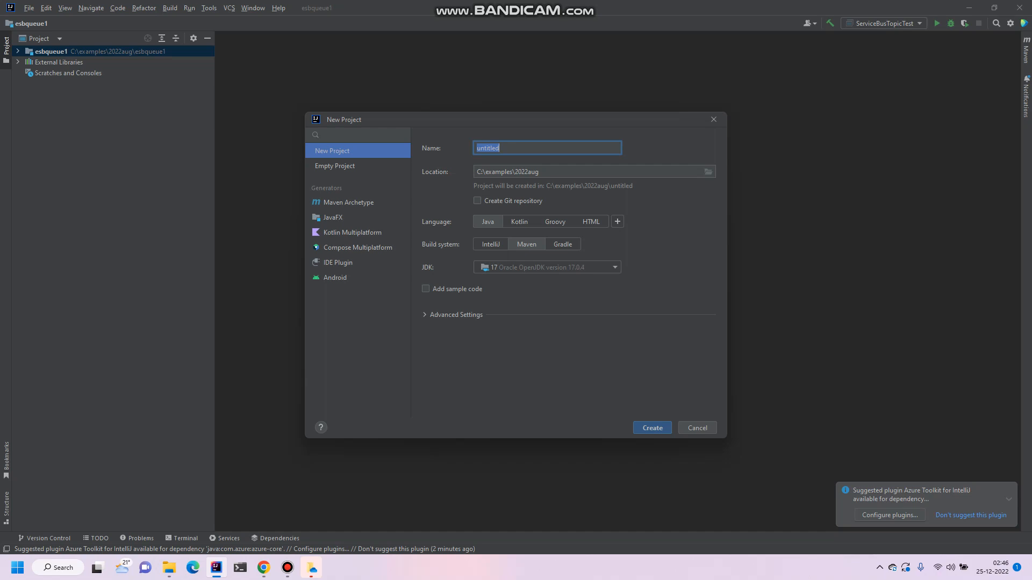
type("ES")
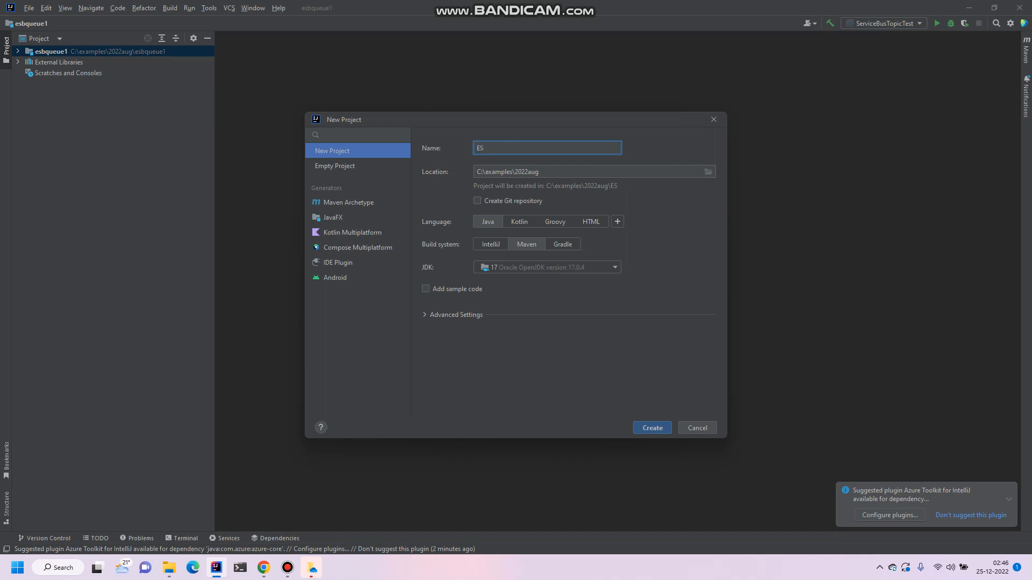
type("BQueue")
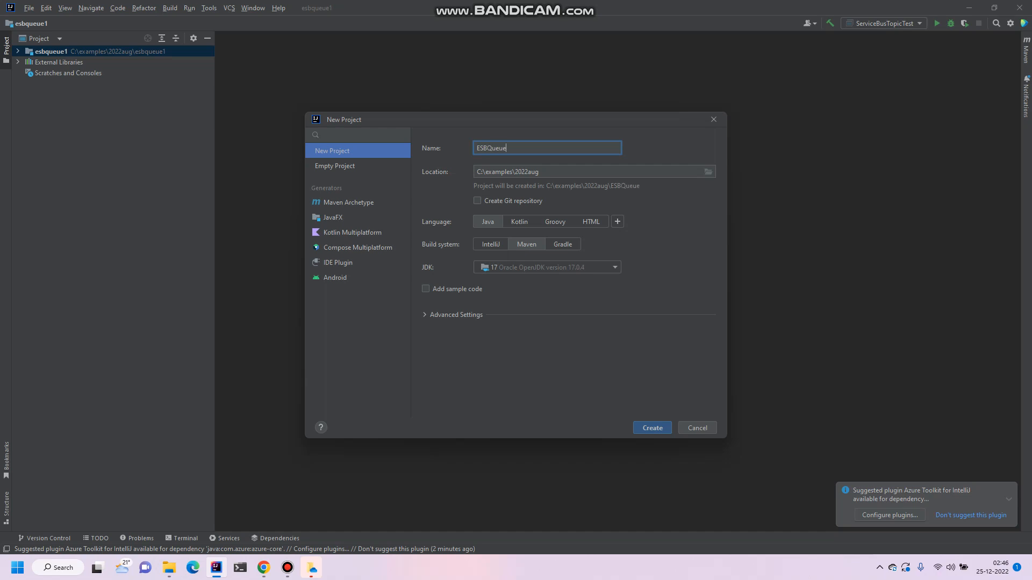
type("E")
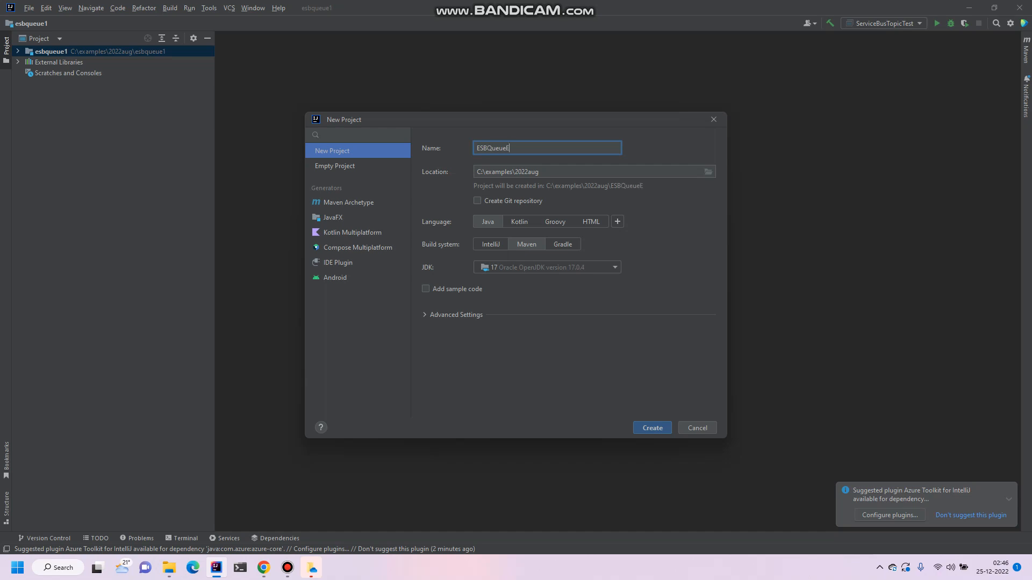
key("Backspace")
type("x")
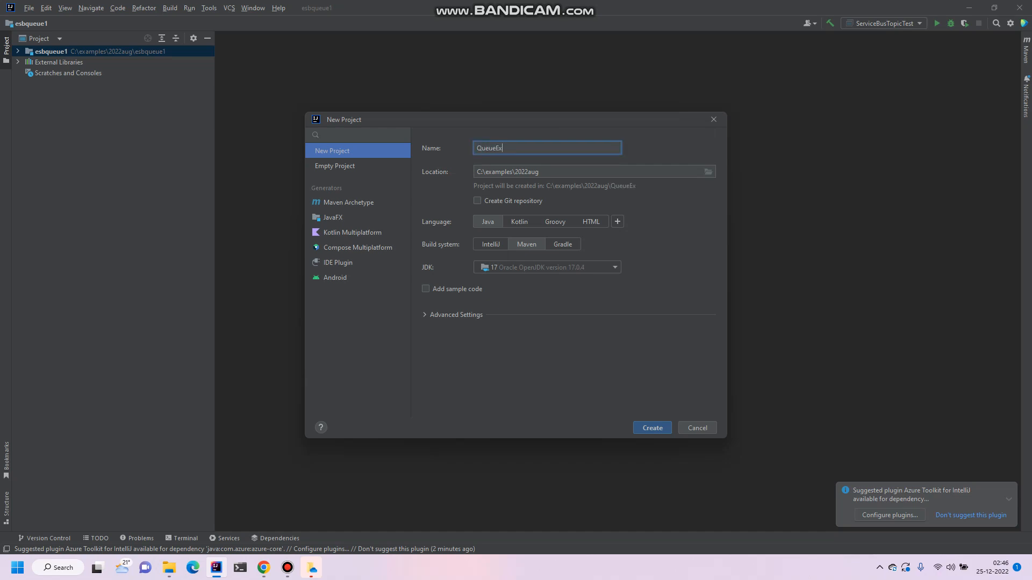
type("ample")
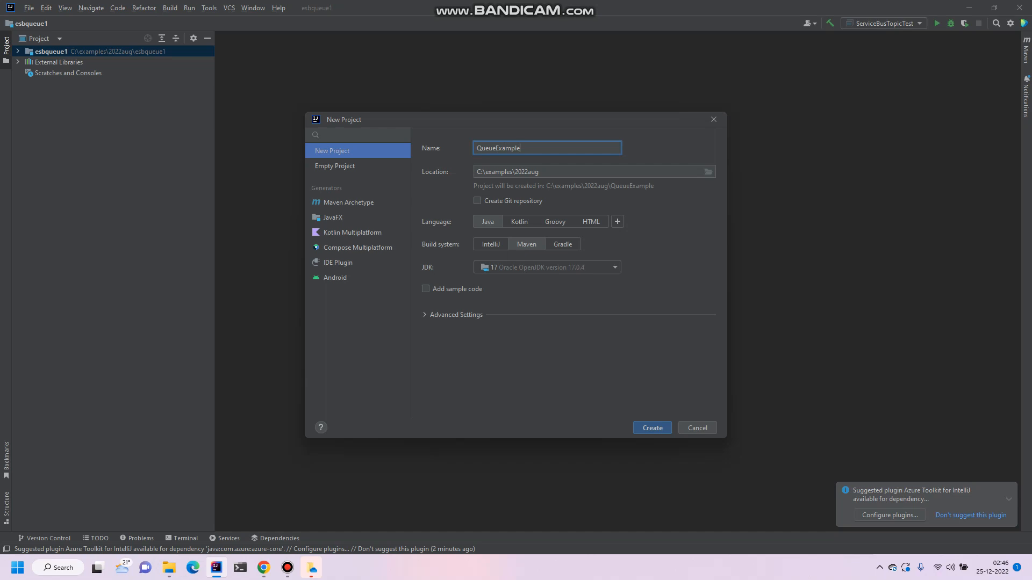
left_click(697, 428)
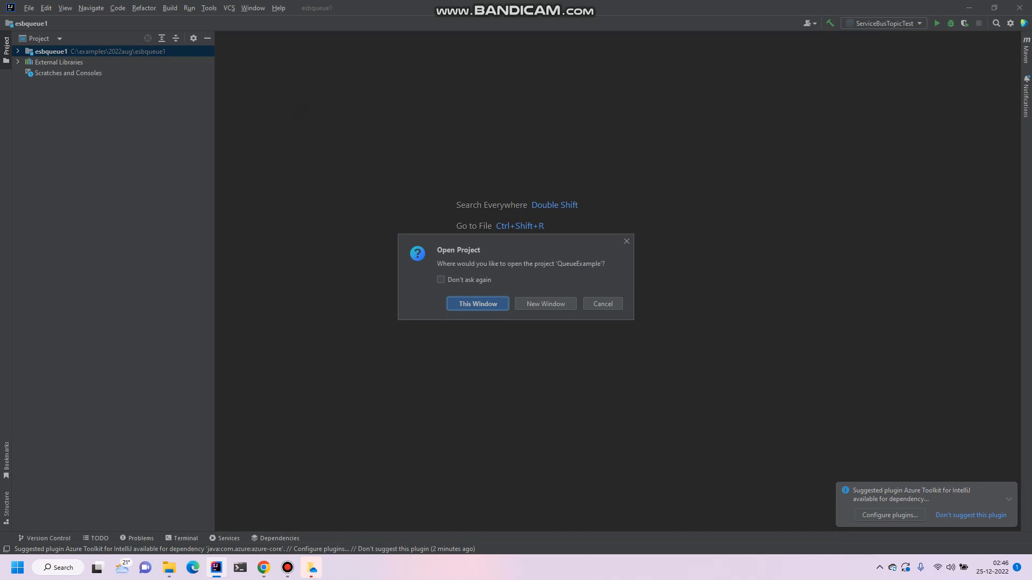
- Open QueueExample in the current window and expand its folder structure
left_click(477, 303)
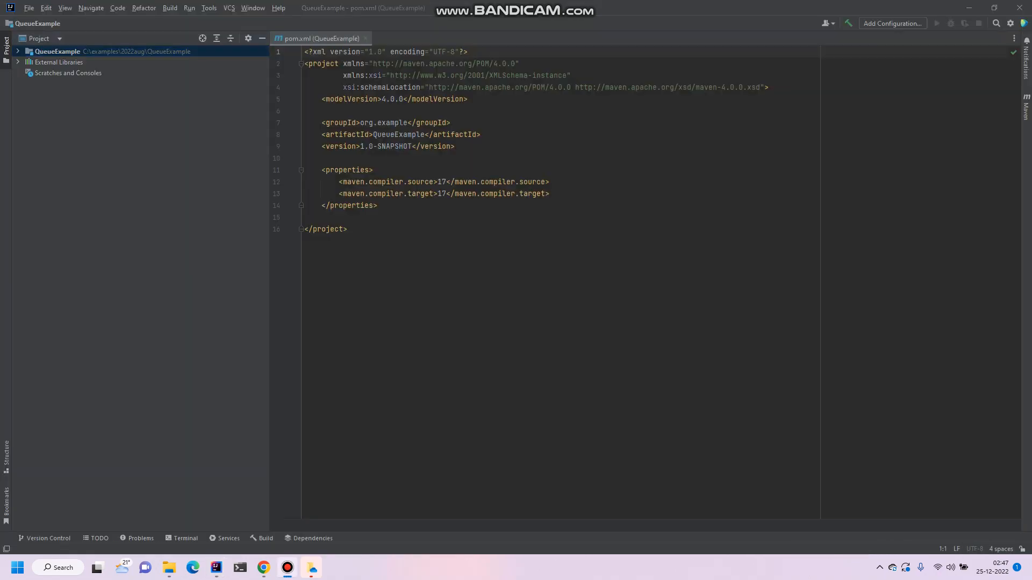
left_click(17, 52)
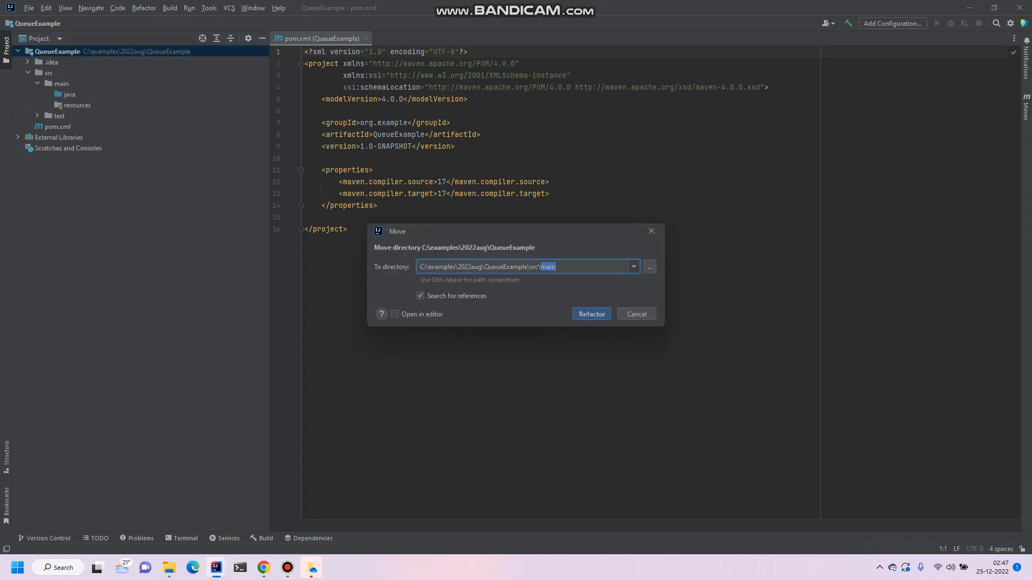
left_click(634, 314)
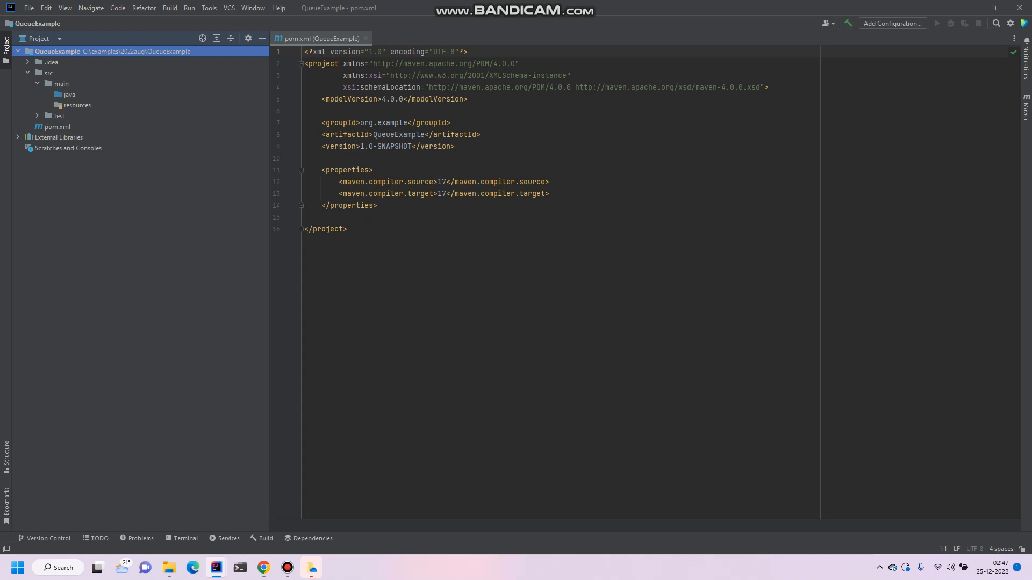
- Add a Java class named QueueSendExample under src/main/java
right_click(68, 94)
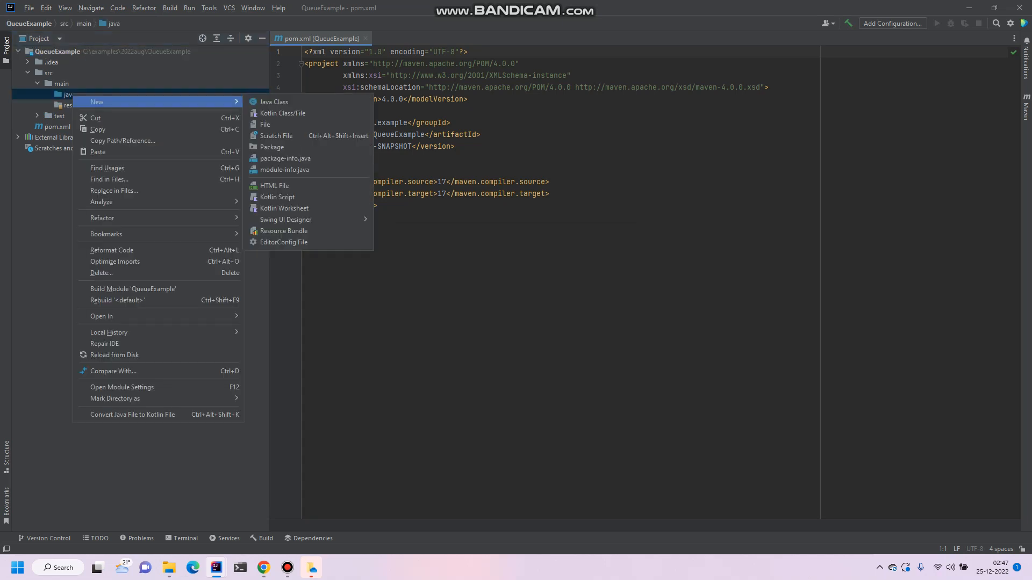
left_click(273, 102)
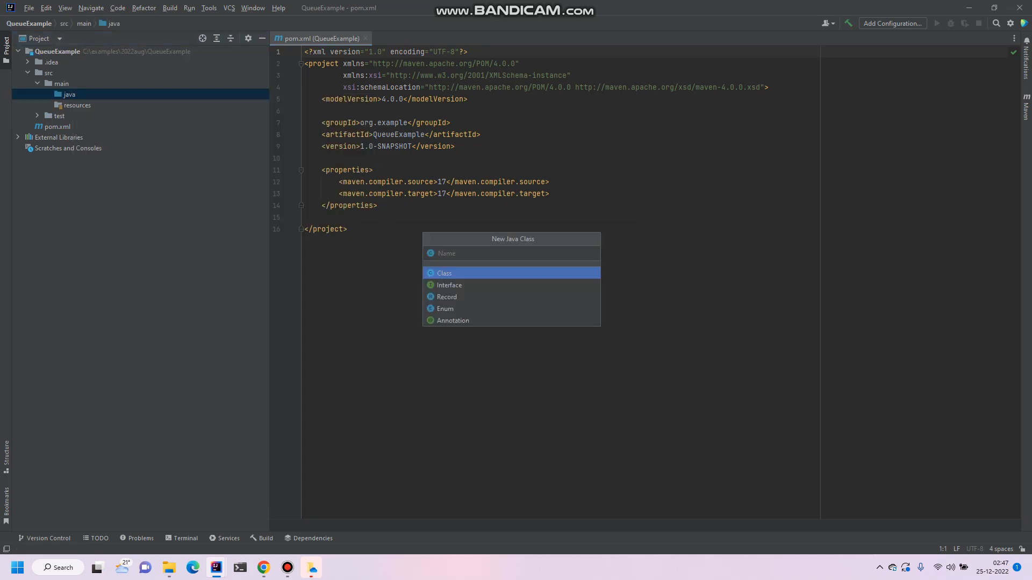
type("Q")
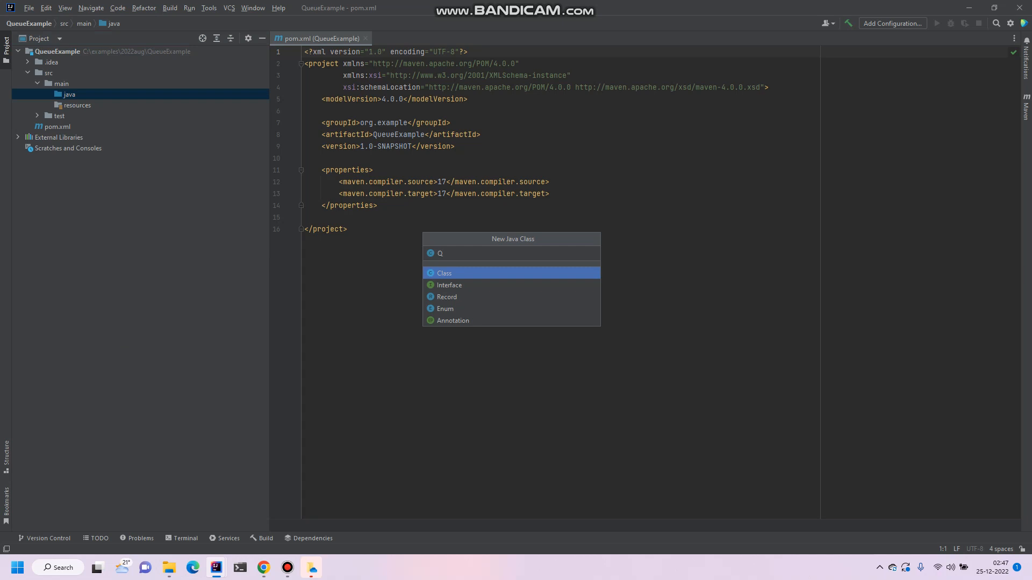
type("ueue")
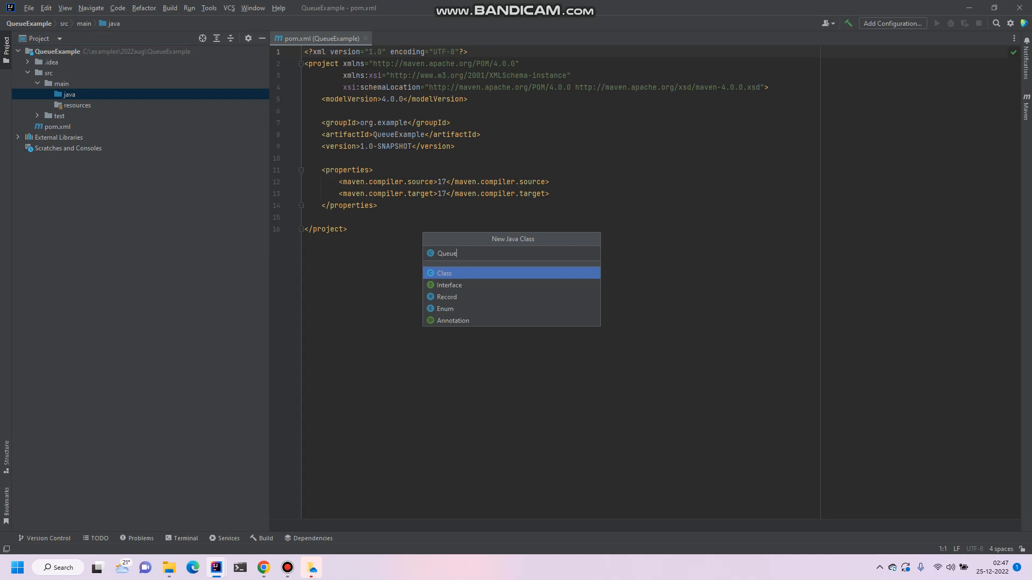
type("s")
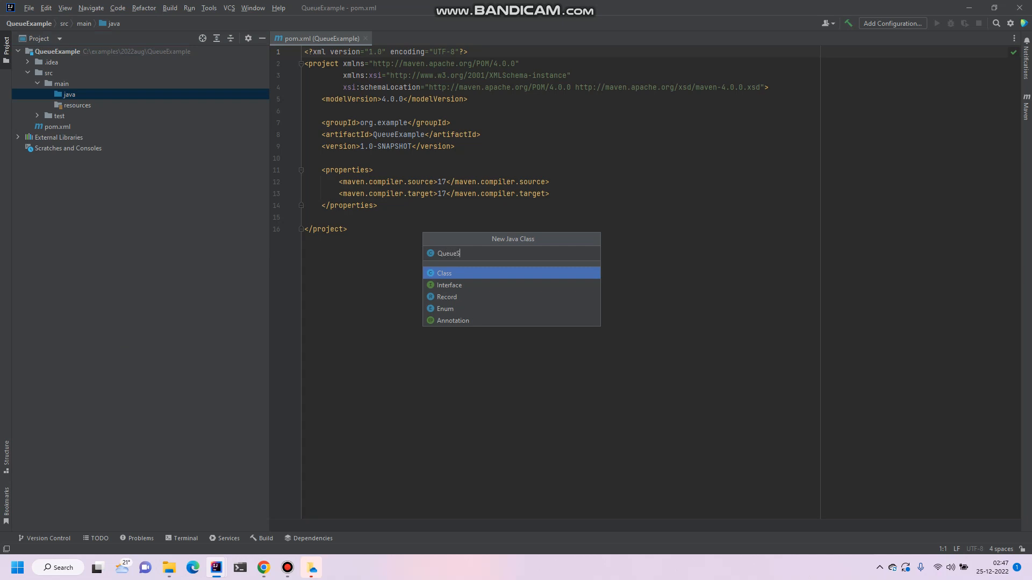
type("end")
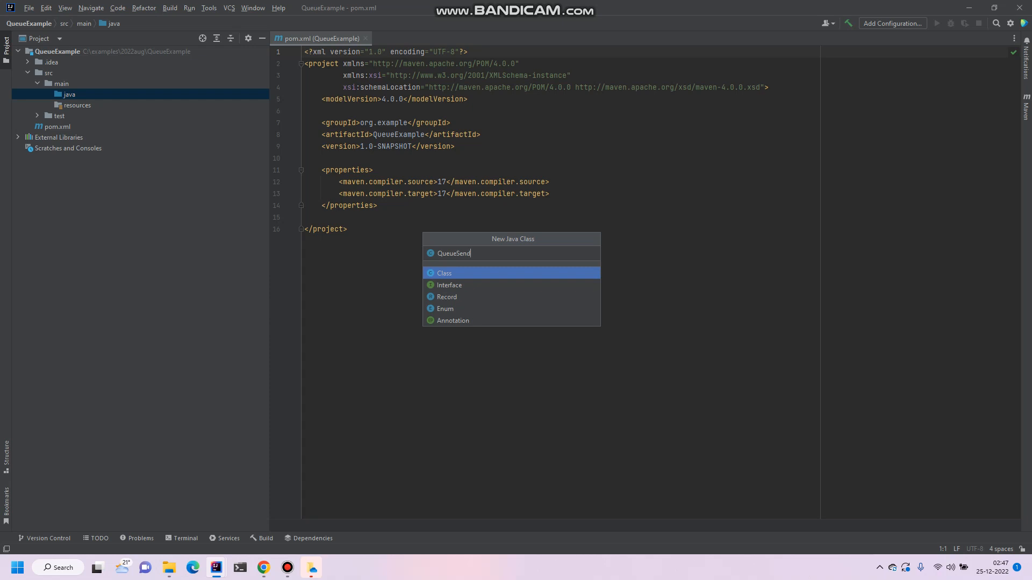
type("Example")
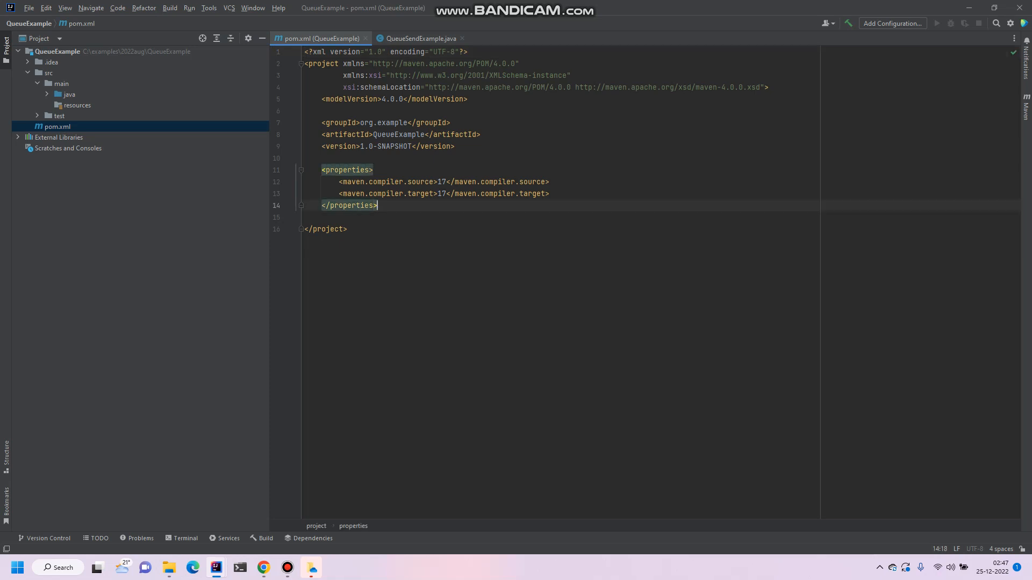
- Add the com.azure azure-messaging-servicebus 7.7.0 dependency to pom.xml and load Maven changes
type("<dependencies>")
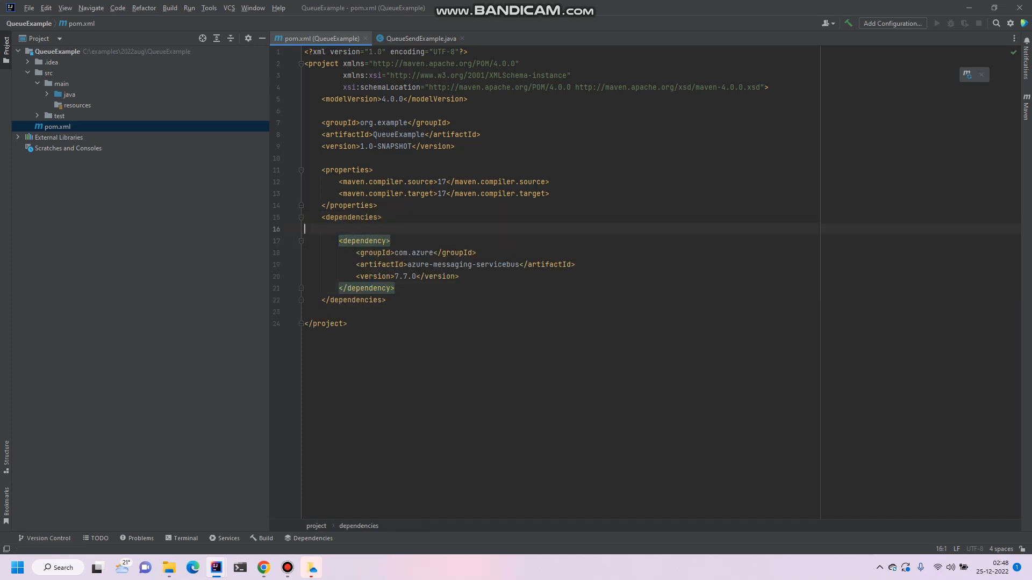
key("backspace")
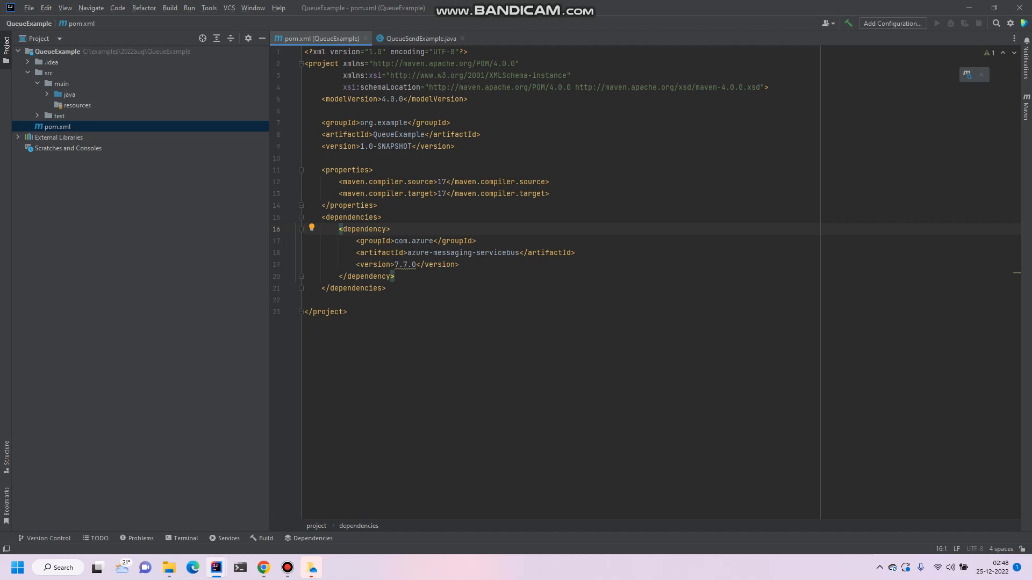
left_click(1024, 99)
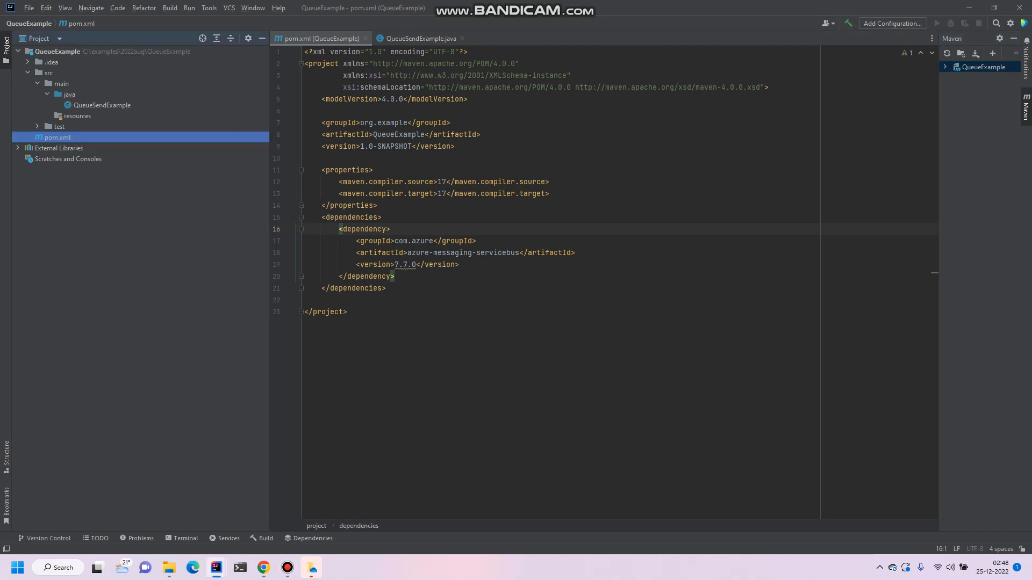
- Declare an empty static String connectionString field above main in QueueSendExample
left_click(419, 38)
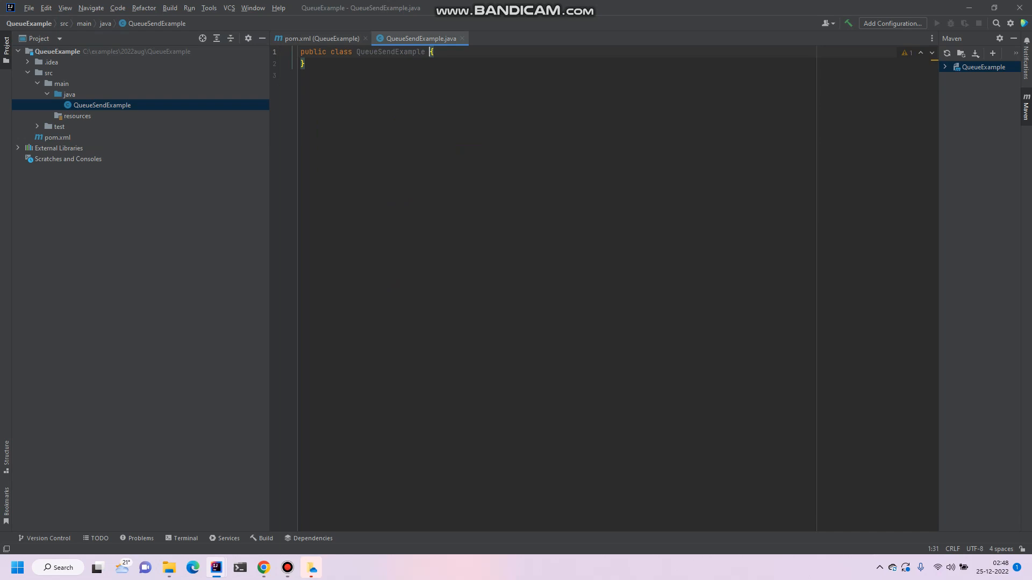
left_click(303, 63)
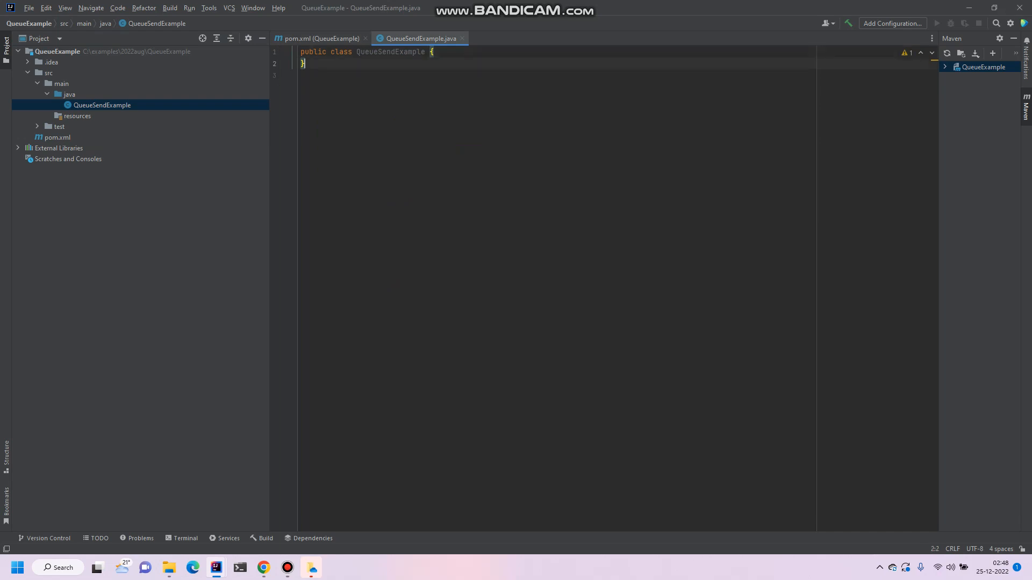
key("enter")
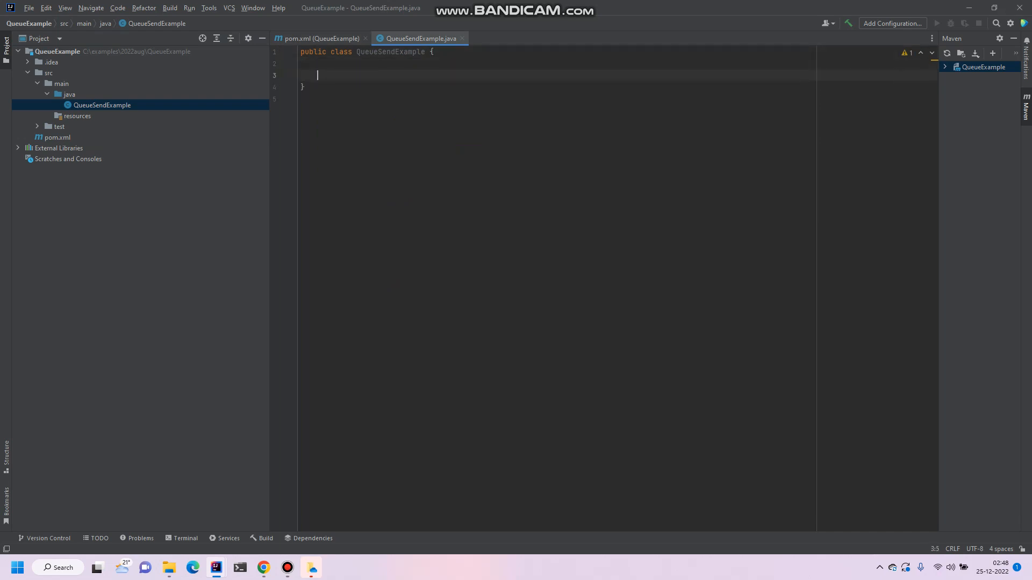
type("main(String[] args) {")
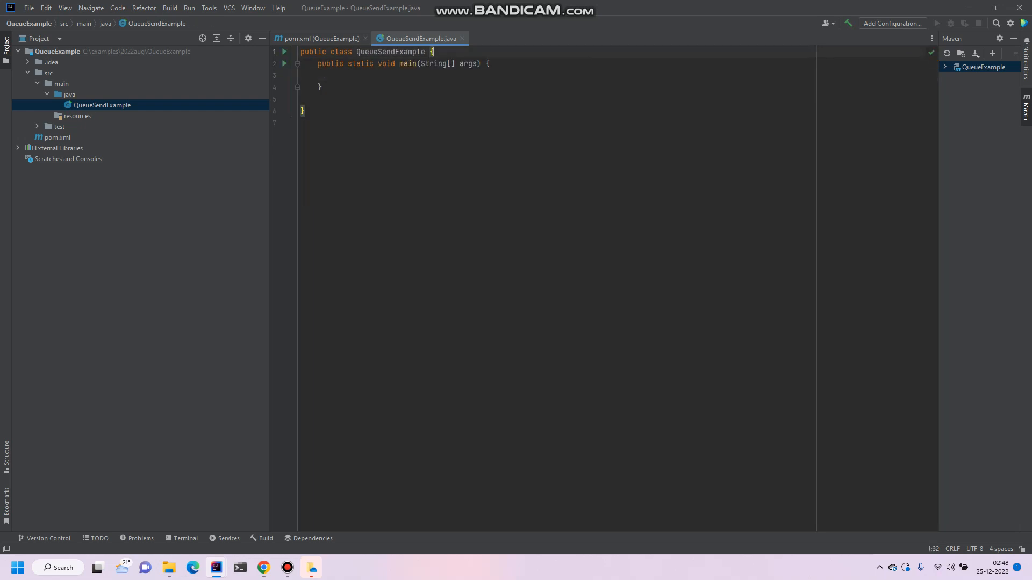
key("enter")
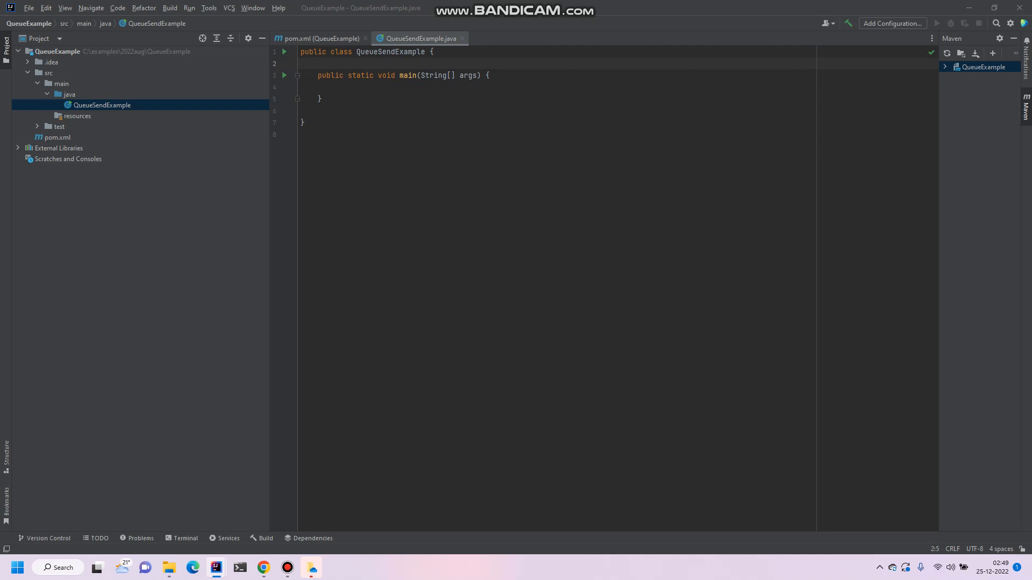
type("static")
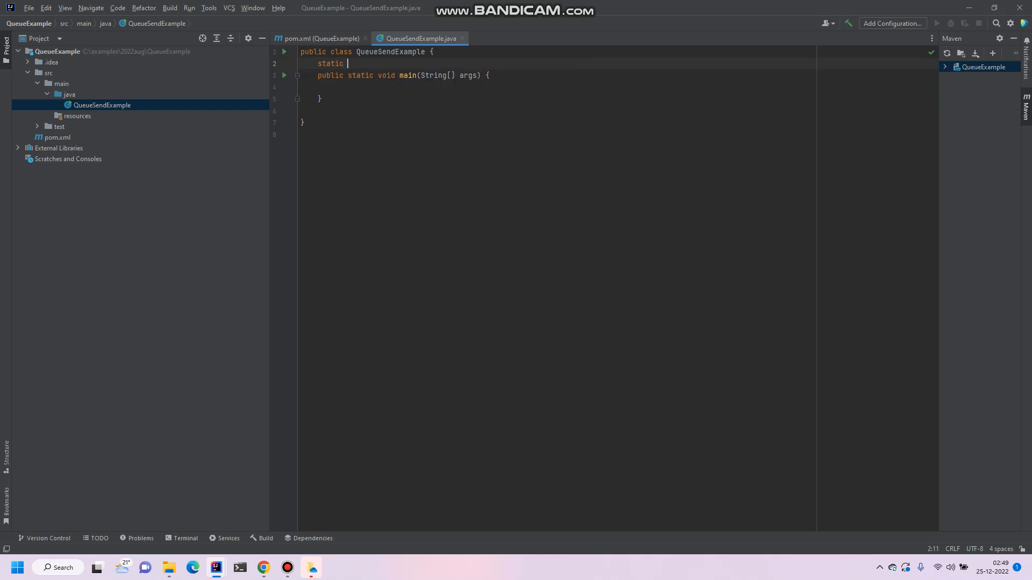
type("string")
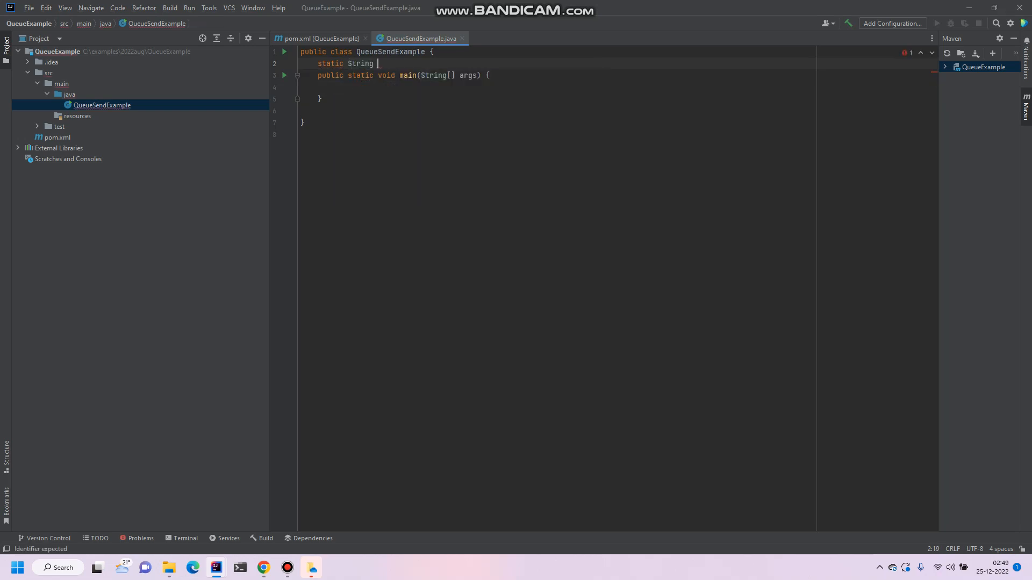
type("connectionString")
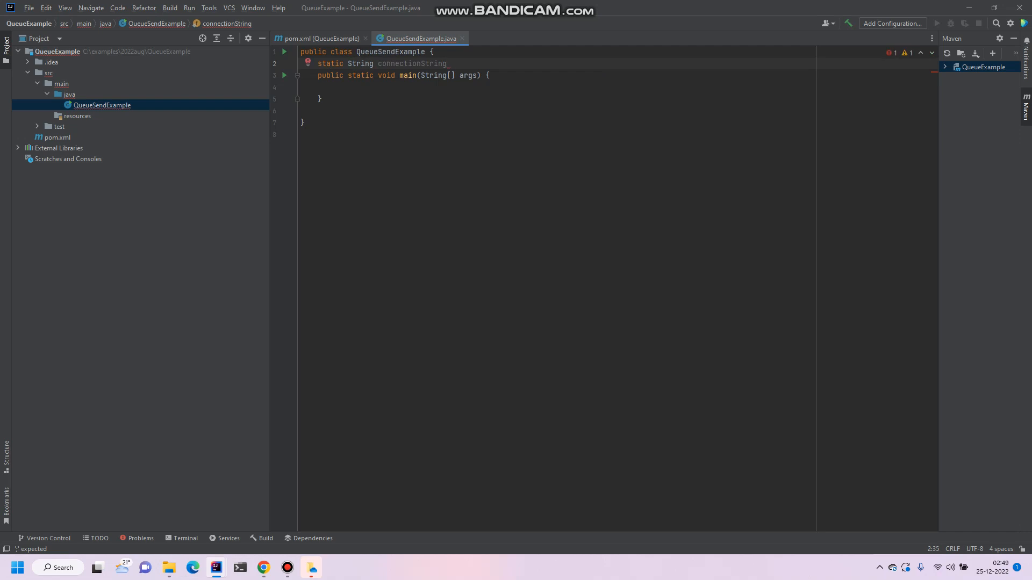
type("=\"")
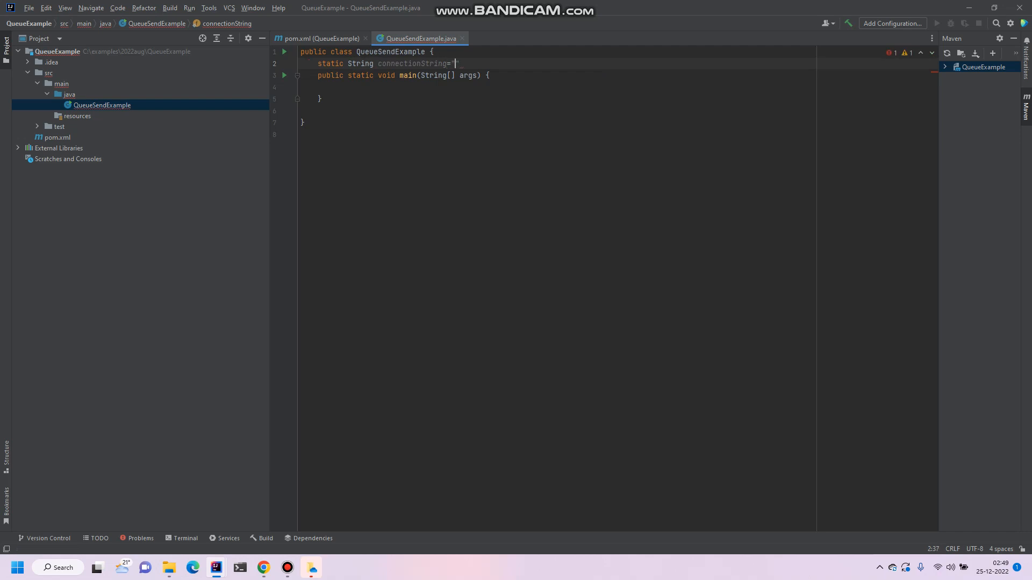
type("\"")
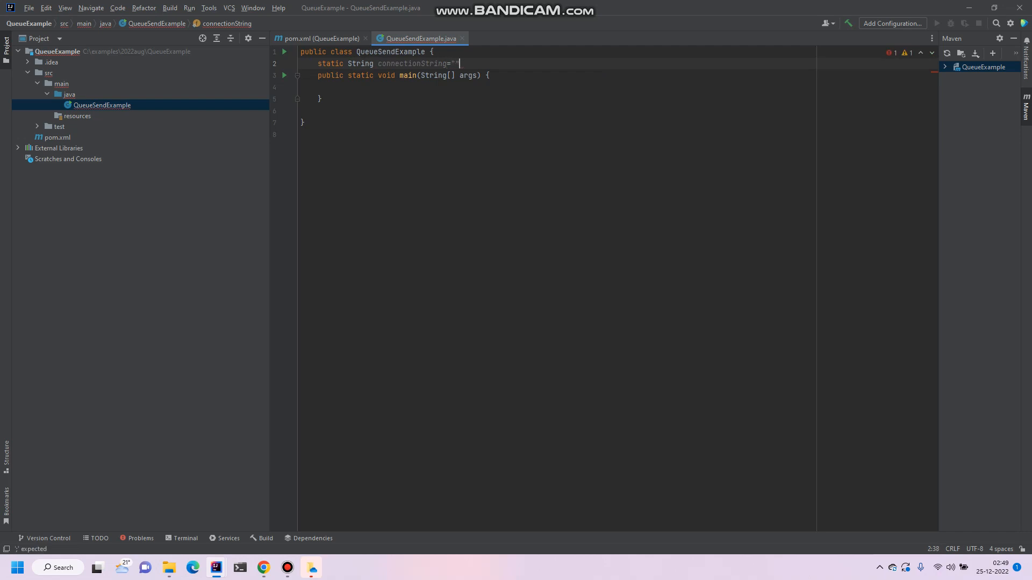
- Declare an empty static String queueName field
type("static S")
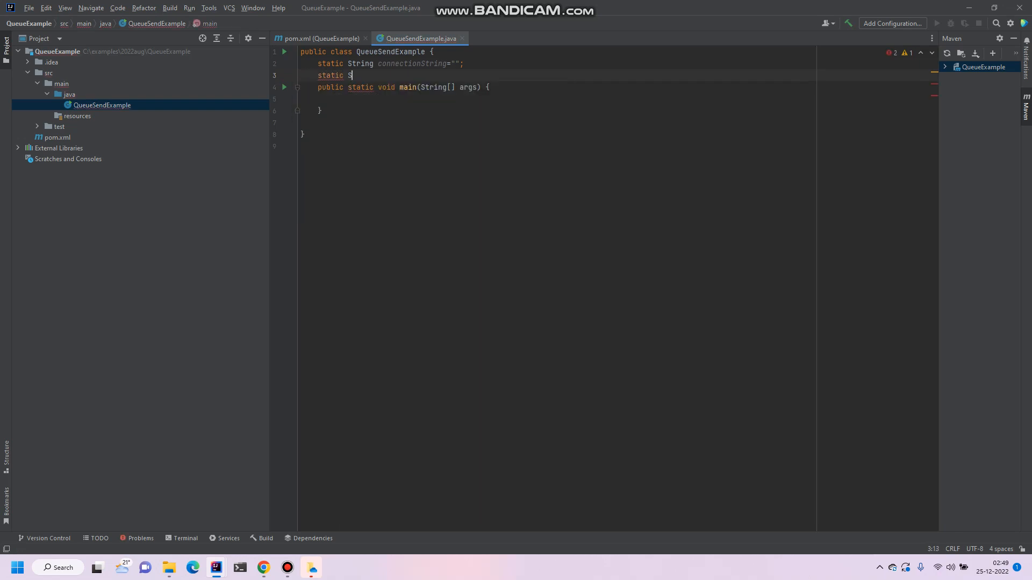
type("tin")
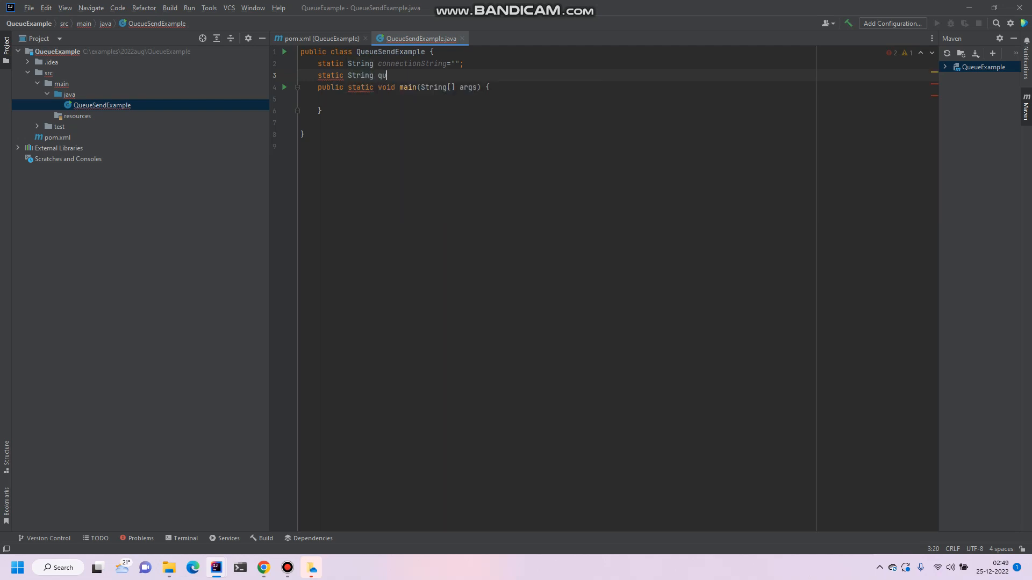
type("eye")
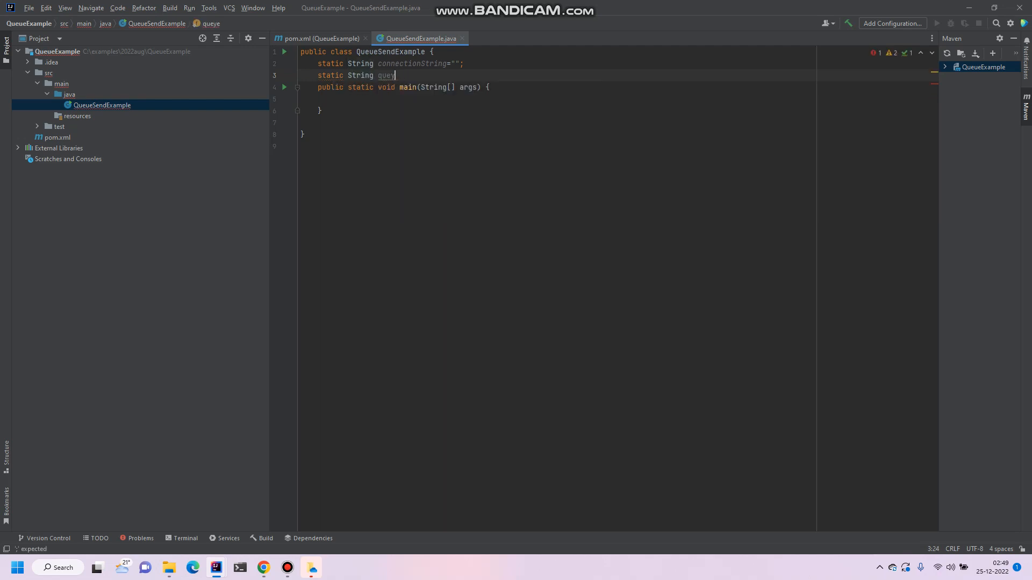
type("ueName =")
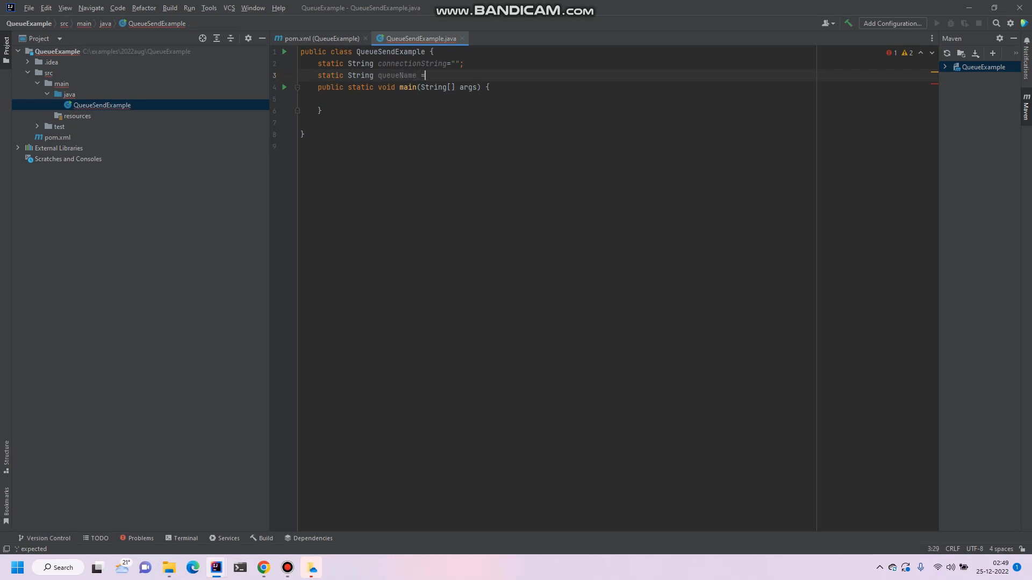
type("\"\";")
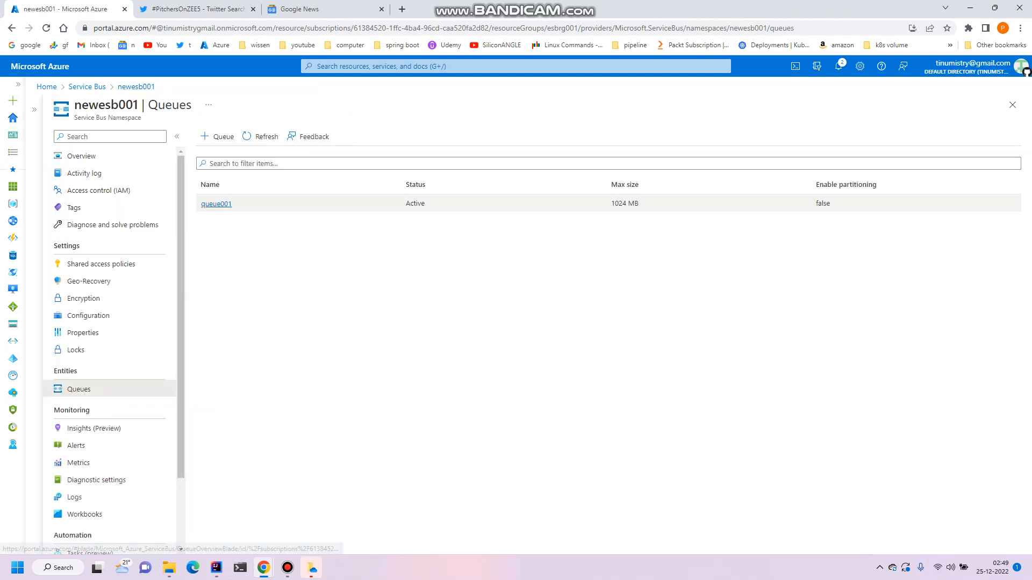
- Open queue001 in the Azure portal and enter its name as the queueName value
left_click(216, 203)
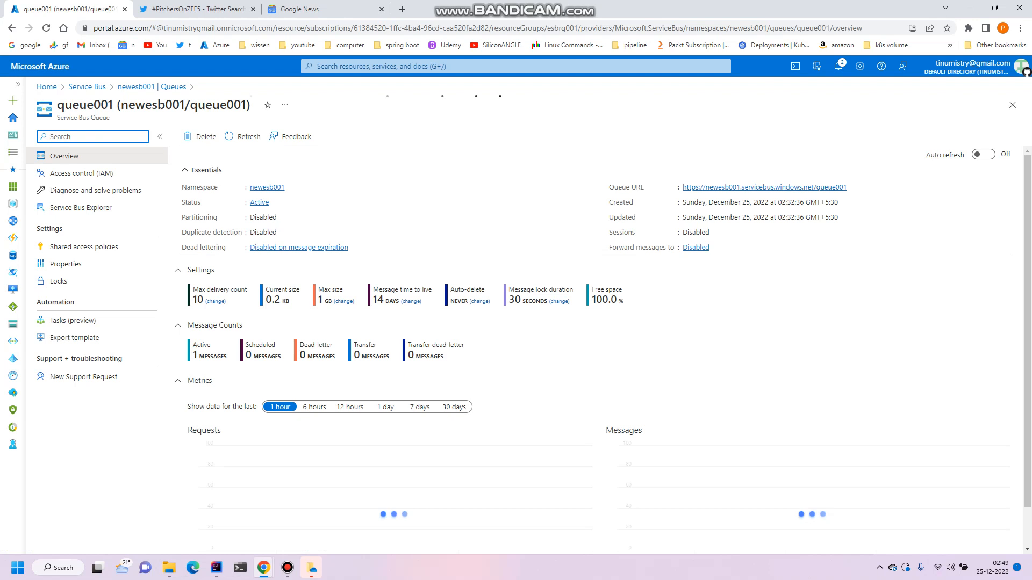
double_click(216, 106)
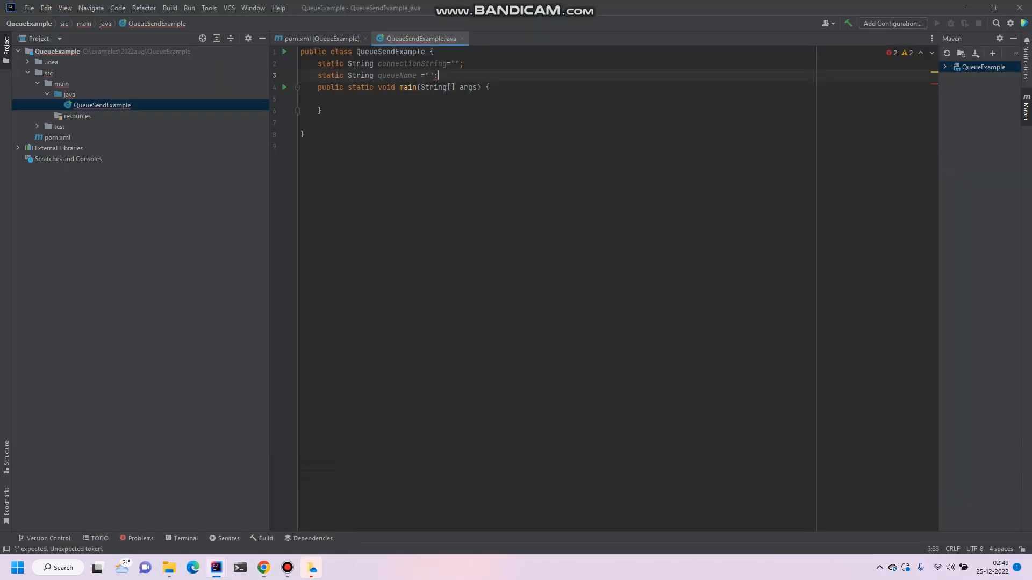
type("queue001")
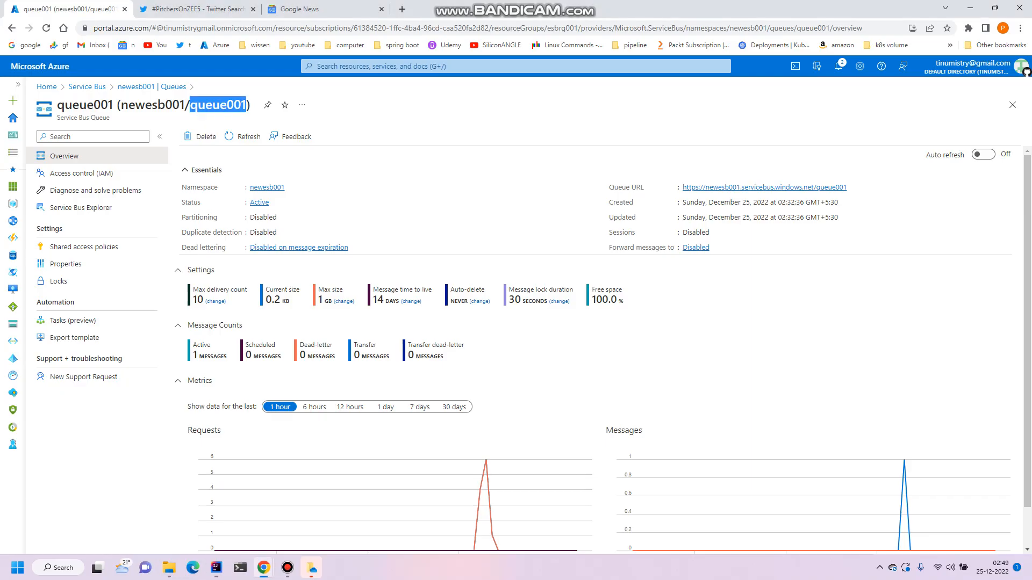
mouse_move(82, 246)
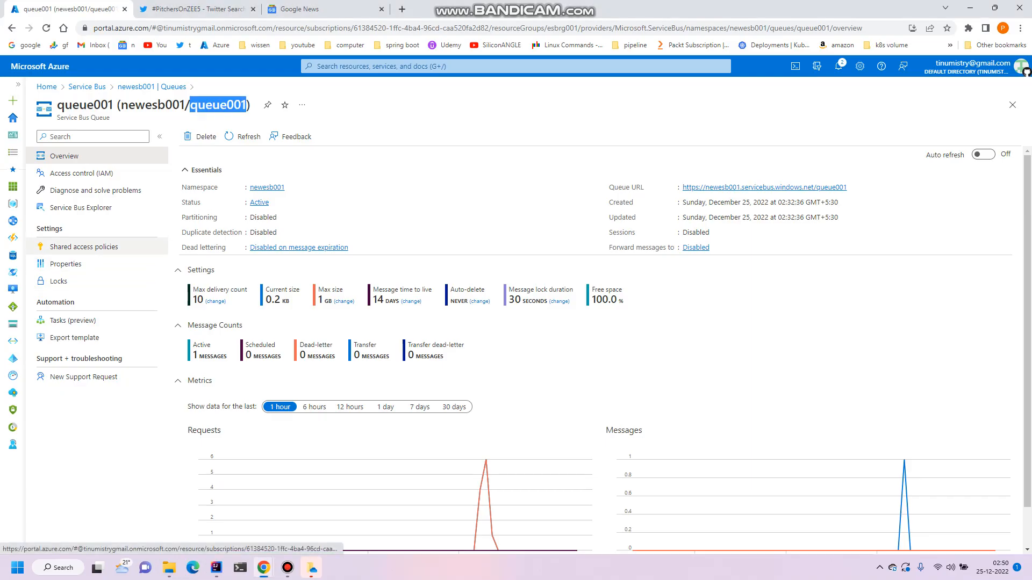
- Create SAS policy polocy001 with Manage rights on queue001 and copy its primary connection string
left_click(83, 247)
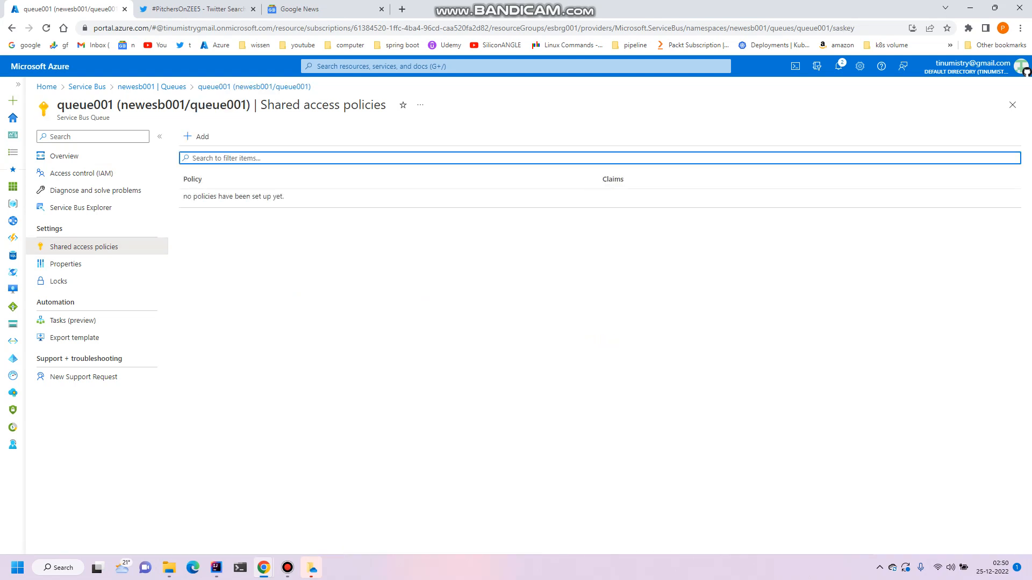
left_click(197, 136)
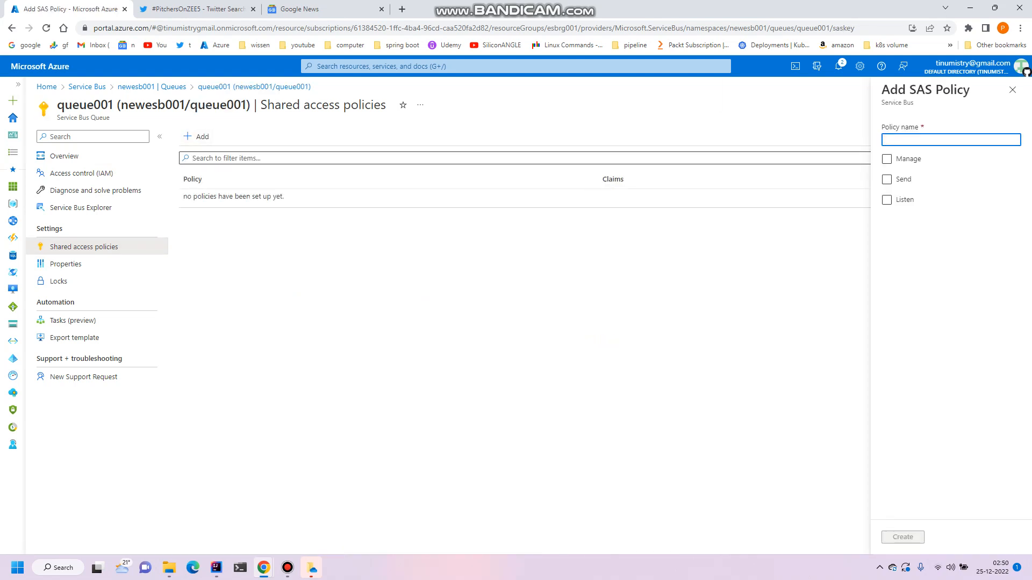
left_click(950, 140)
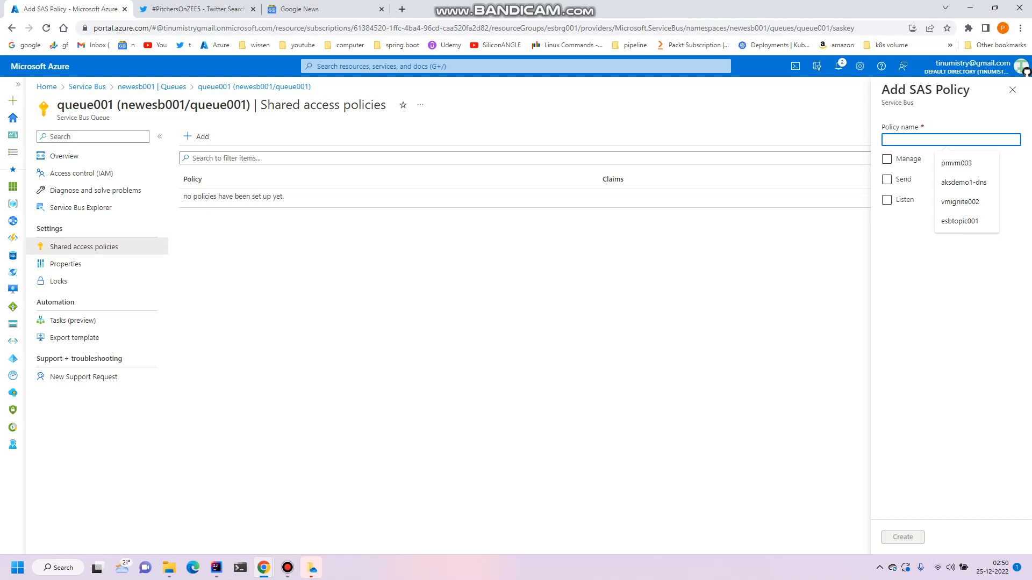
type("policy")
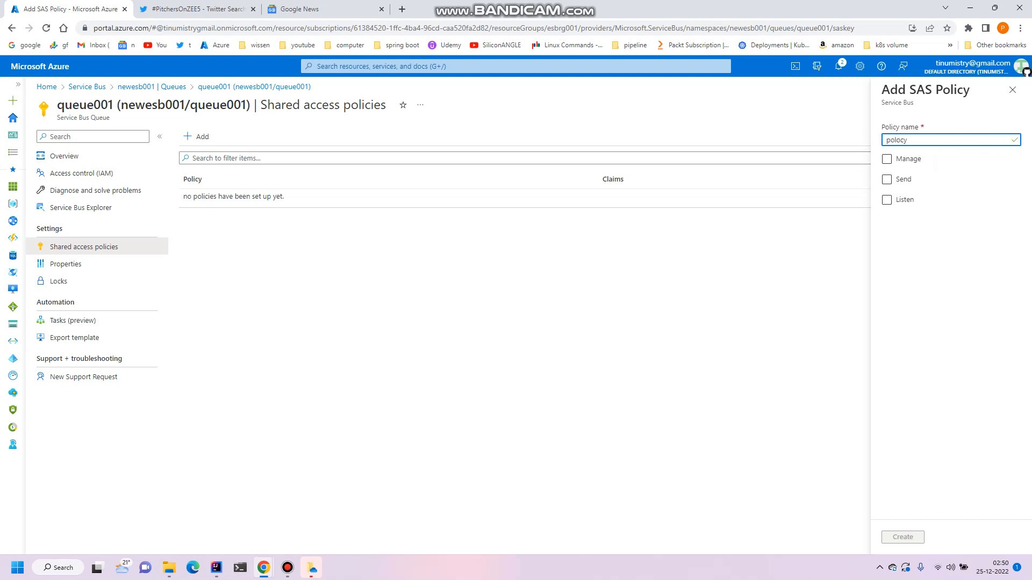
type("001")
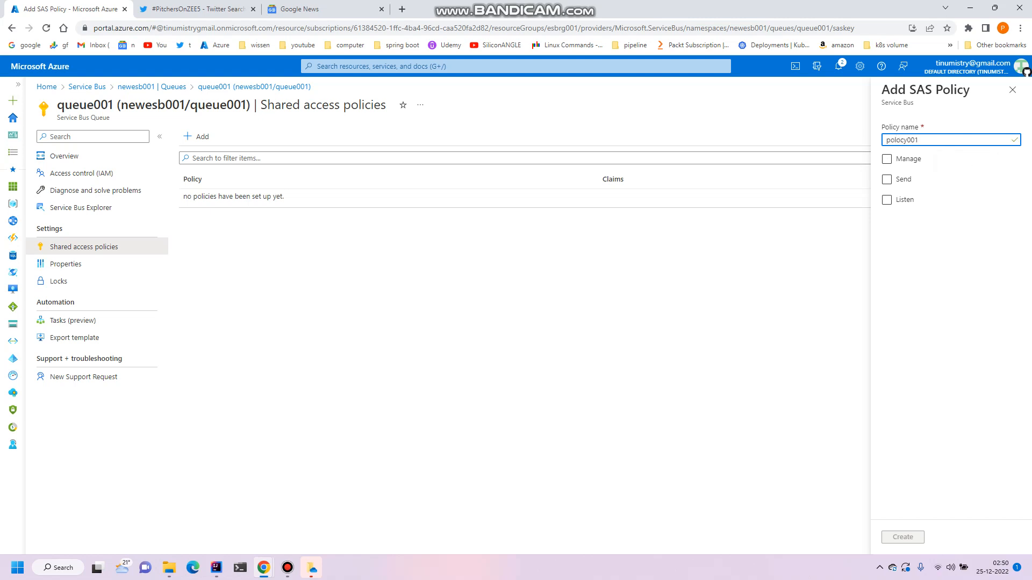
left_click(886, 159)
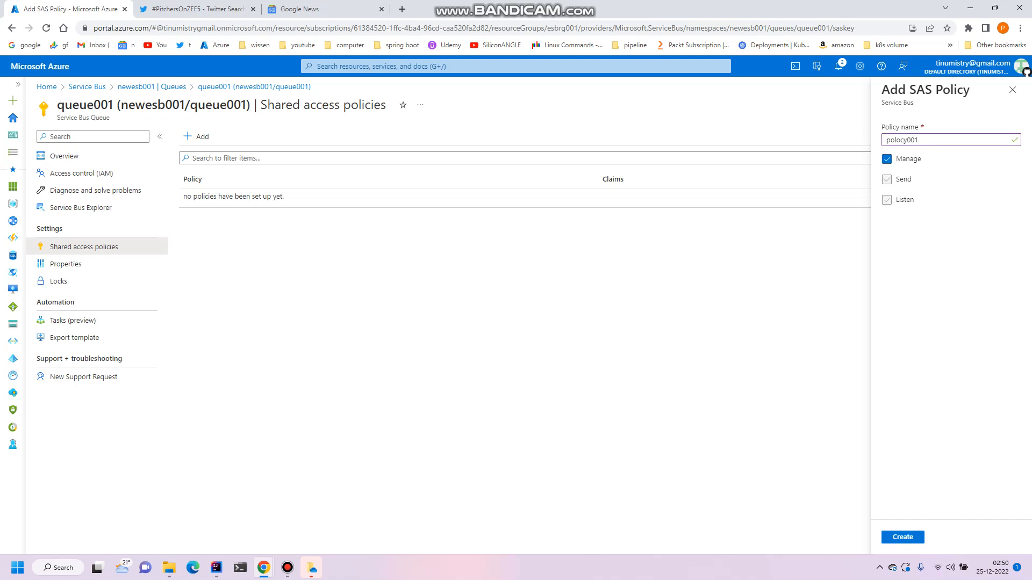
left_click(901, 537)
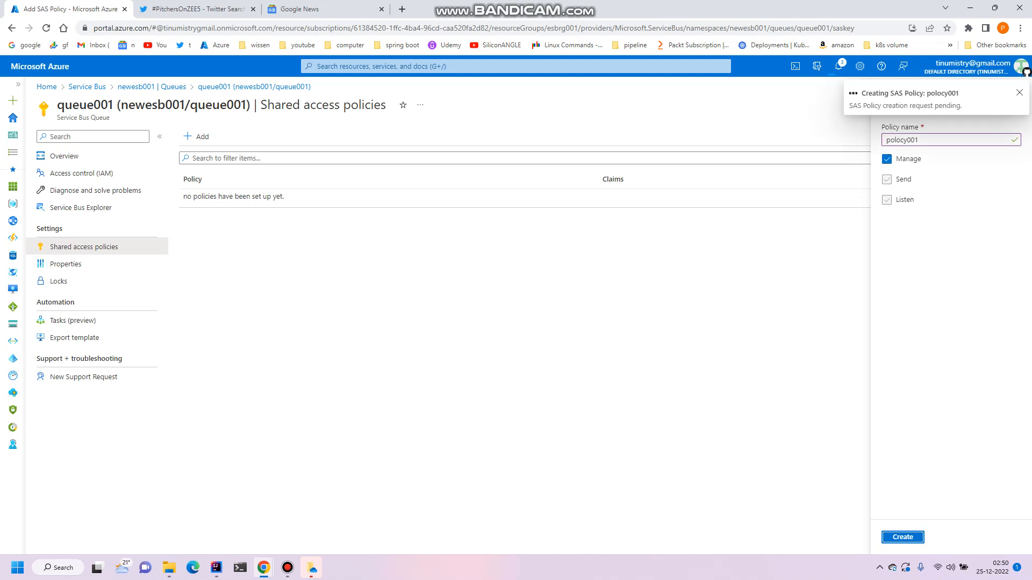
left_click(902, 536)
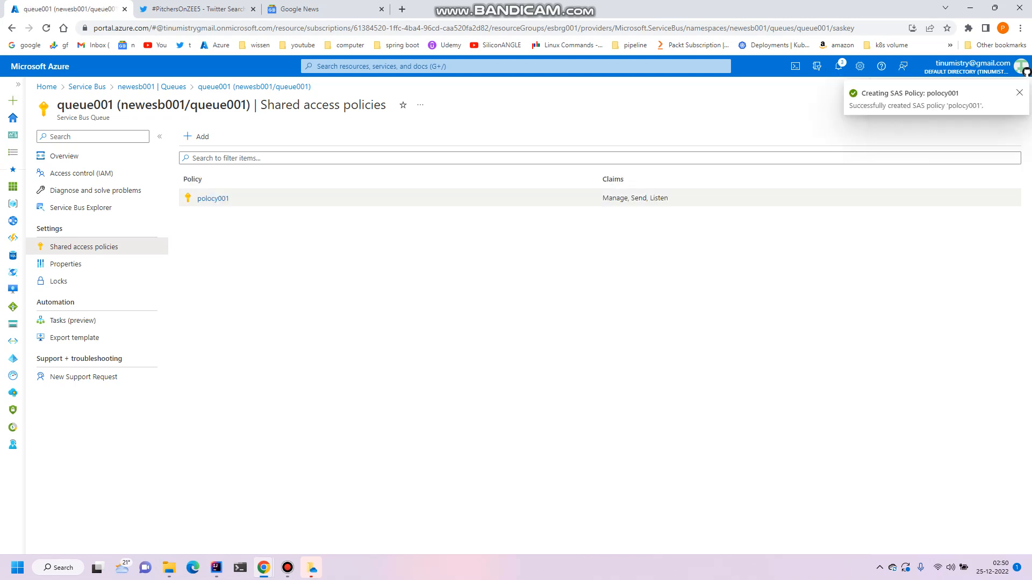
left_click(213, 198)
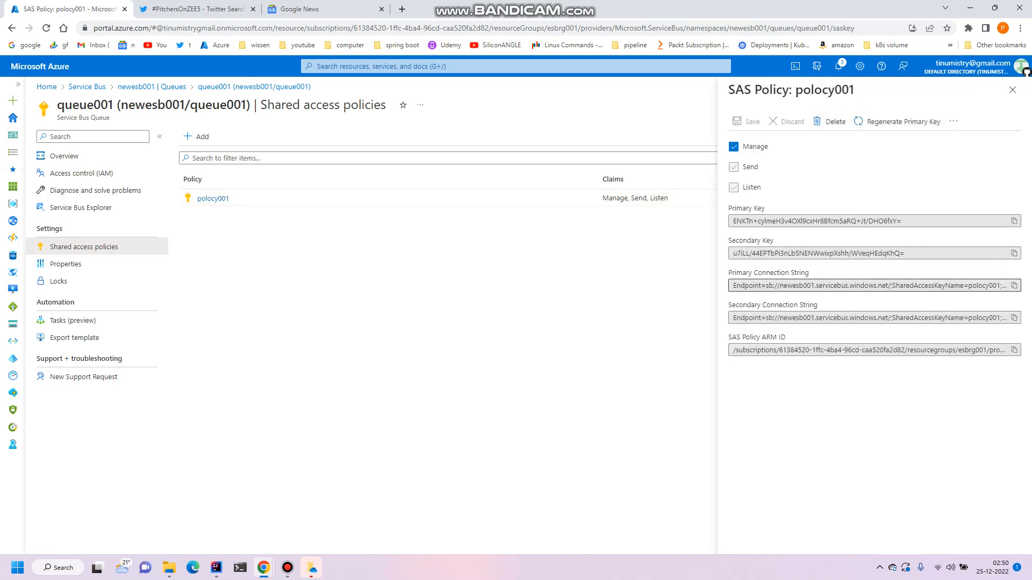
left_click(1014, 285)
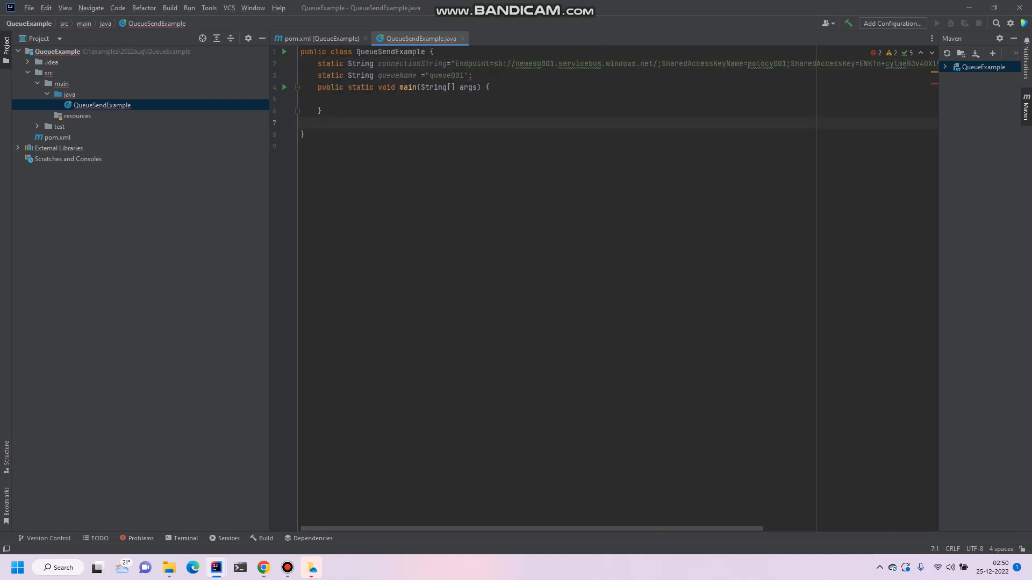
- Add a static sendMessage() method with a 'send simple message to esb' comment, called from main
type("static void")
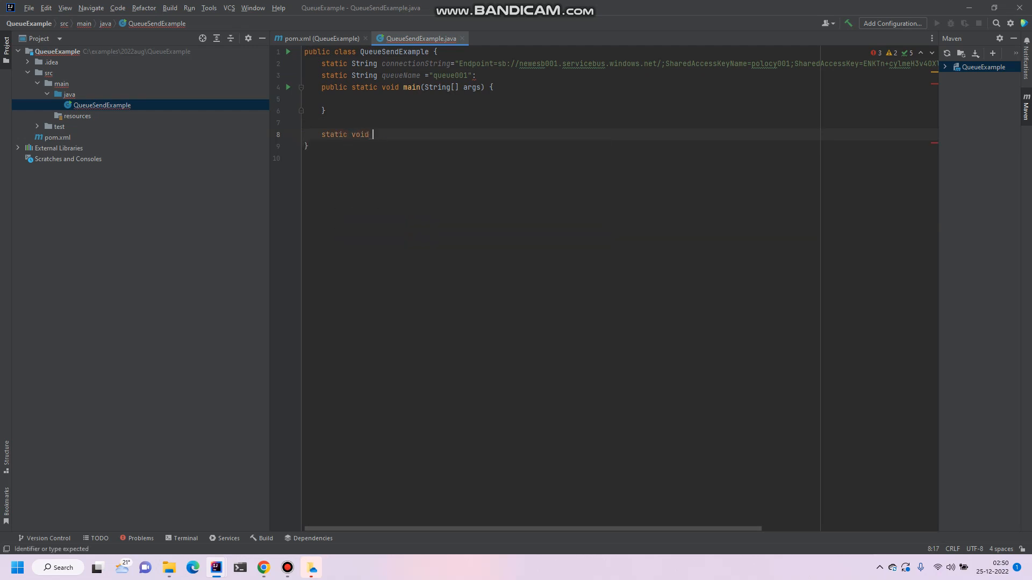
type("send")
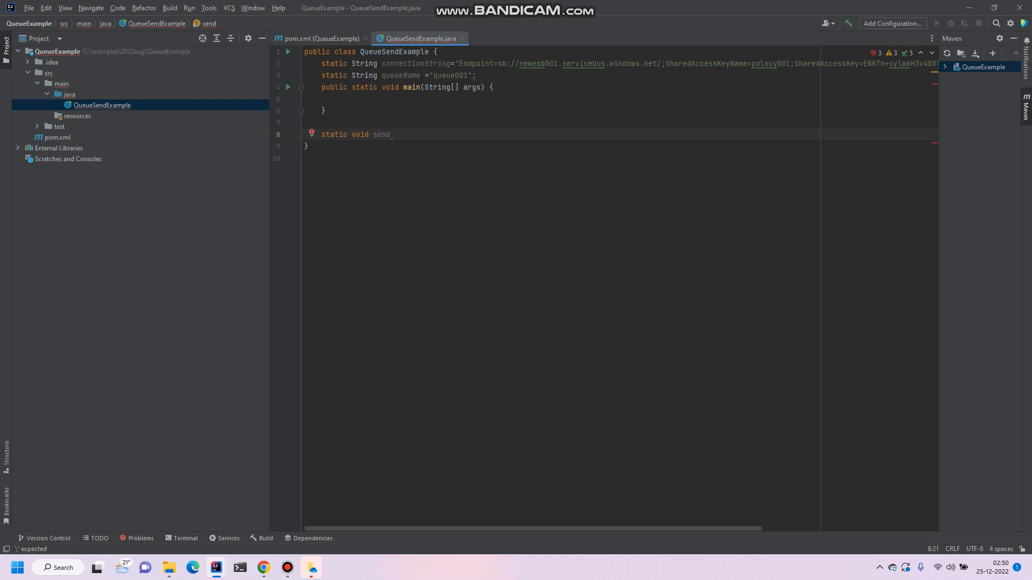
type("Message(")
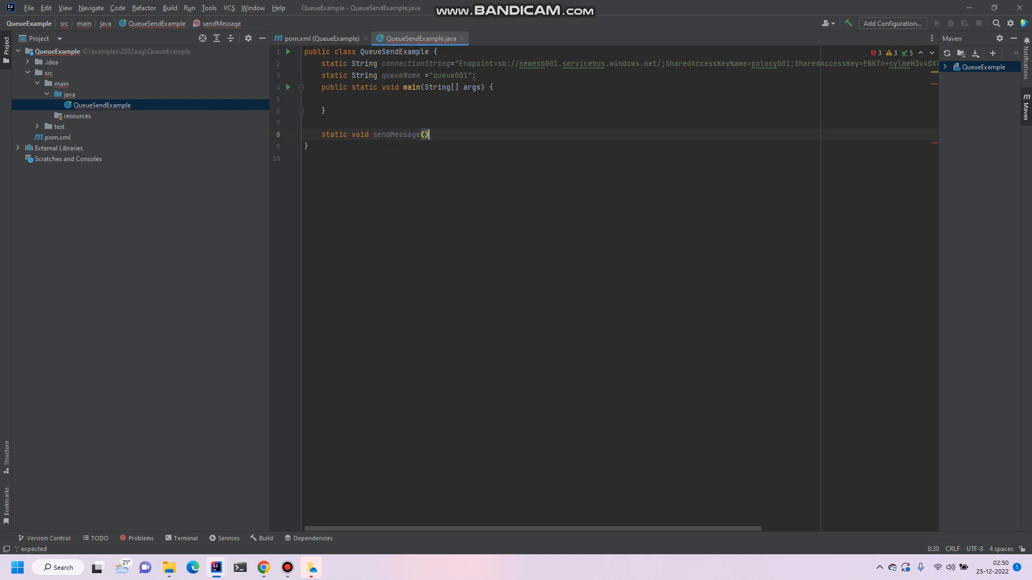
type("{")
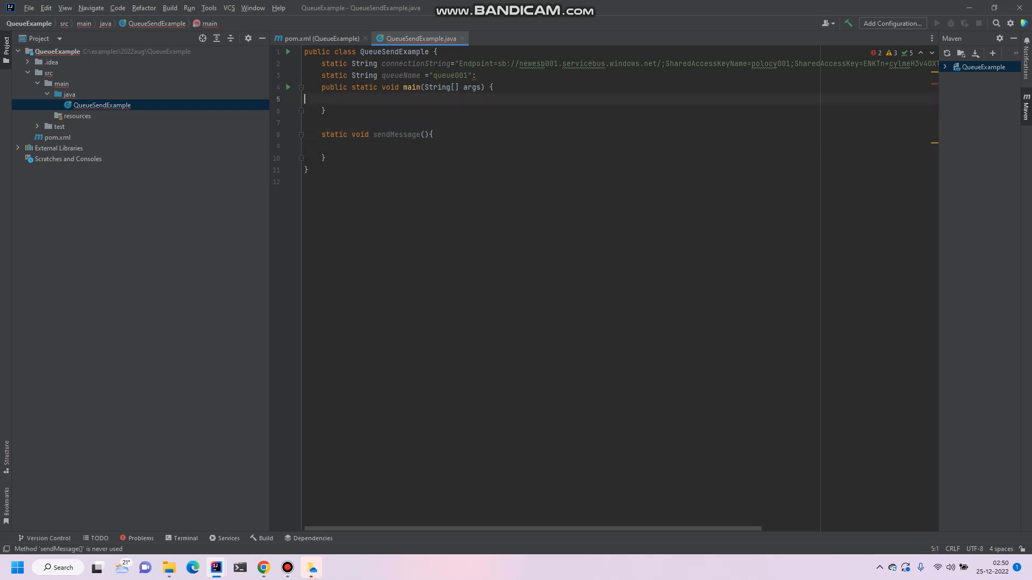
type("sendMessage();")
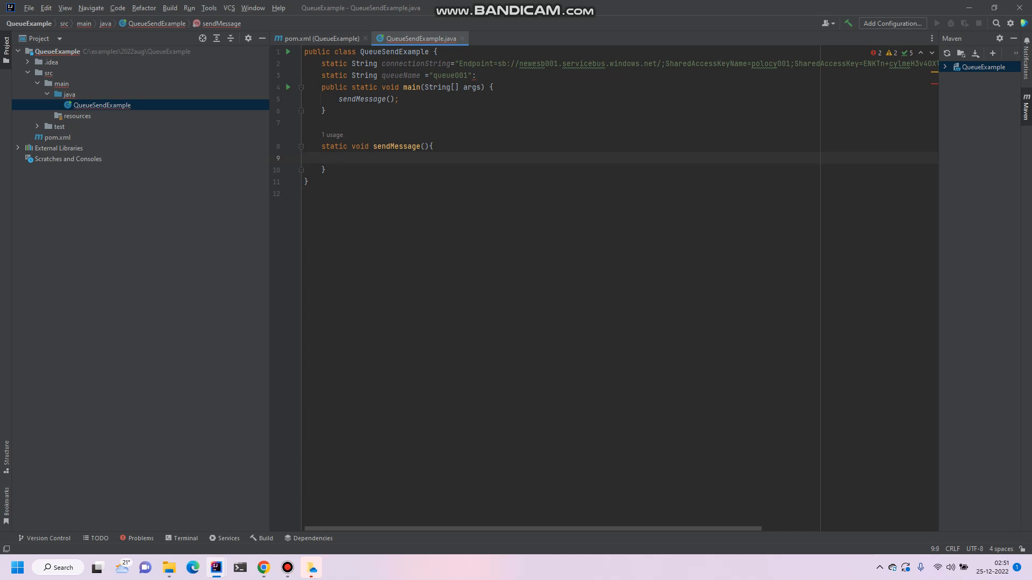
type("//crea")
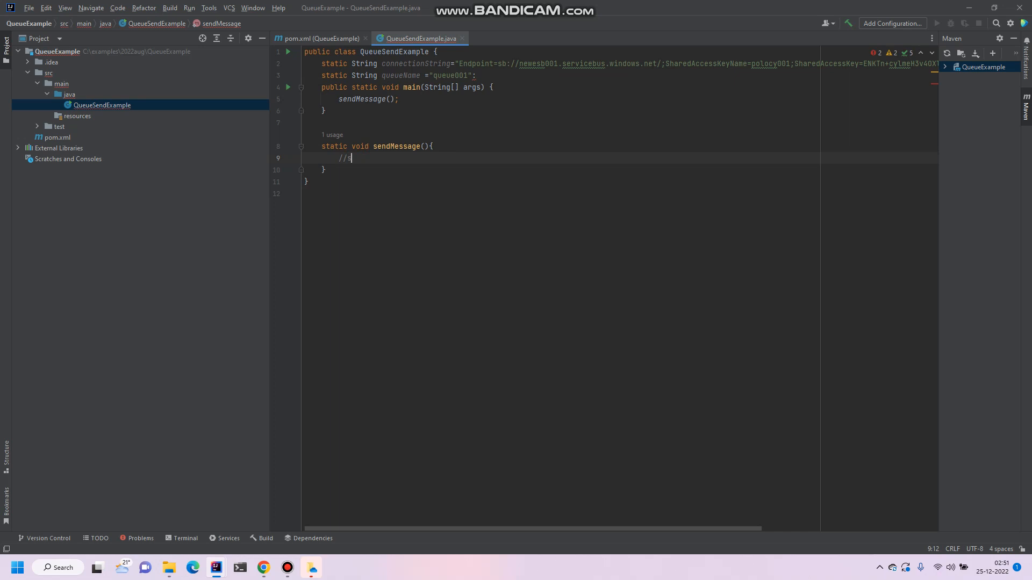
type("end simple message to")
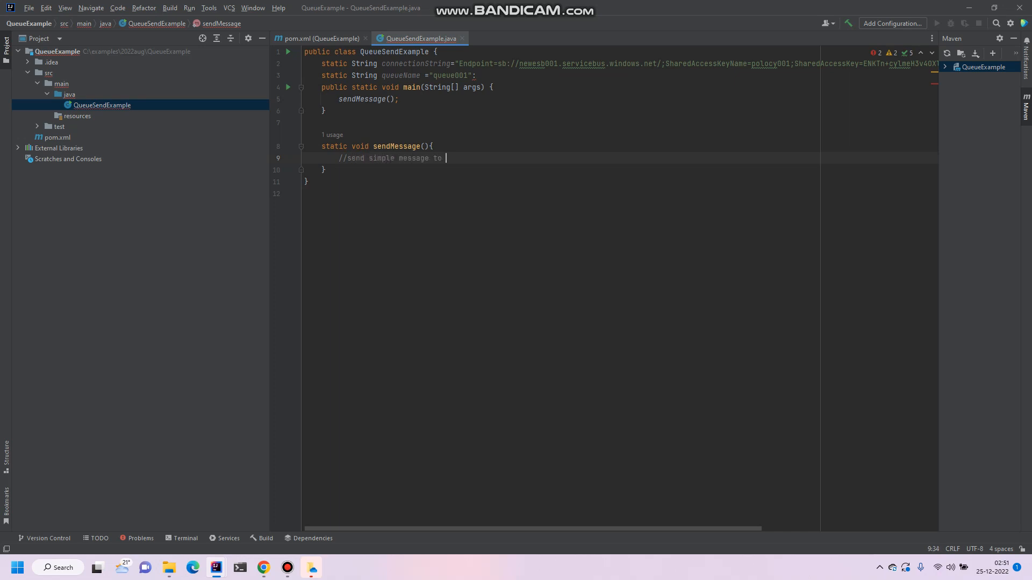
type("esb")
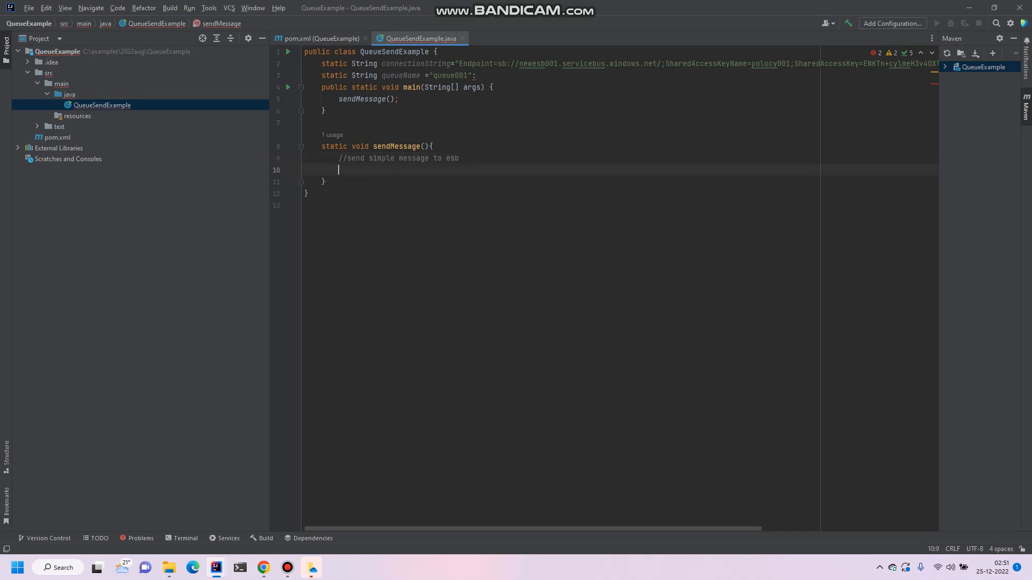
- Declare a ServiceBusSenderClient variable, accepting its auto-import
type("Se")
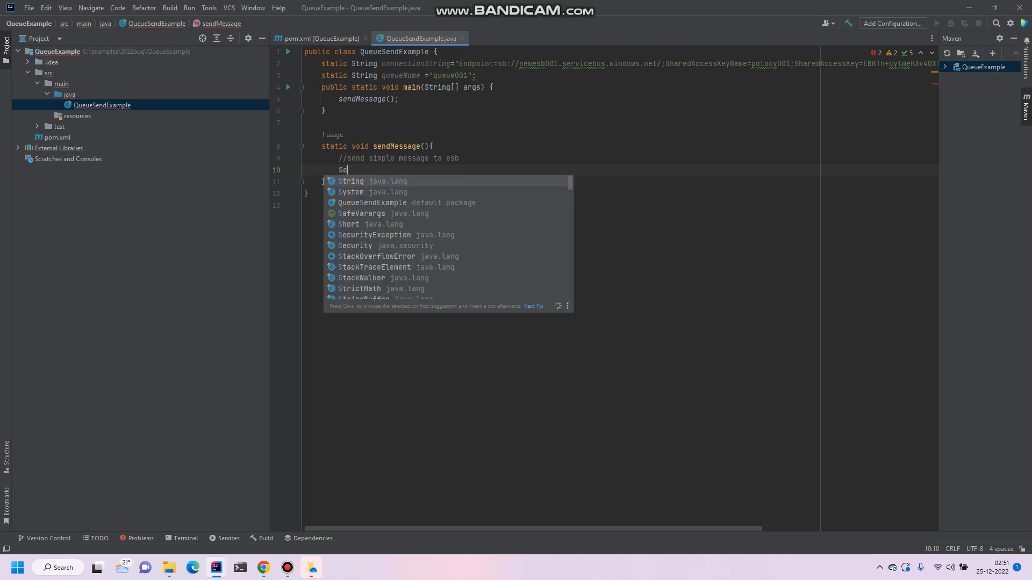
type("r")
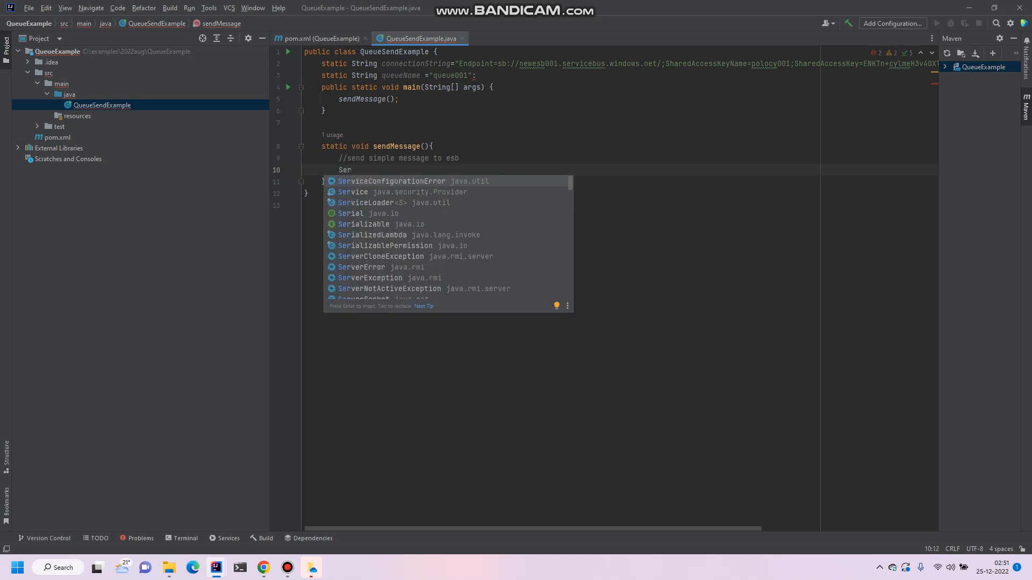
type("vice")
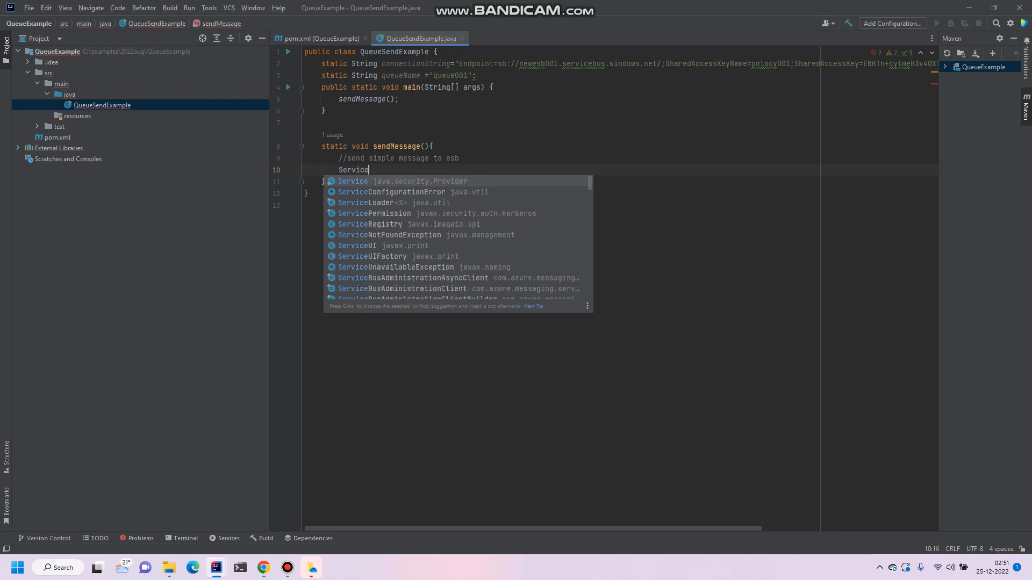
type("buys")
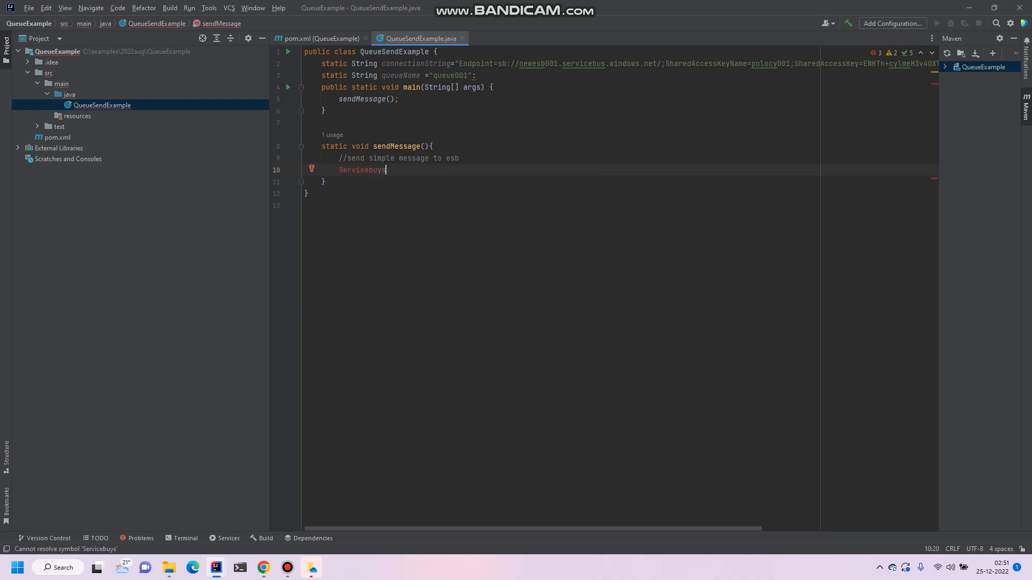
type("ser=")
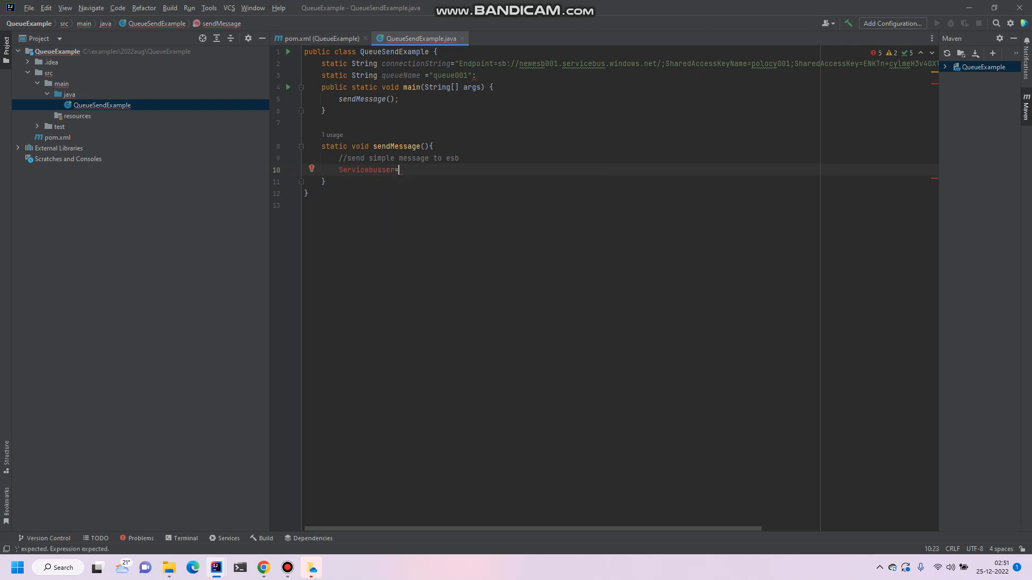
key("backspace")
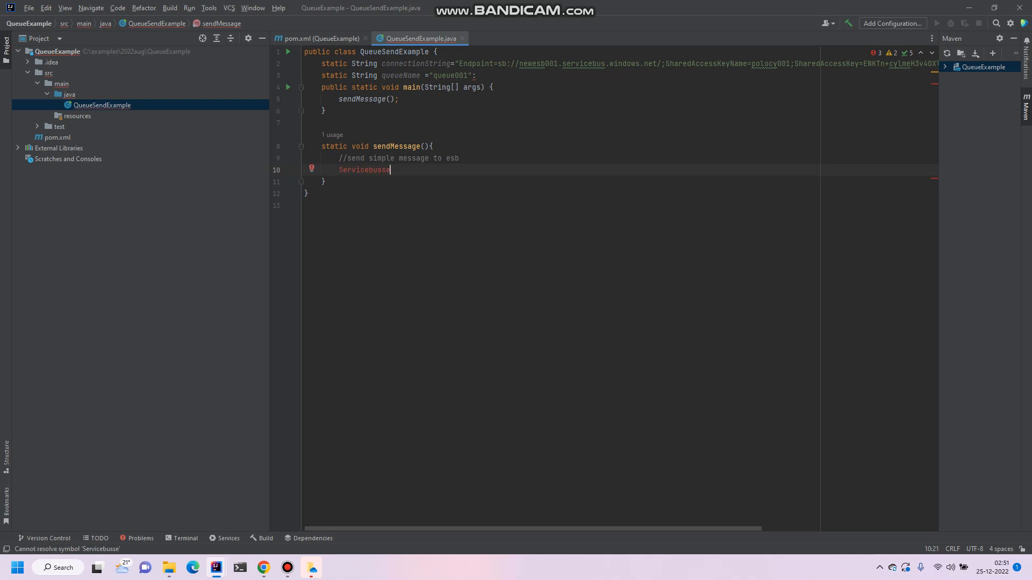
type("nder")
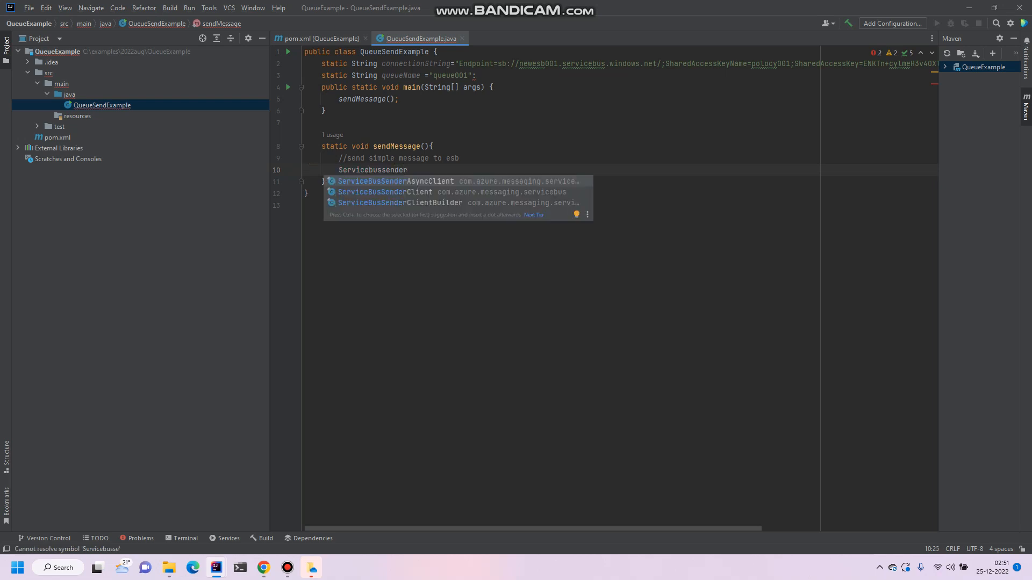
left_click(384, 192)
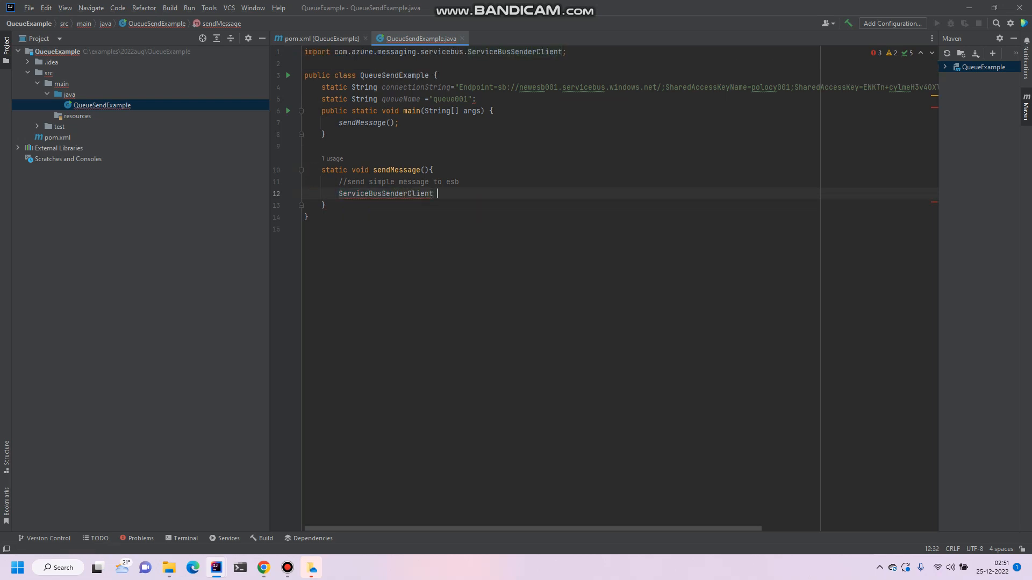
- Start assigning it with new, then erase the mistaken ServiceBusSenderClient constructor call
type("=")
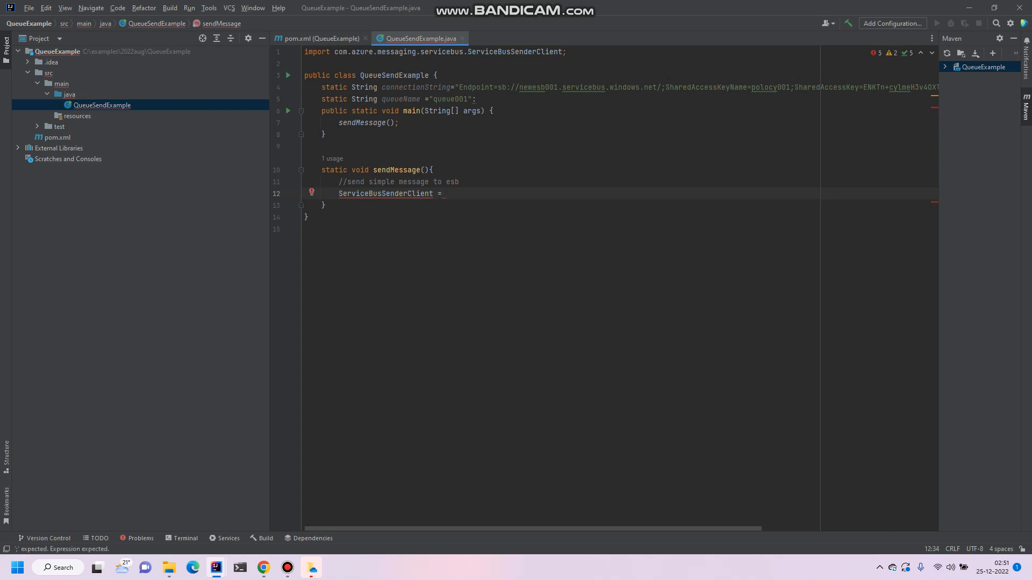
type("new")
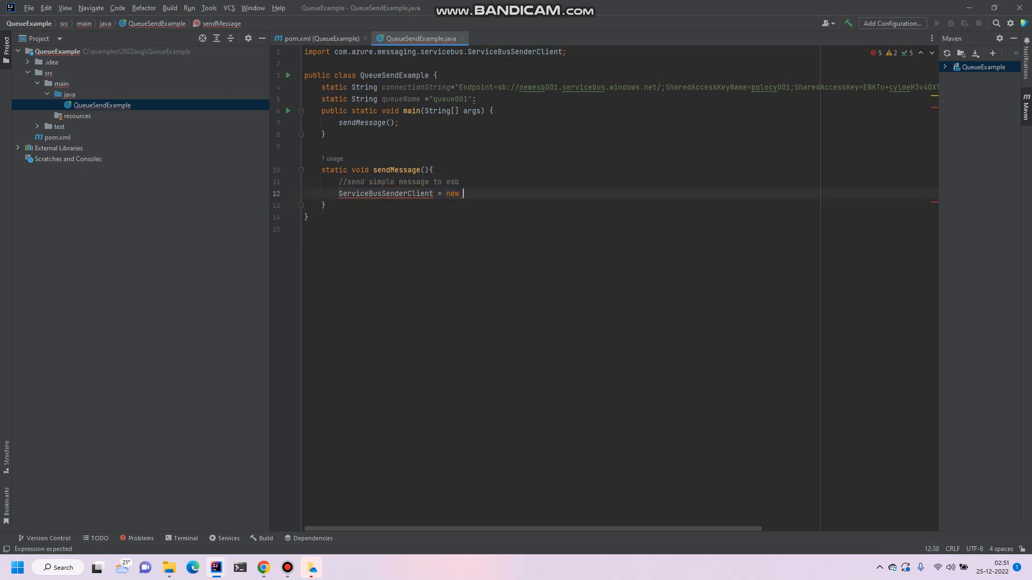
type("ServiceBusSenderClient()")
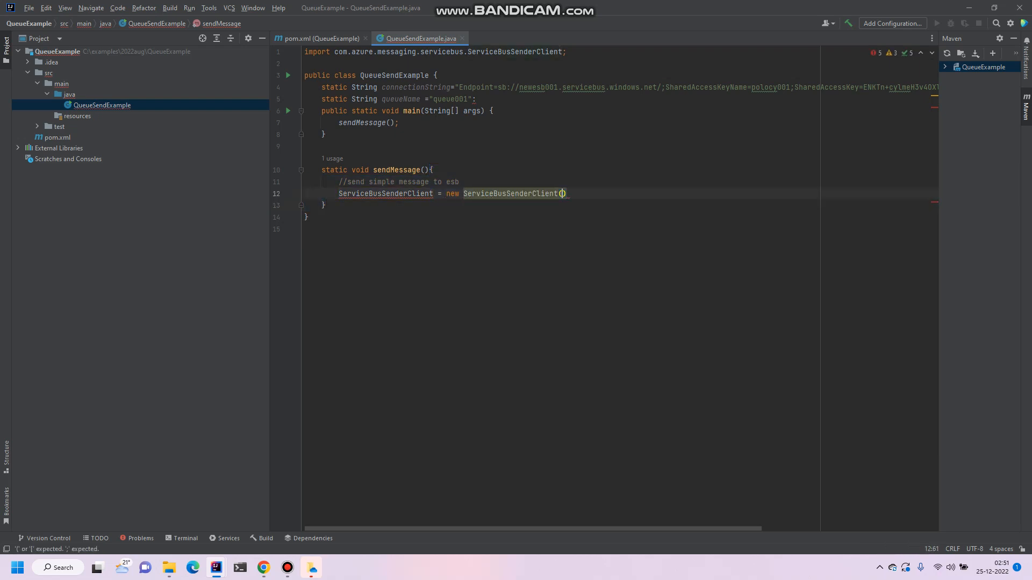
type(".")
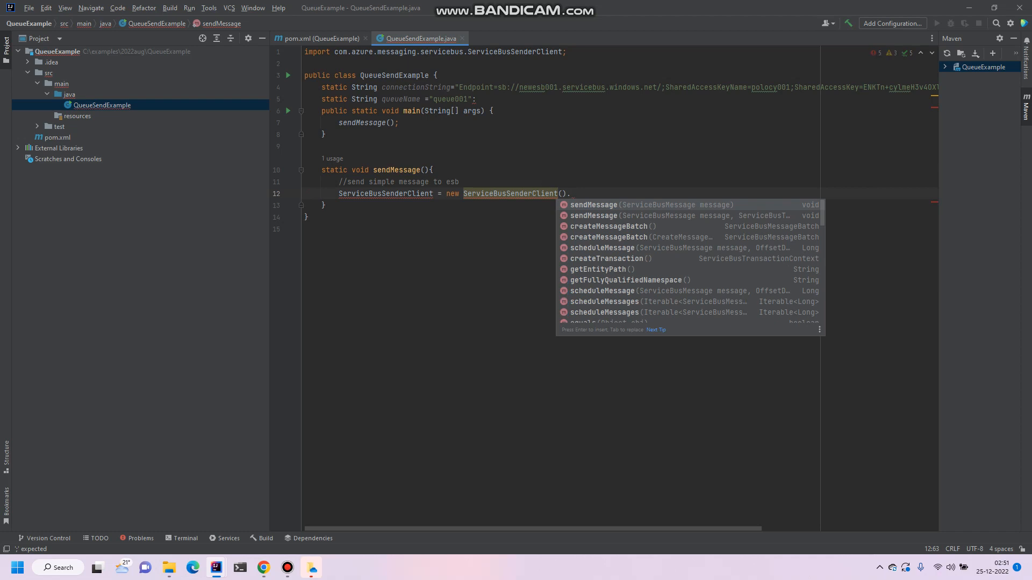
key("Escape")
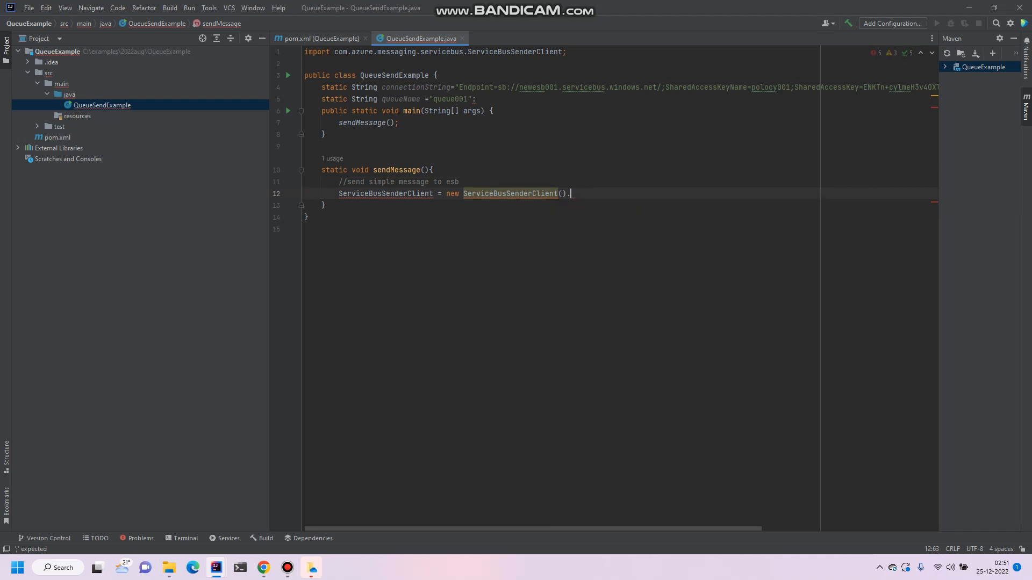
type("c")
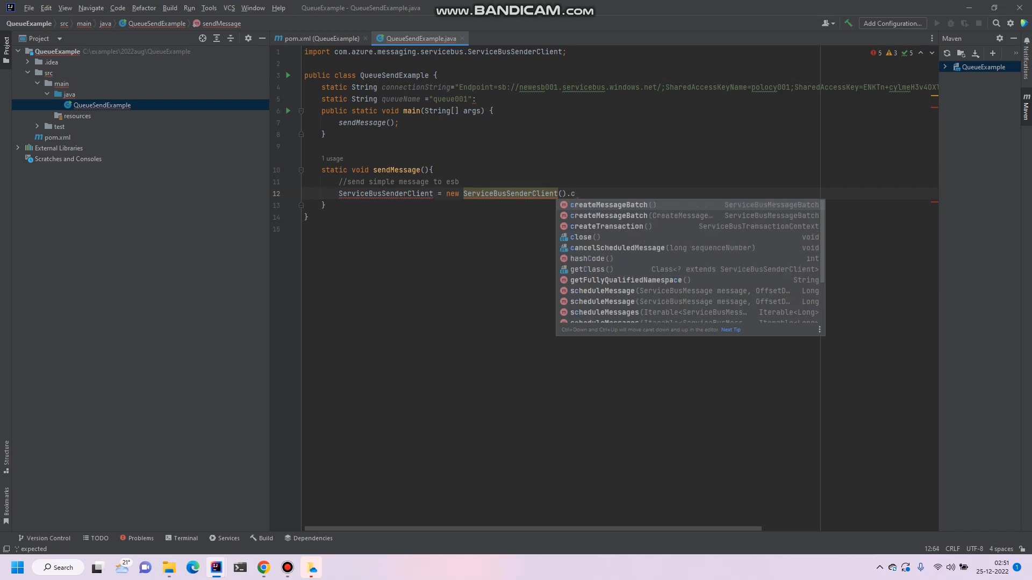
type("o")
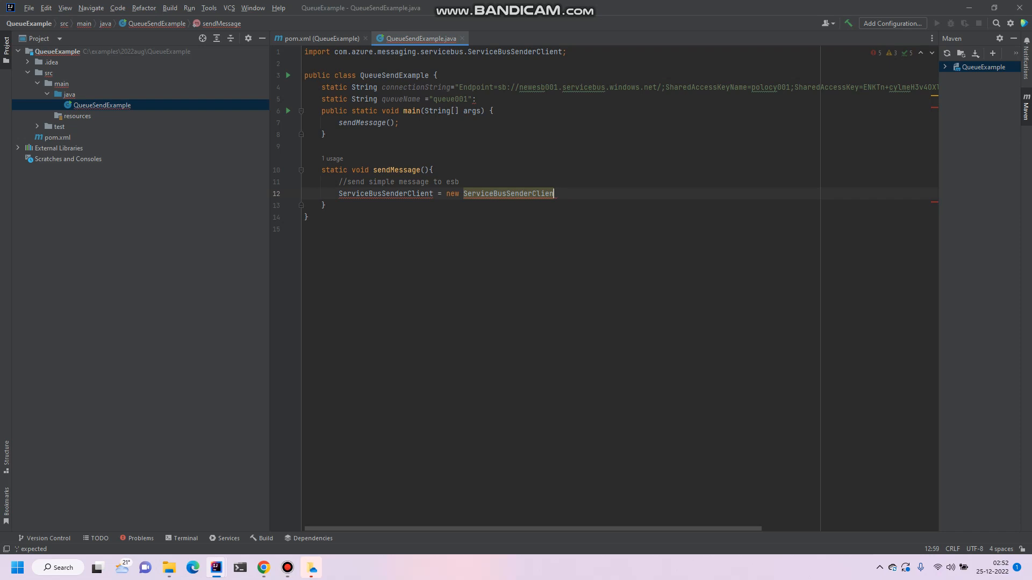
key("BackSpace")
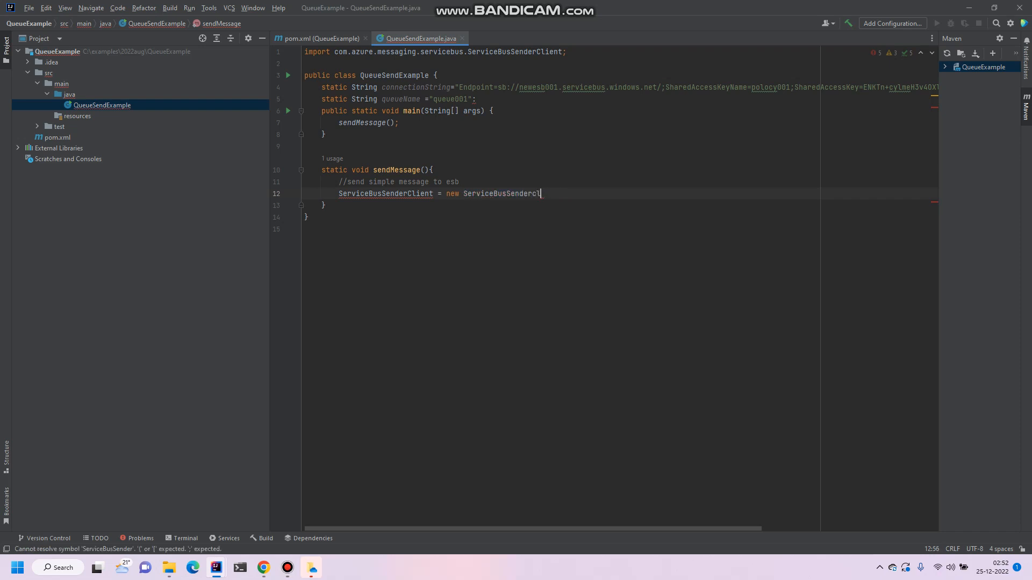
key("Backspace")
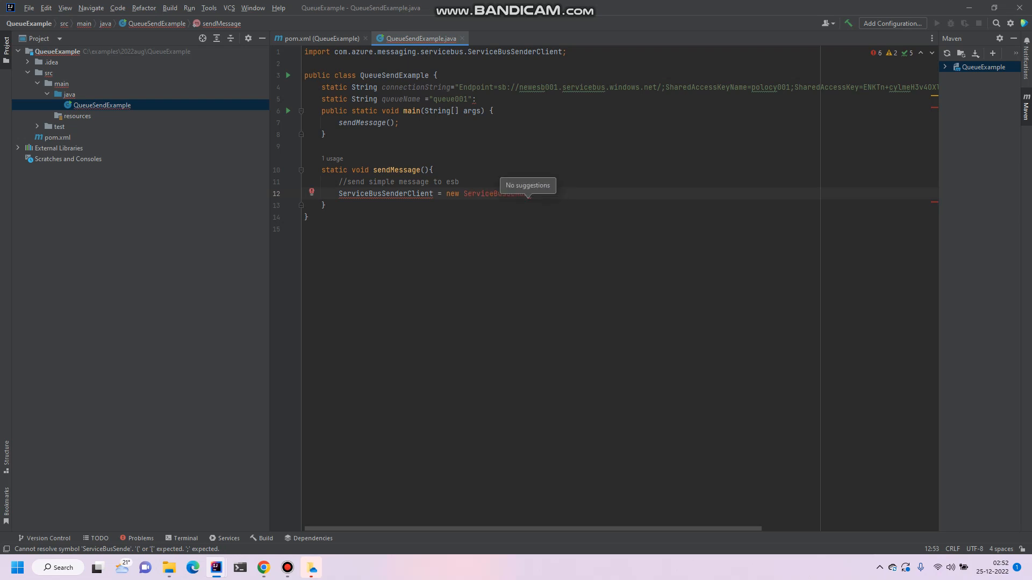
- Build it via ServiceBusClientBuilder with connectionString(connectionString), sender(), queueName(queueName) and buildClient()
type("ServiceBus")
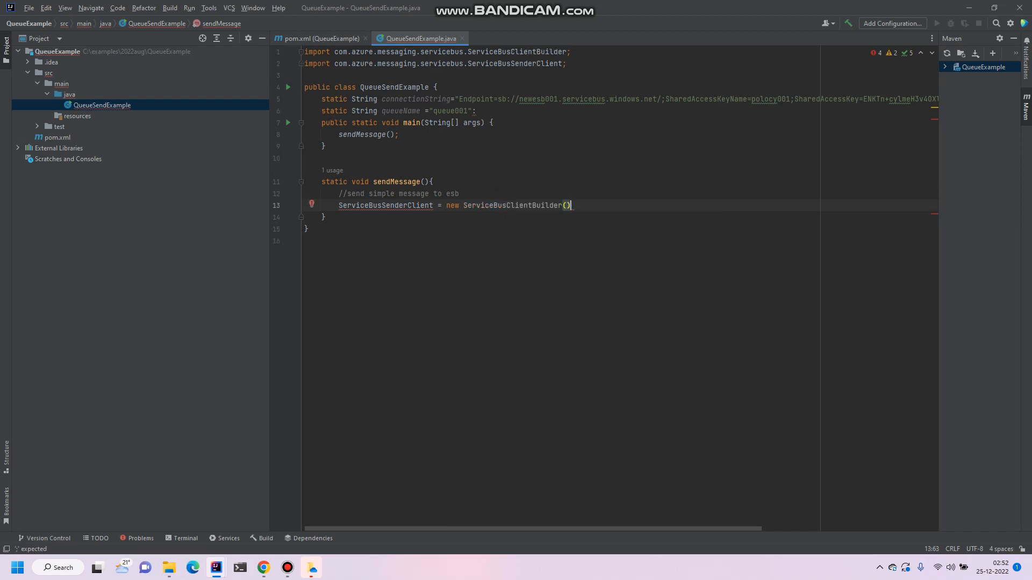
type(".connectionString(")
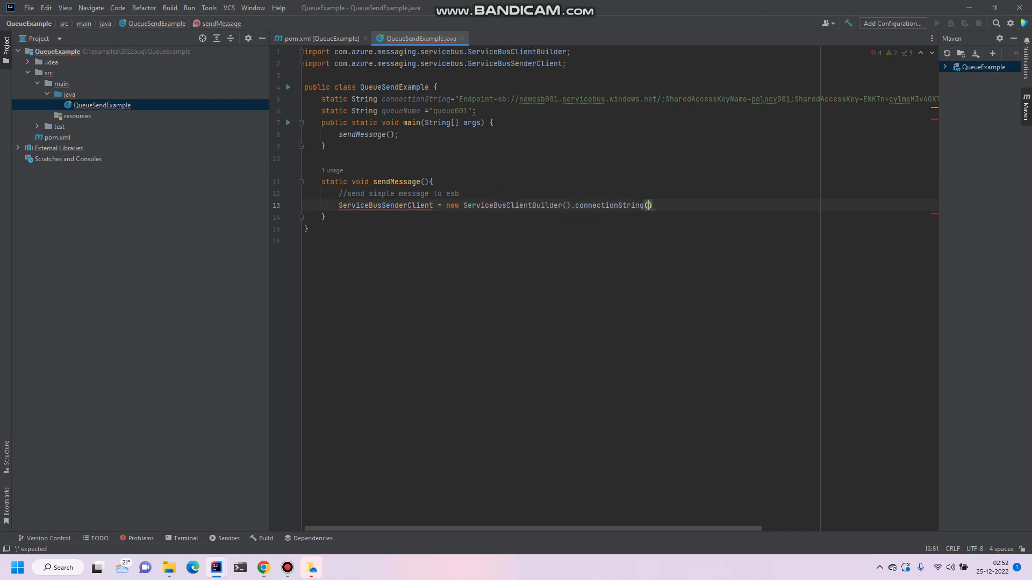
double_click(416, 99)
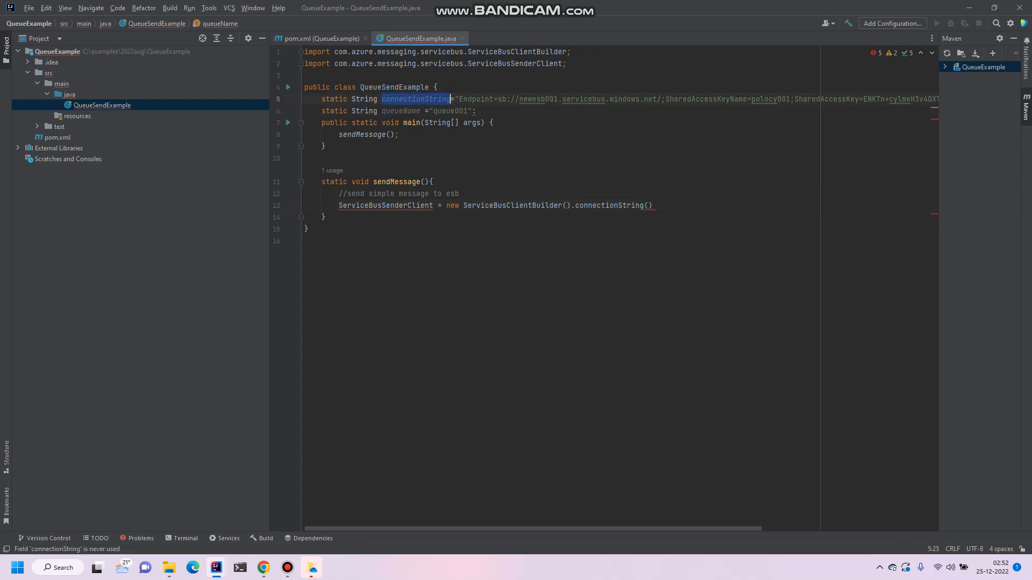
type("connectionString")
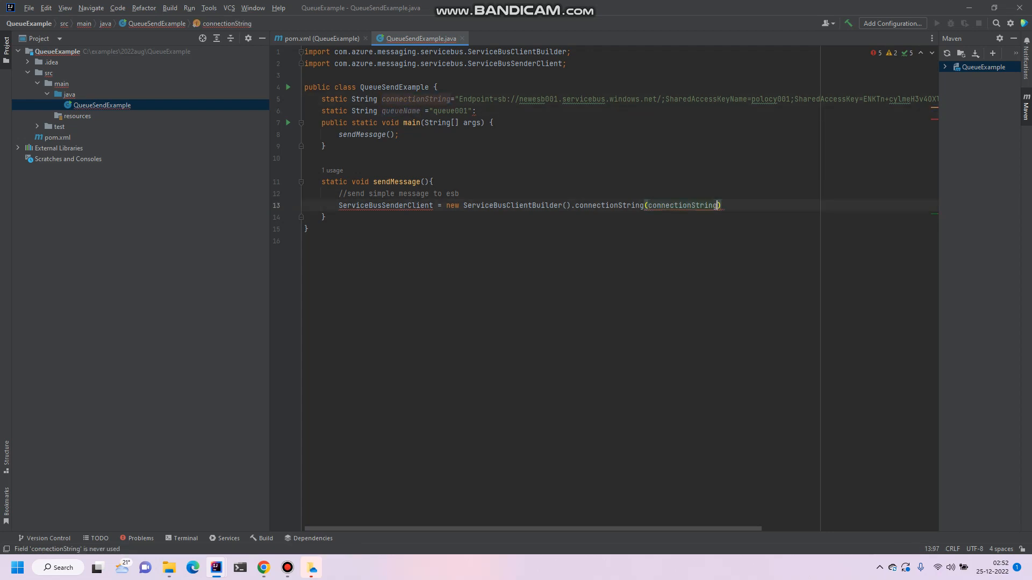
type(".")
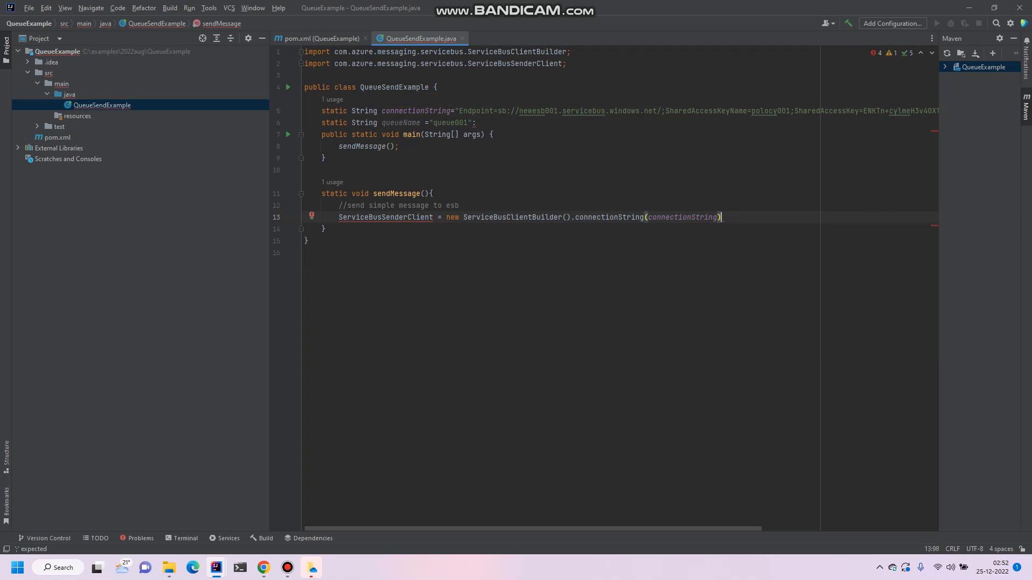
type(".sender(")
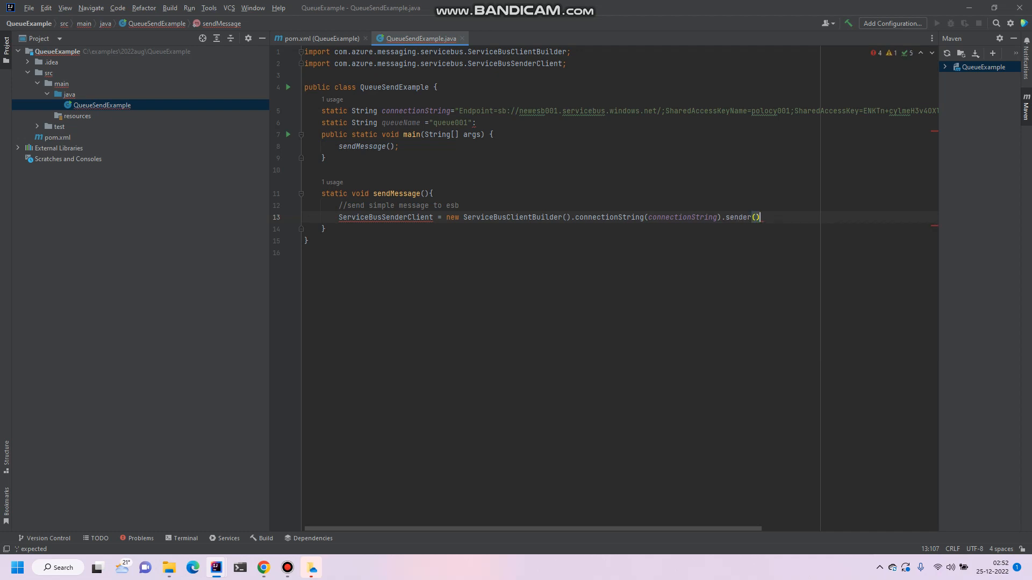
type(".")
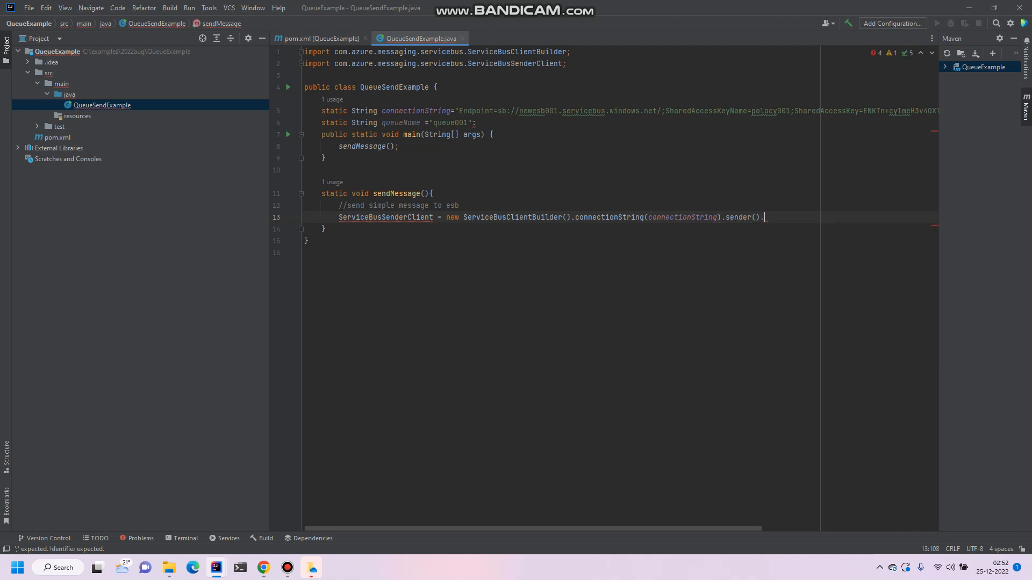
type("queueName(")
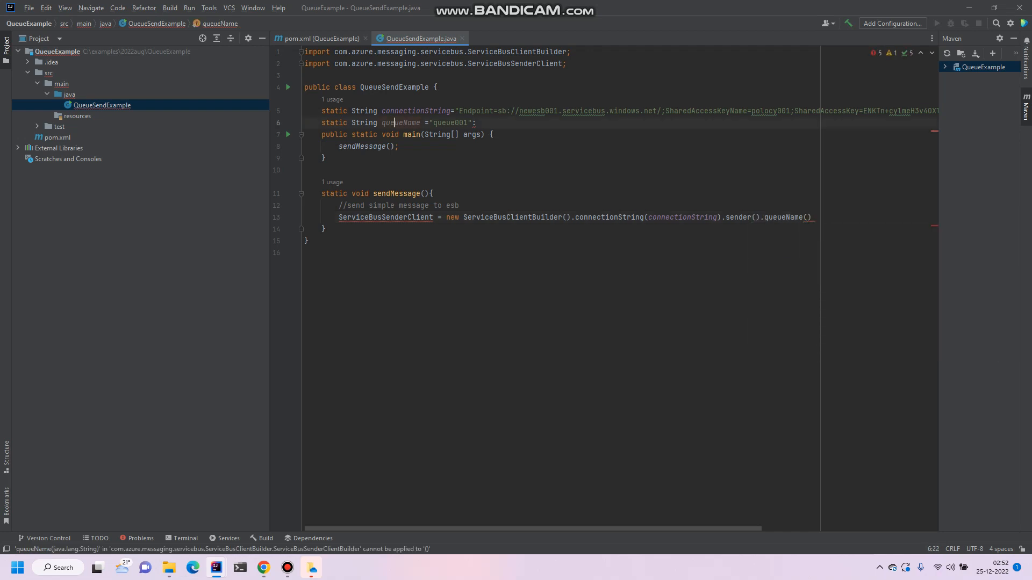
double_click(400, 124)
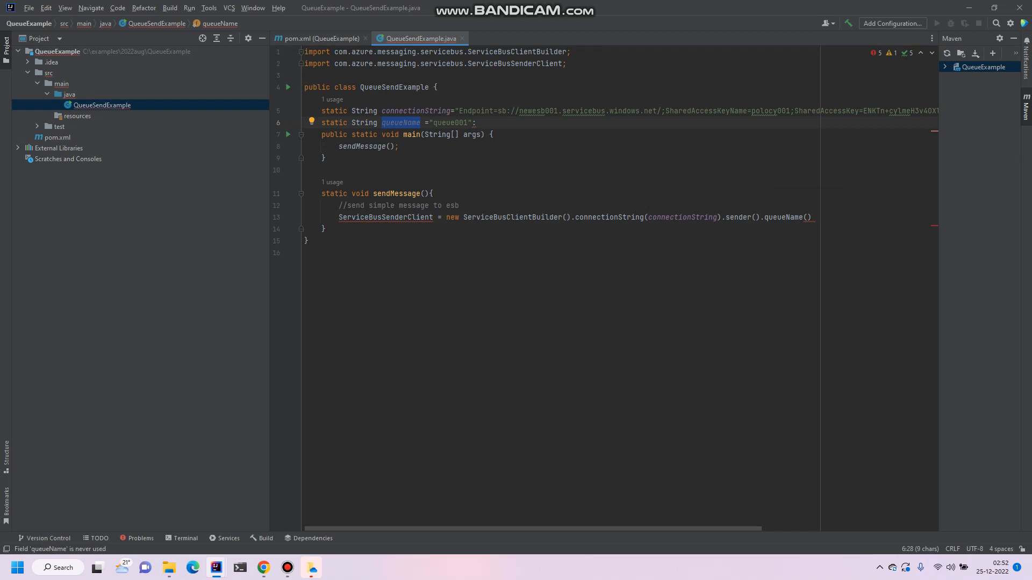
type("queueName")
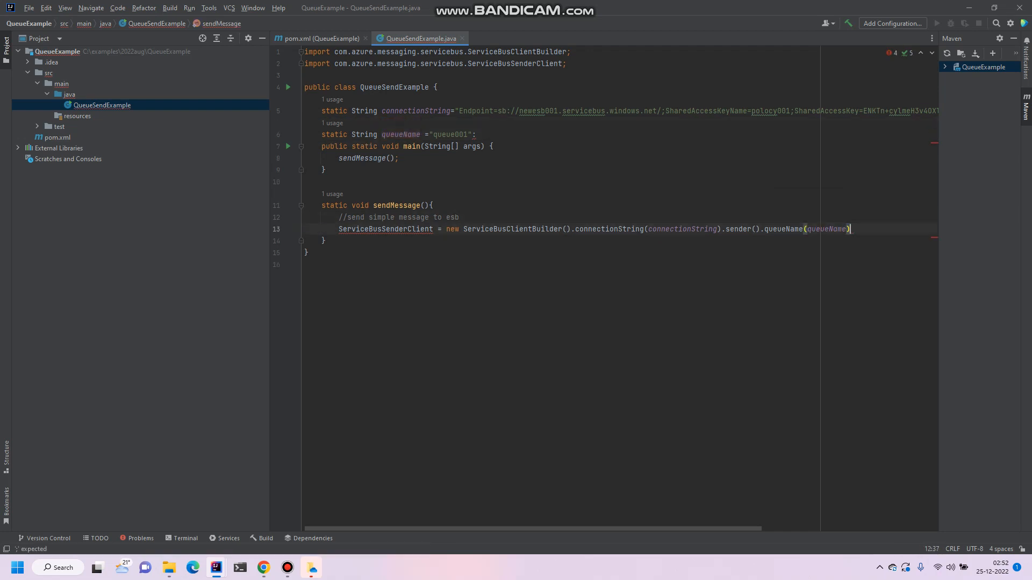
type(".b")
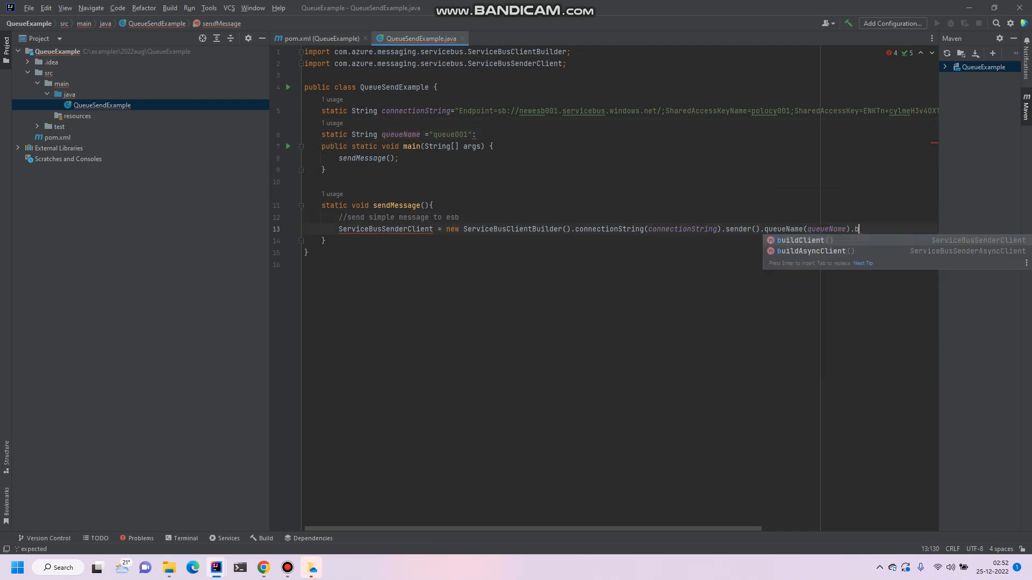
type("u4")
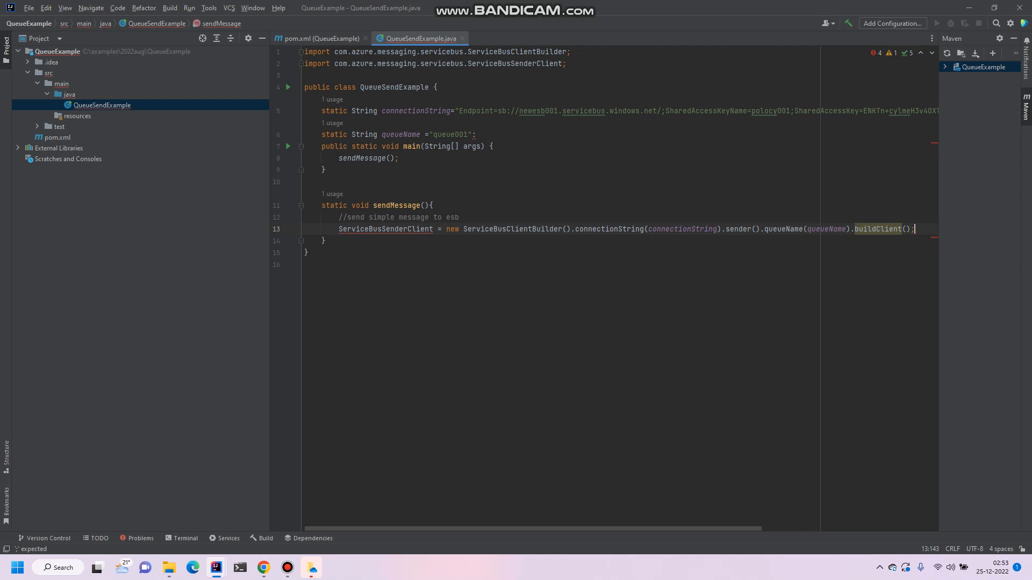
type(";")
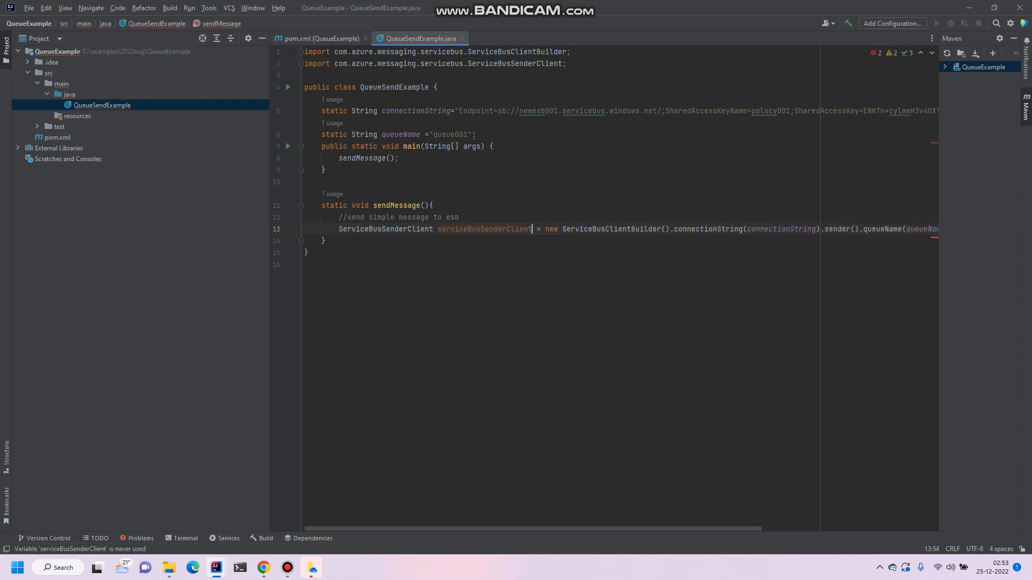
- Reformat the code with Ctrl+Alt+L so the builder chain splits across lines
key("ctrl+alt+l")
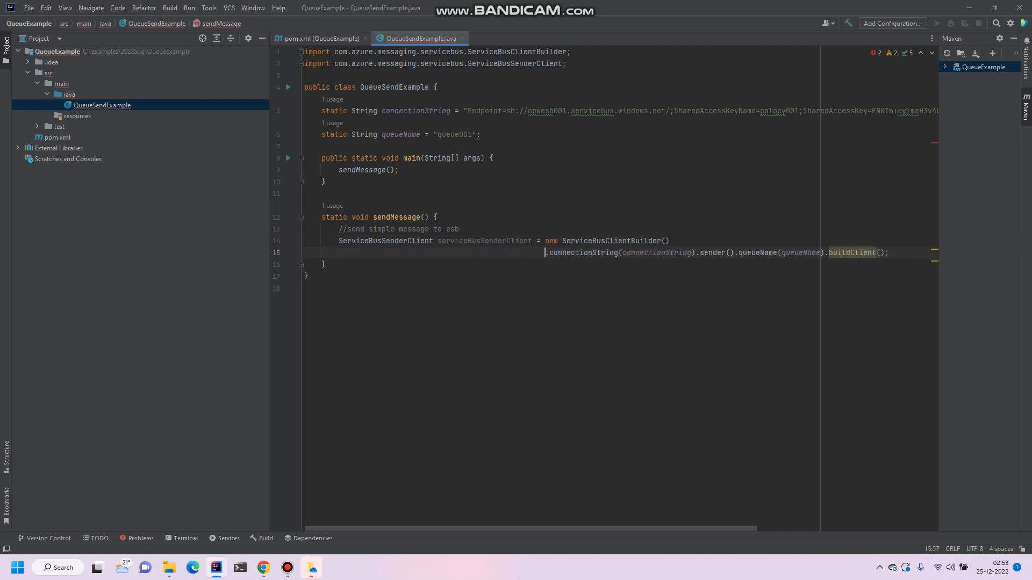
key("enter")
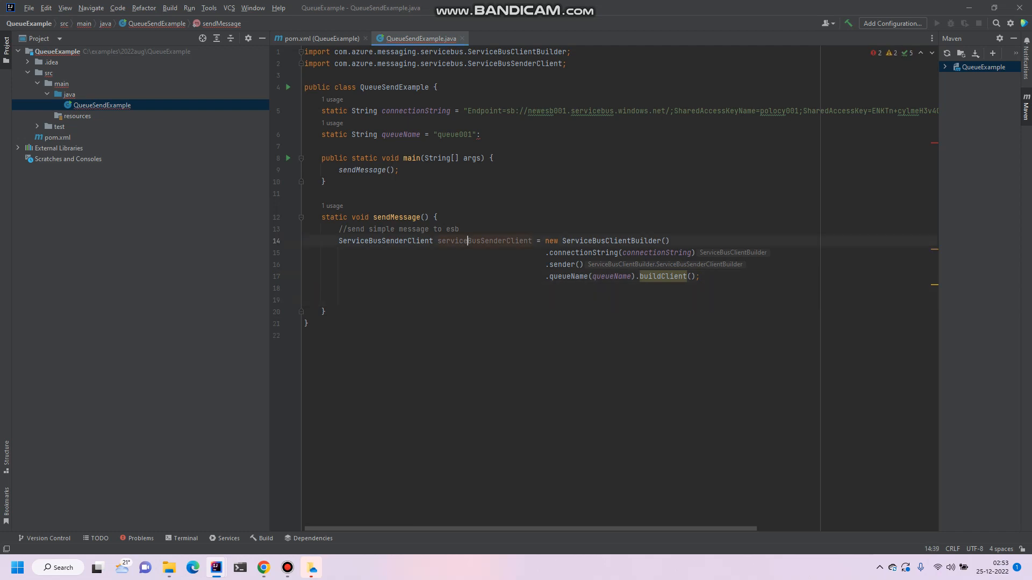
- Call serviceBusSenderClient.sendMessage with a new ServiceBusMessage("hello new meesage001"), importing ServiceBusMessage
type("serviceBusSenderClient")
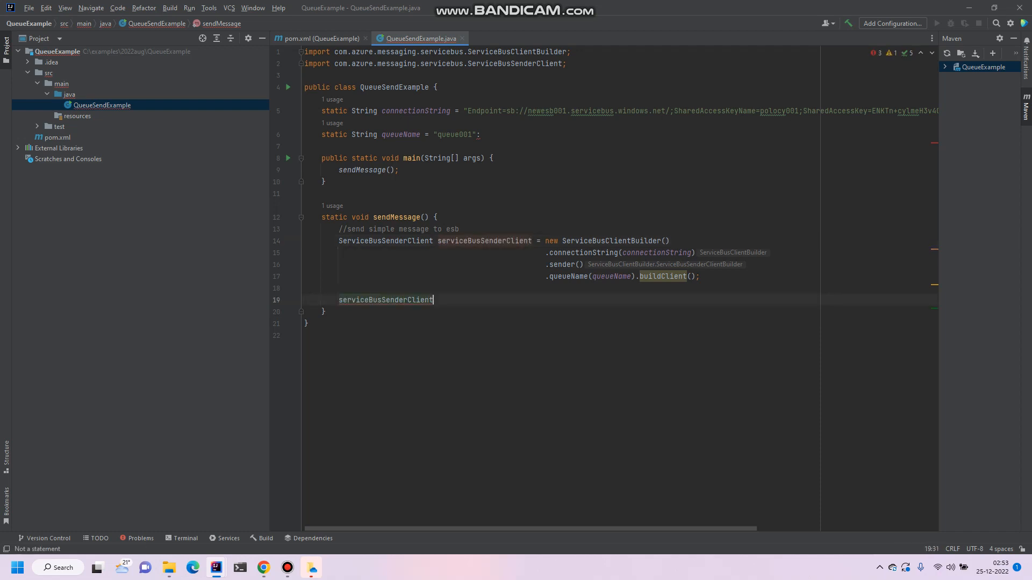
type(".s")
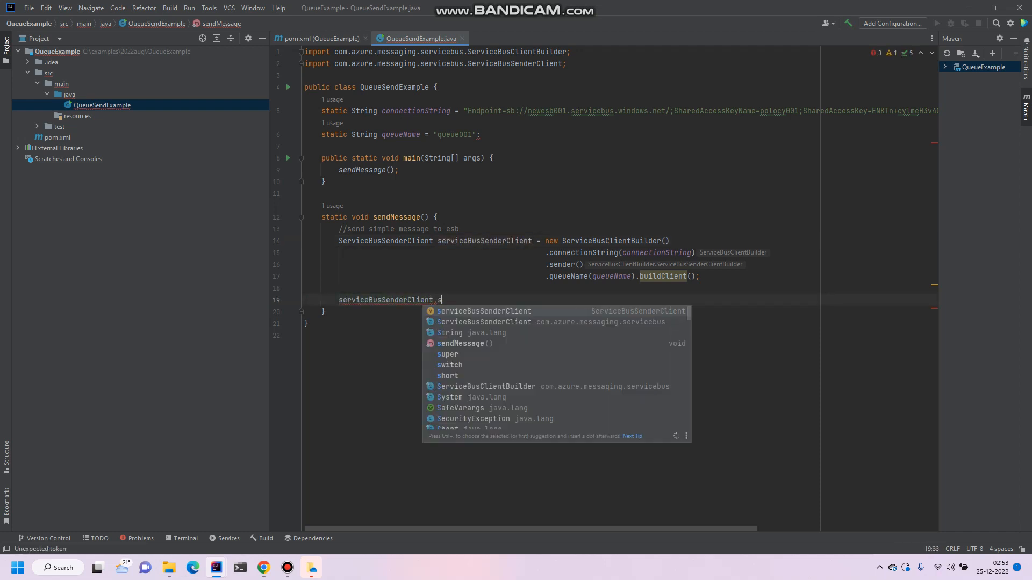
type("endMessage();")
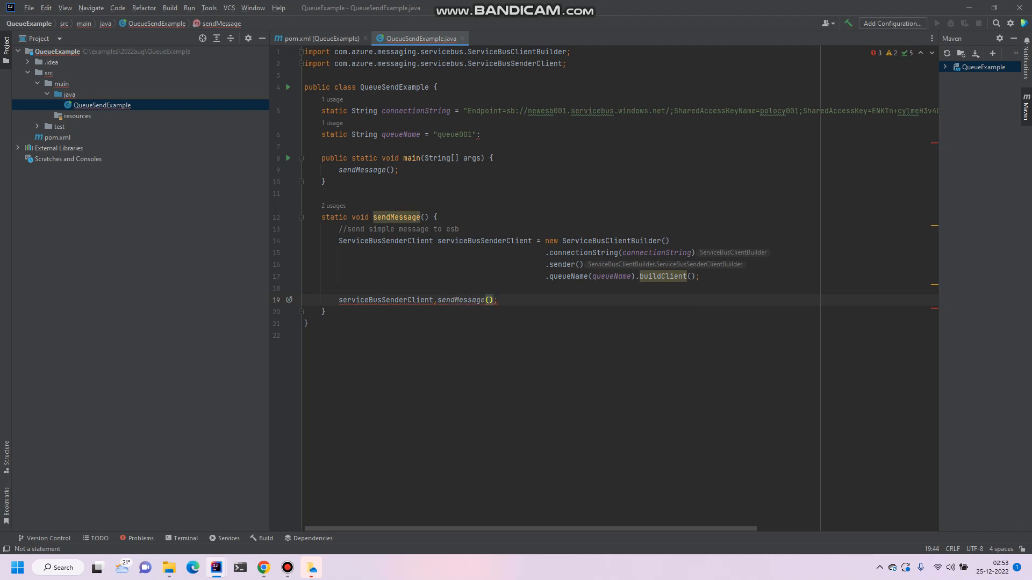
type("new")
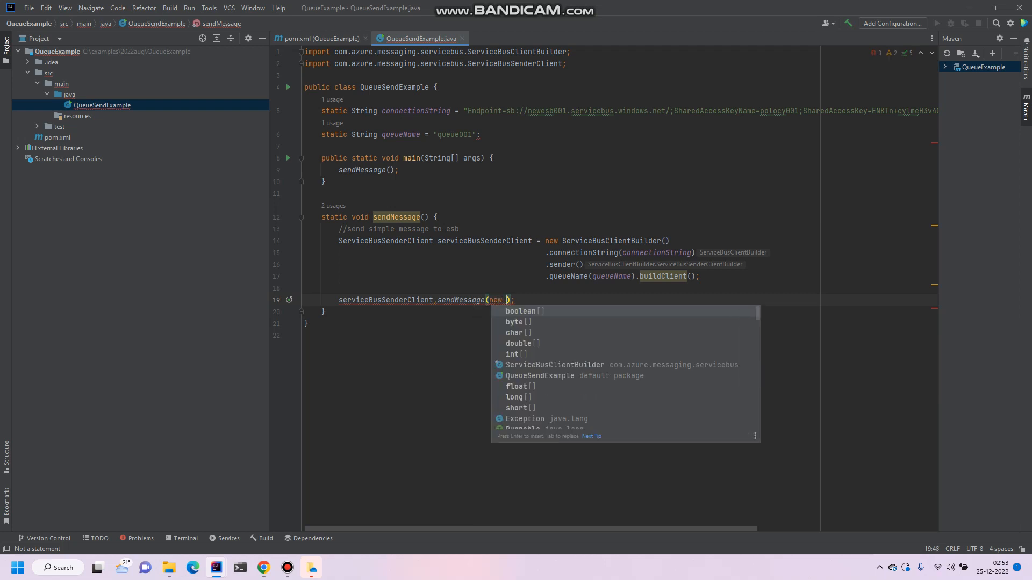
type("Ser")
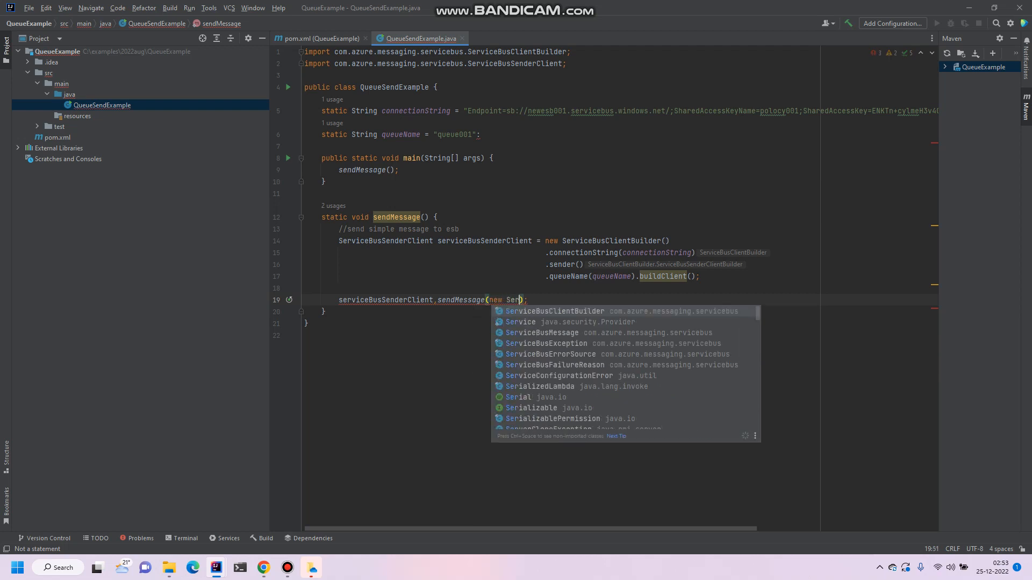
type("vice")
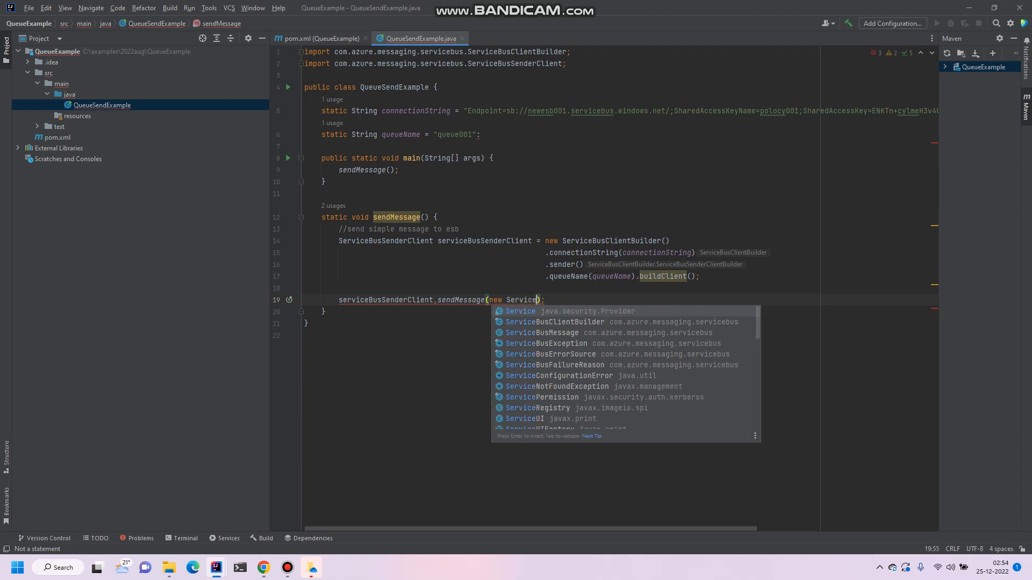
type("Bu")
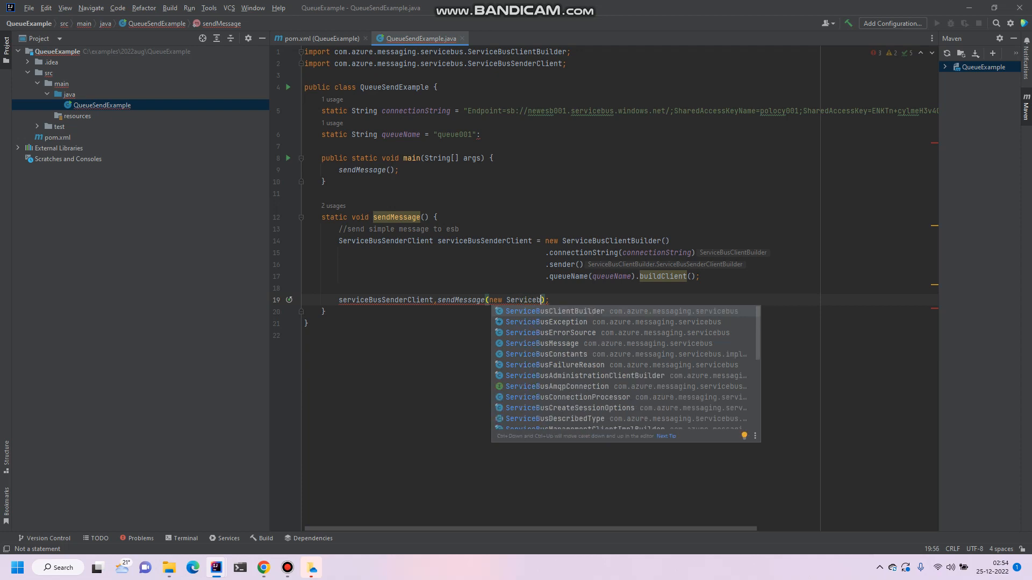
key("Down")
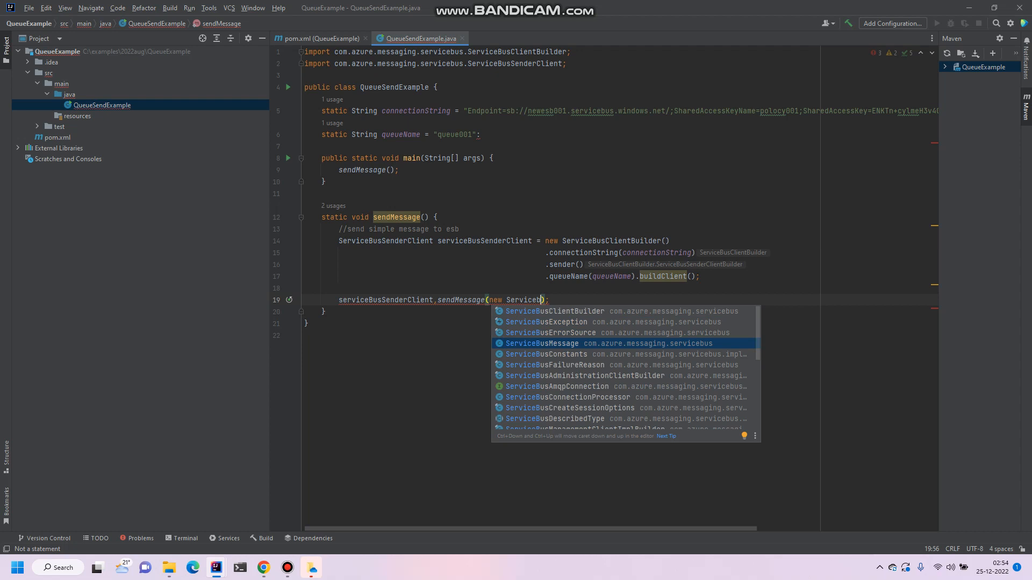
left_click(541, 343)
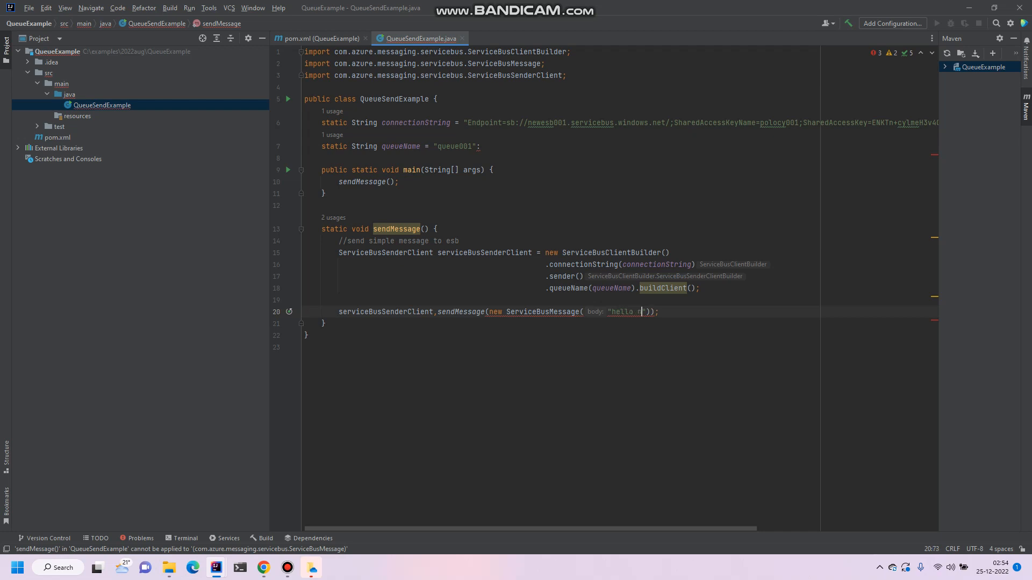
type("ew mes")
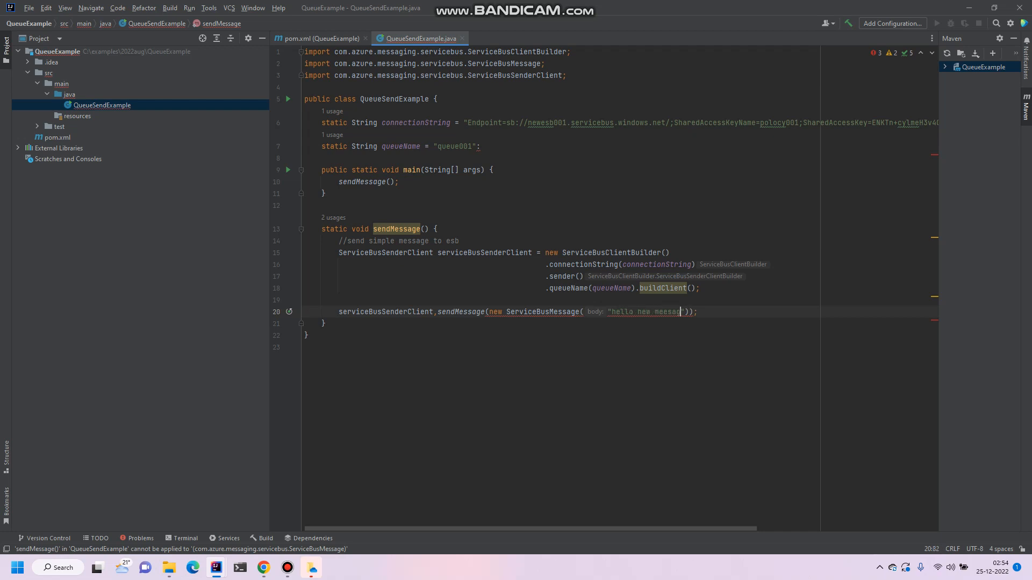
type("001")
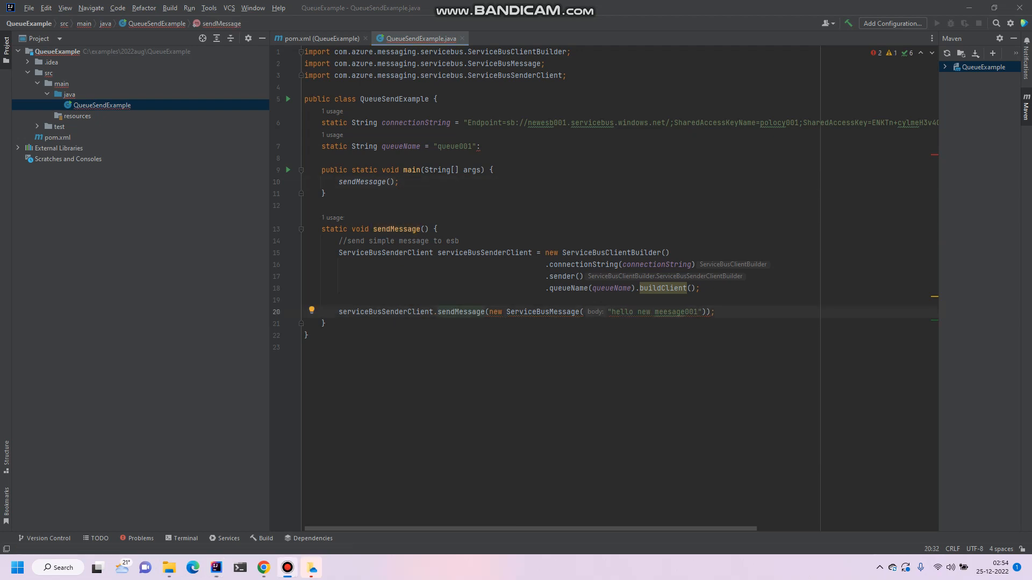
- Add a sout println "message has been sent : hello new meesage001" below the send call; the build fails with syntax errors
key("enter")
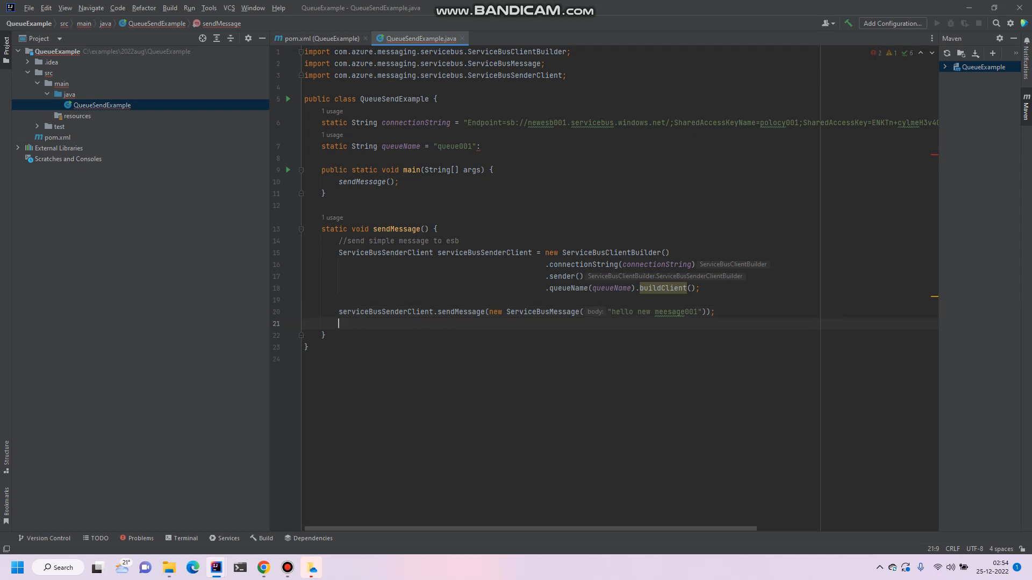
type("sout")
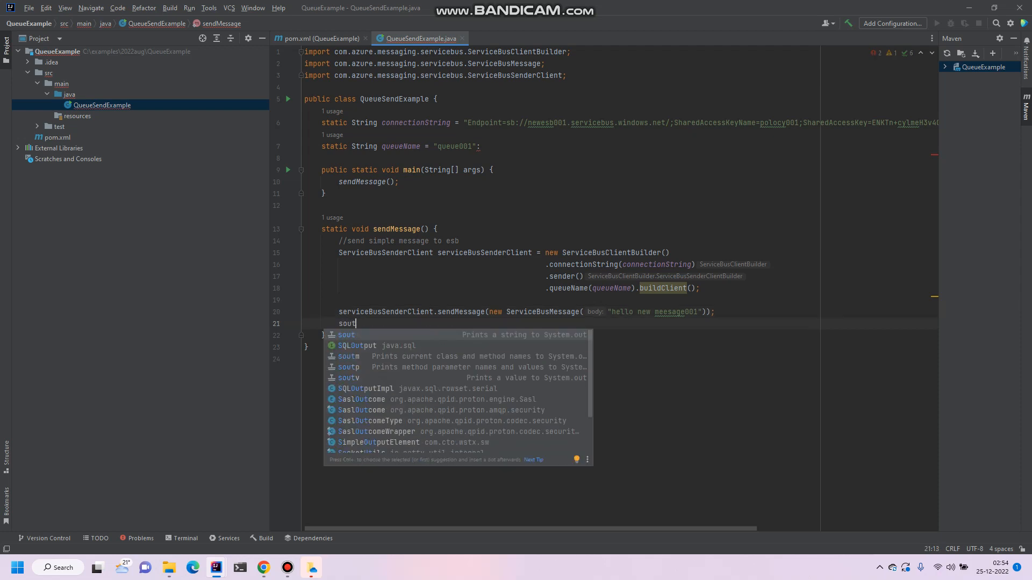
key("Tab")
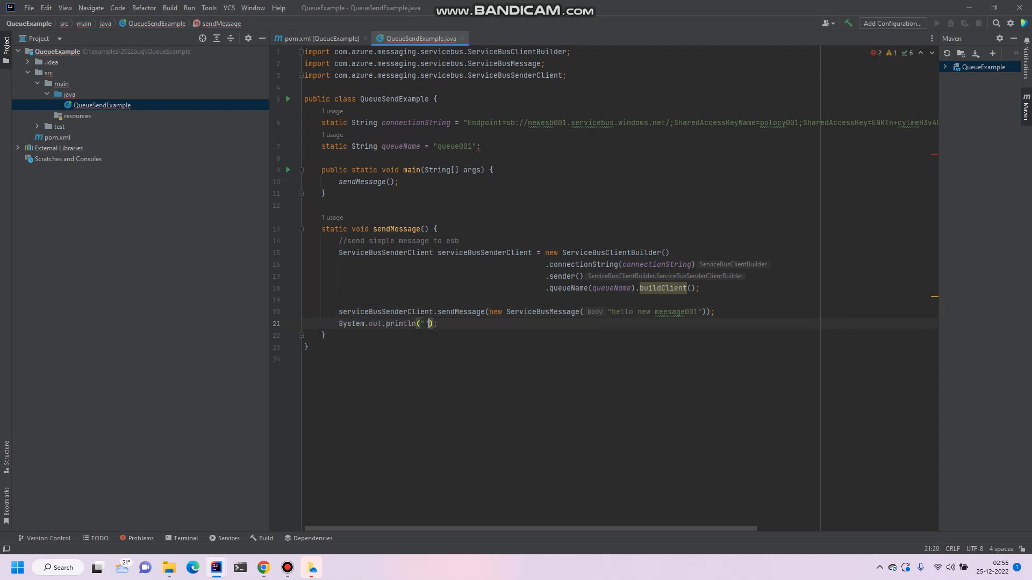
type("message has b")
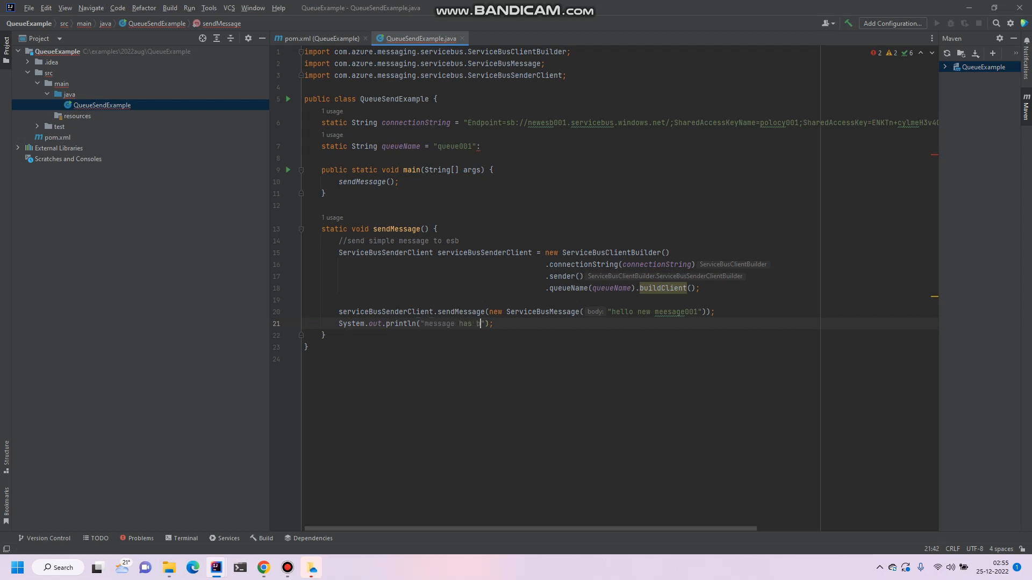
type("een sent")
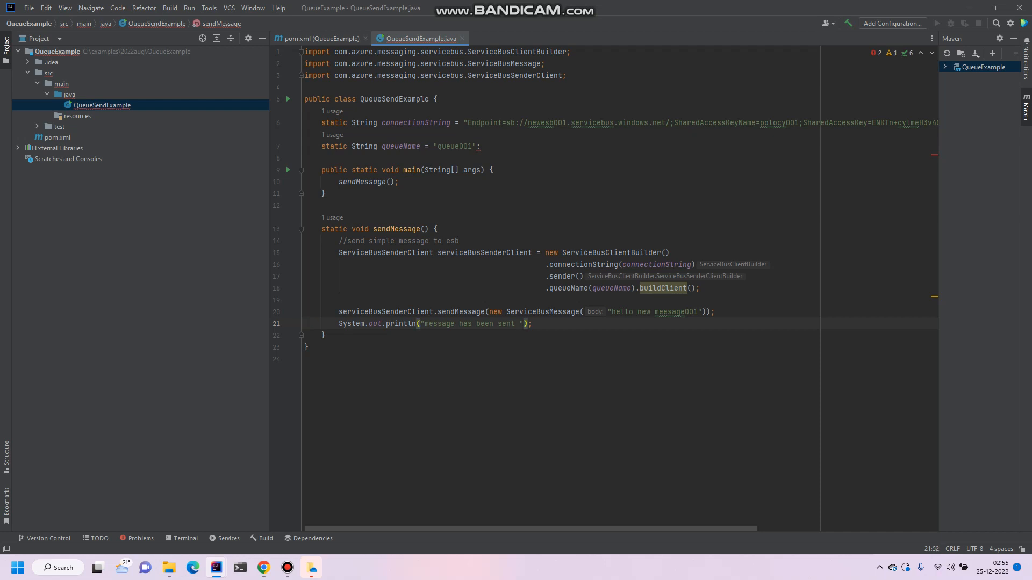
type("+")
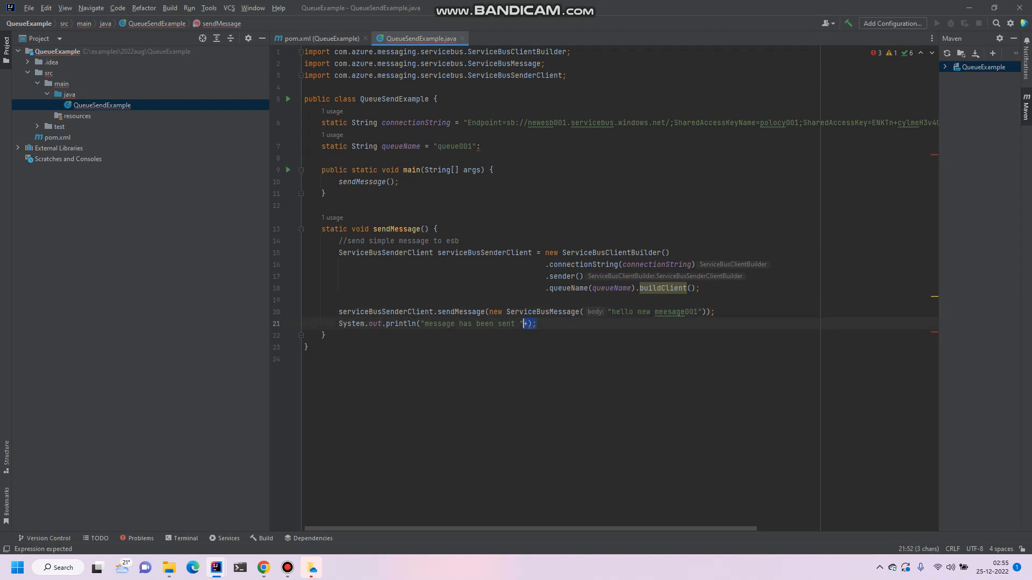
type("+")
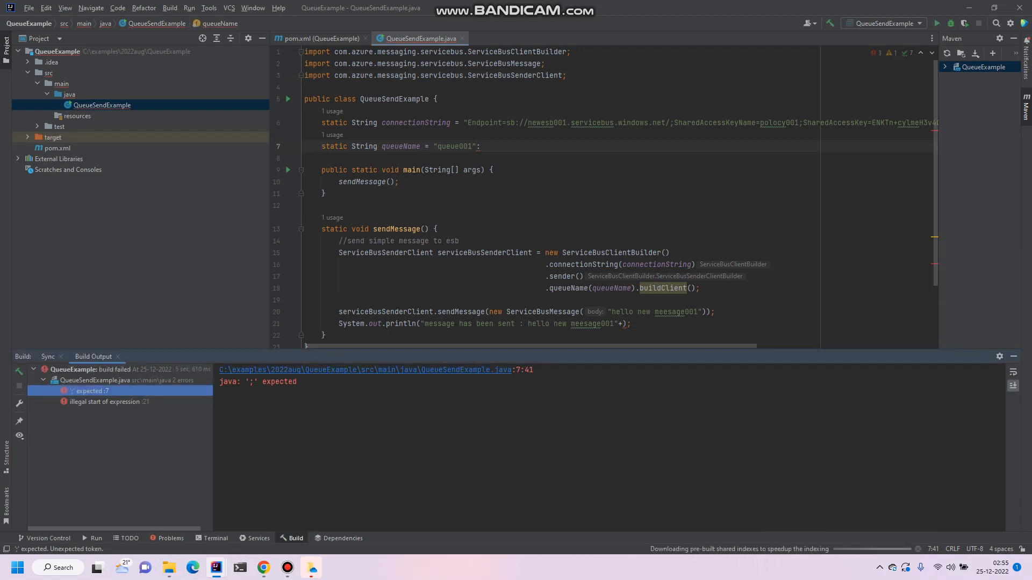
- Remove the stray + and run QueueSendExample.main(), printing the message-sent confirmation
scroll("down", 3)
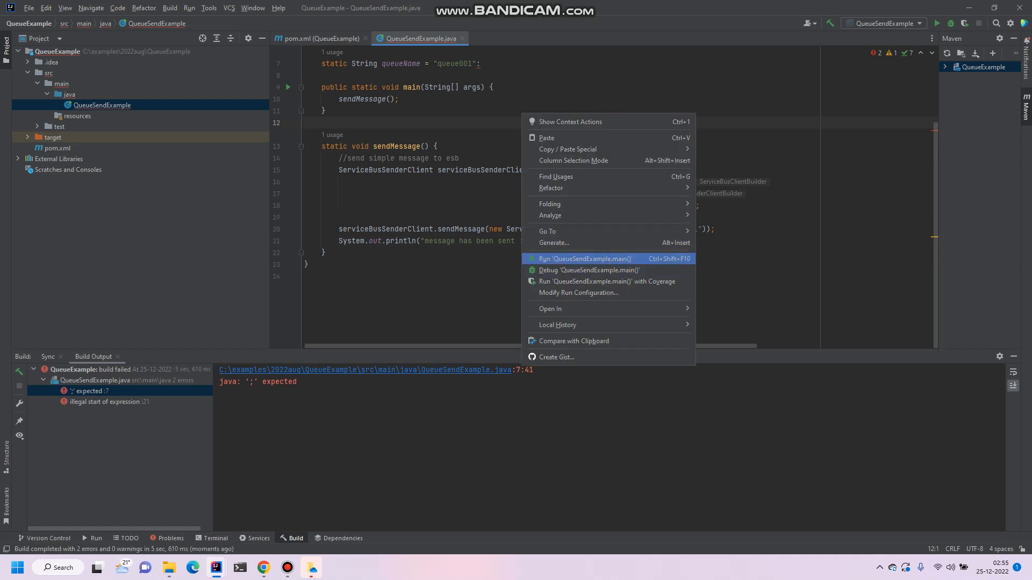
left_click(583, 258)
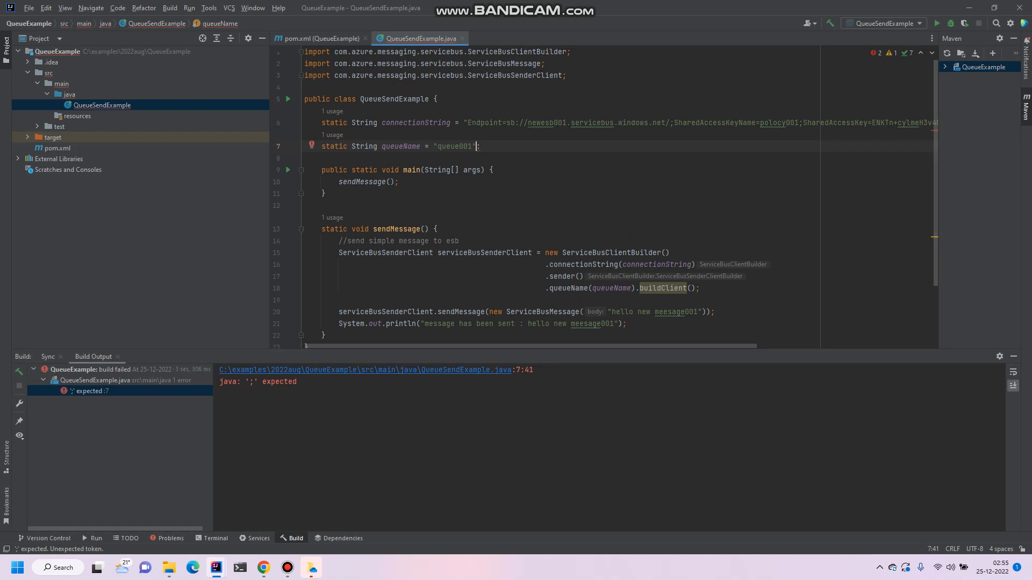
scroll("down", 3)
type(";")
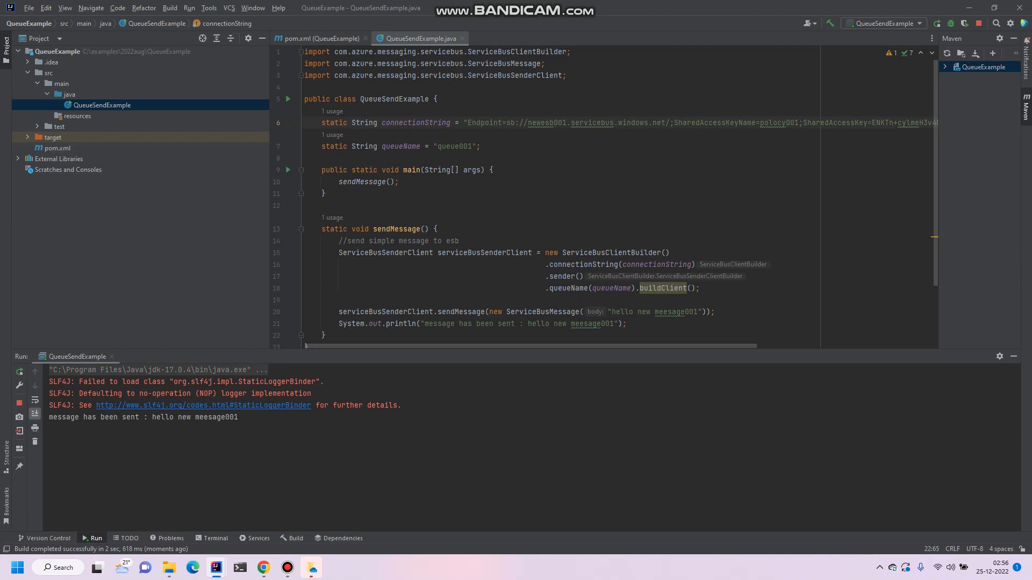
mouse_move(263, 567)
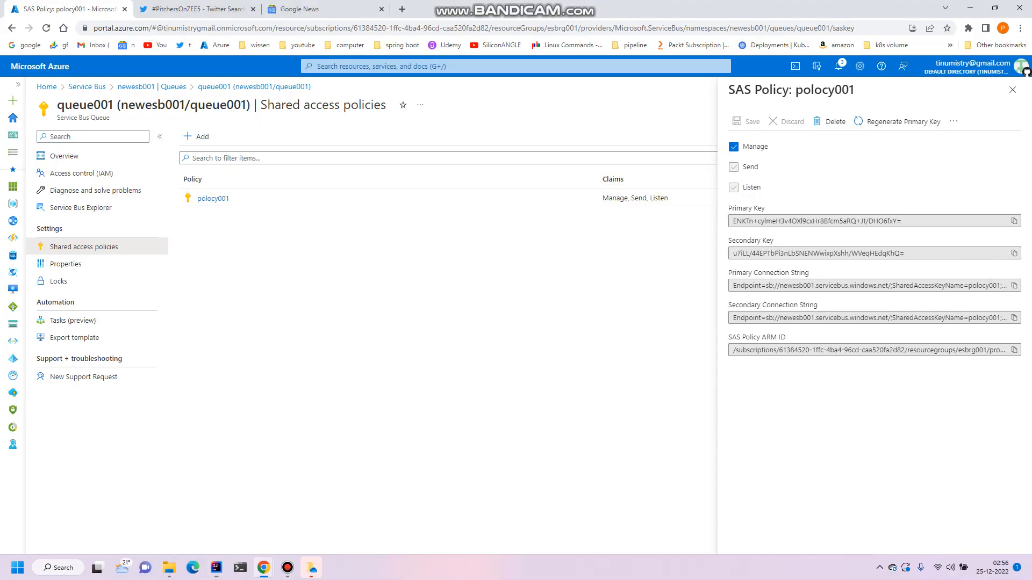
- Confirm queue001 holds 2 active messages in Service Bus Explorer, then return to QueueSendExample
left_click(1012, 90)
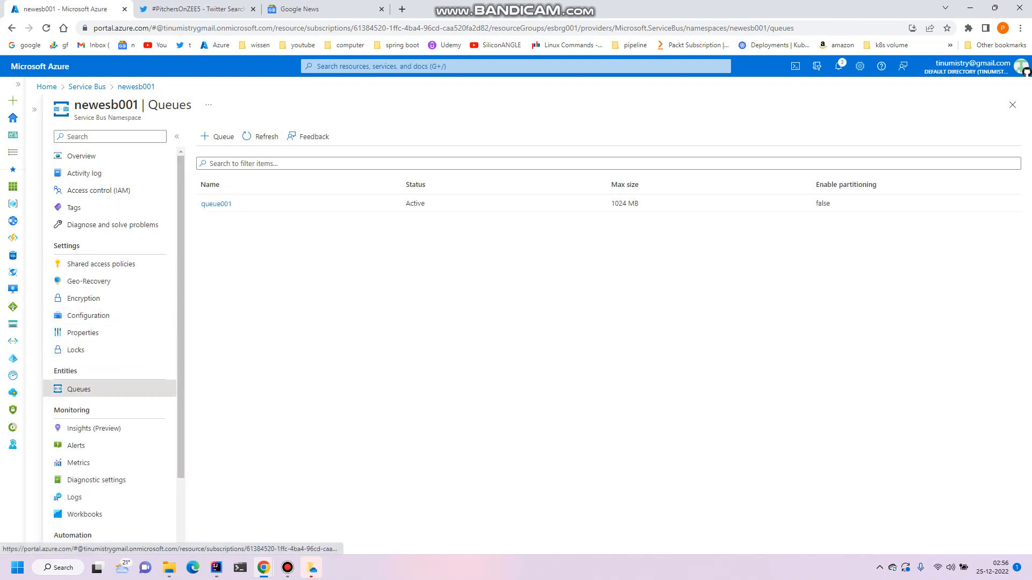
left_click(216, 206)
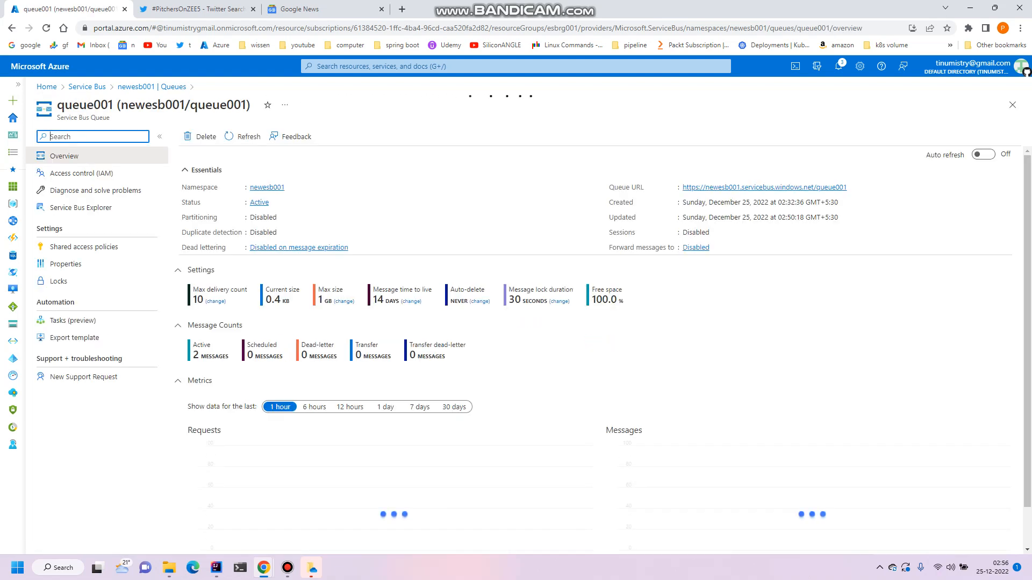
left_click(81, 208)
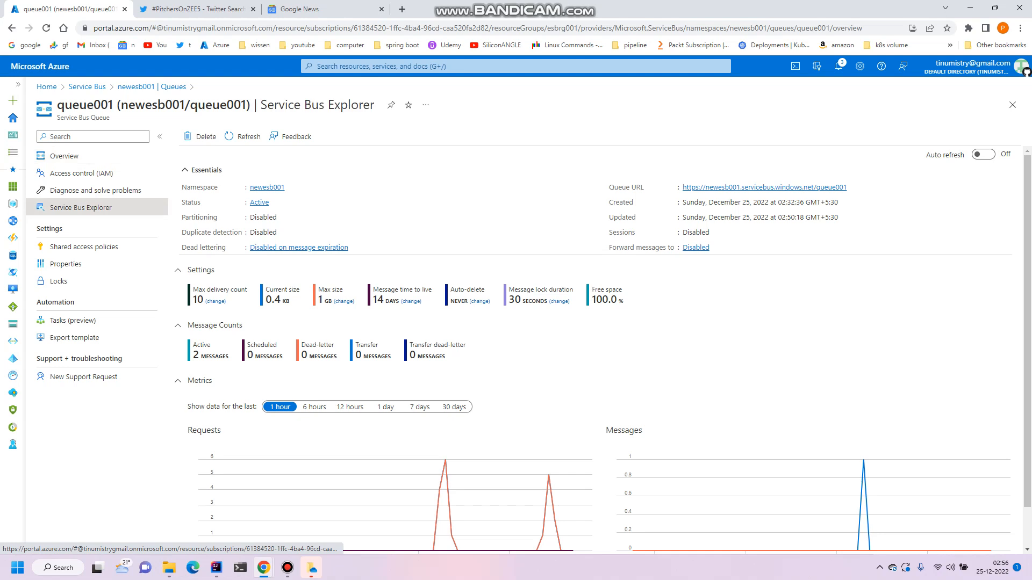
left_click(82, 207)
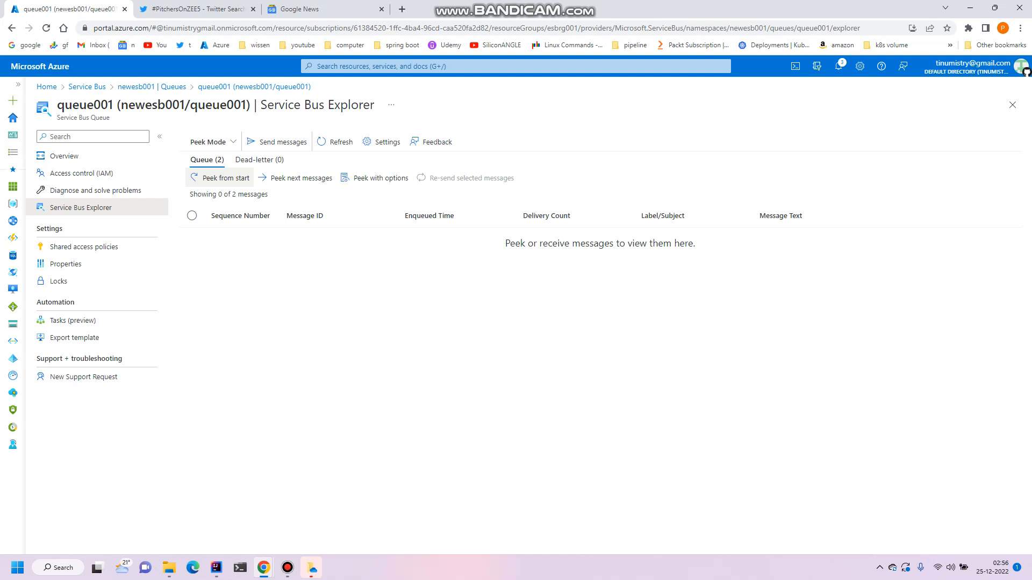
left_click(225, 178)
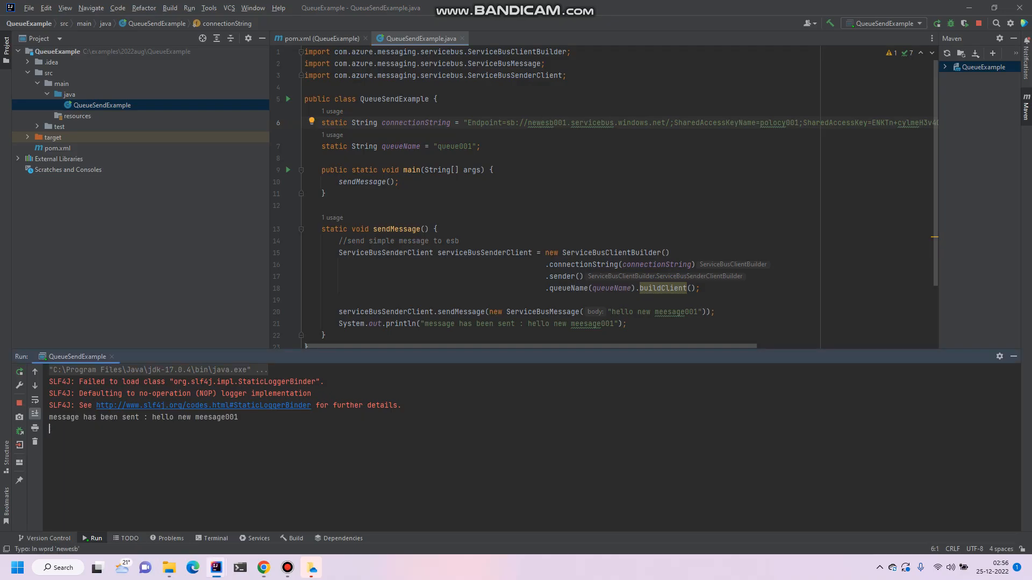
scroll("down", 3)
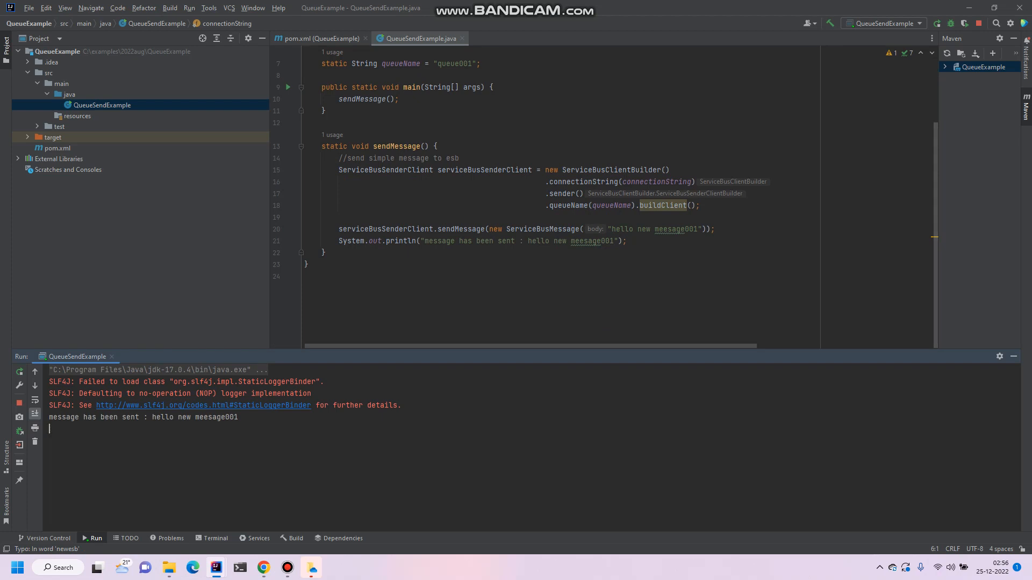